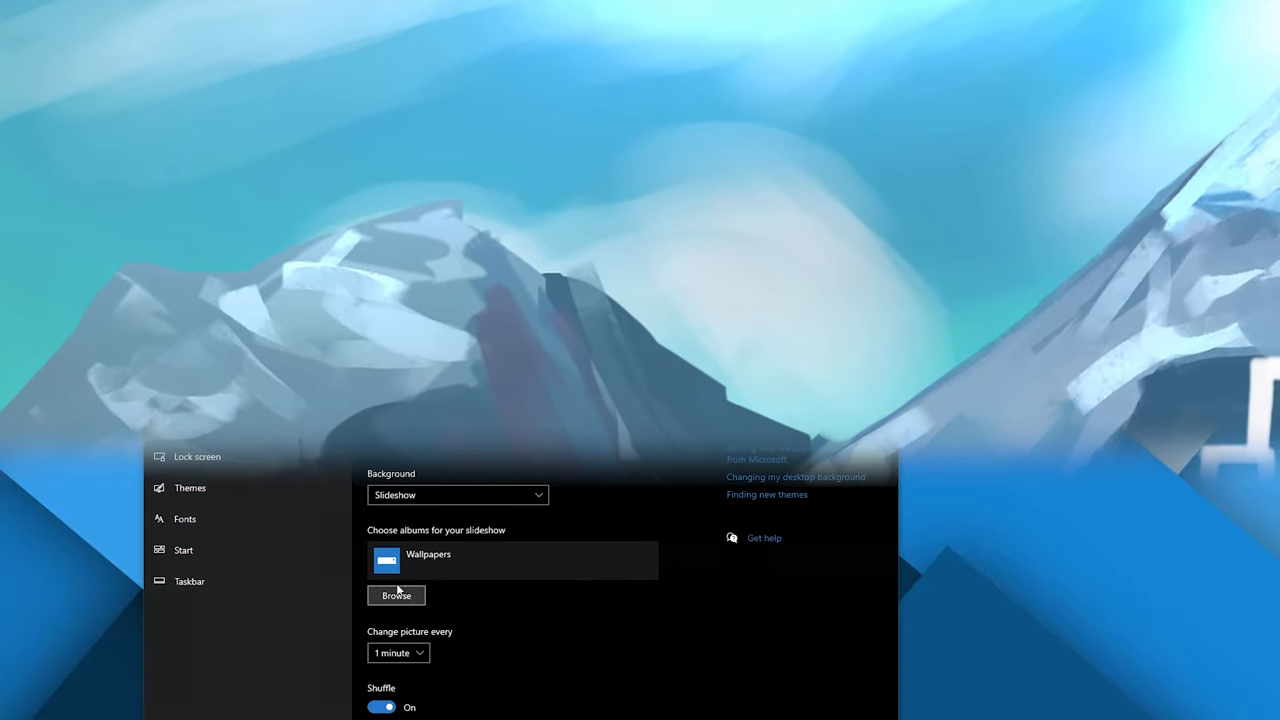
Choose the Wallpapers folder as the slideshow album.
left_click(396, 595)
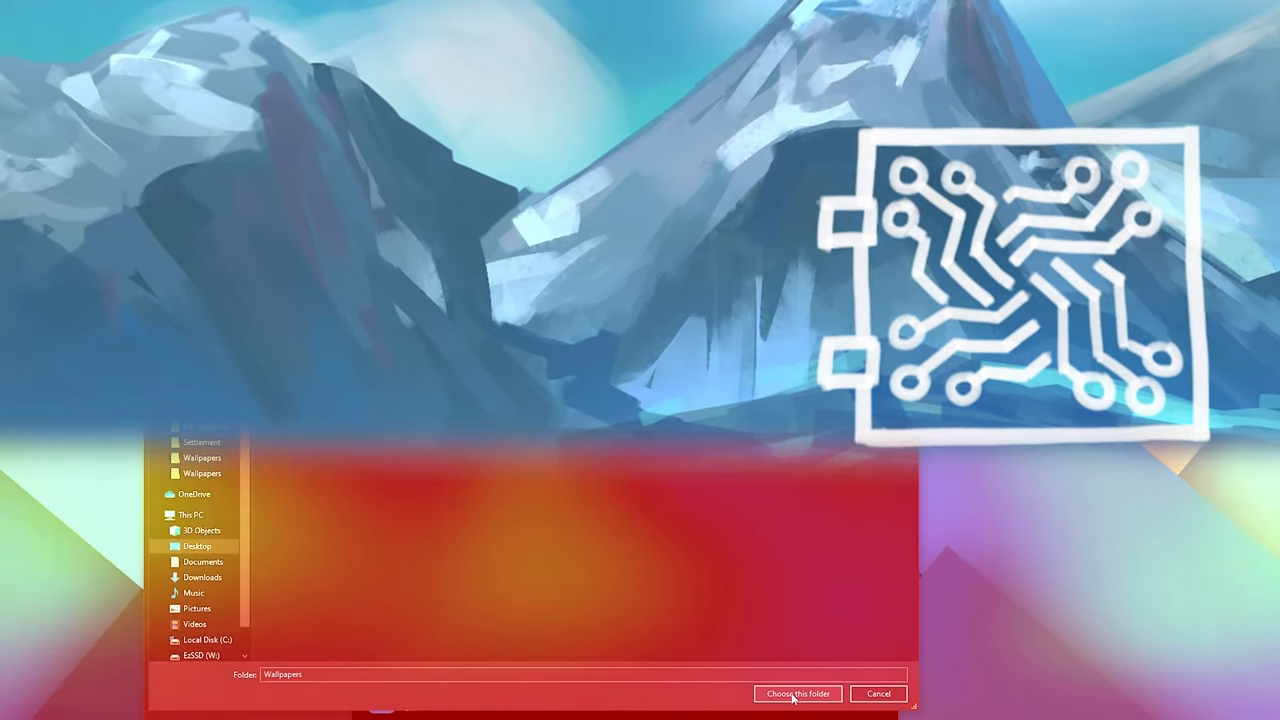
left_click(797, 693)
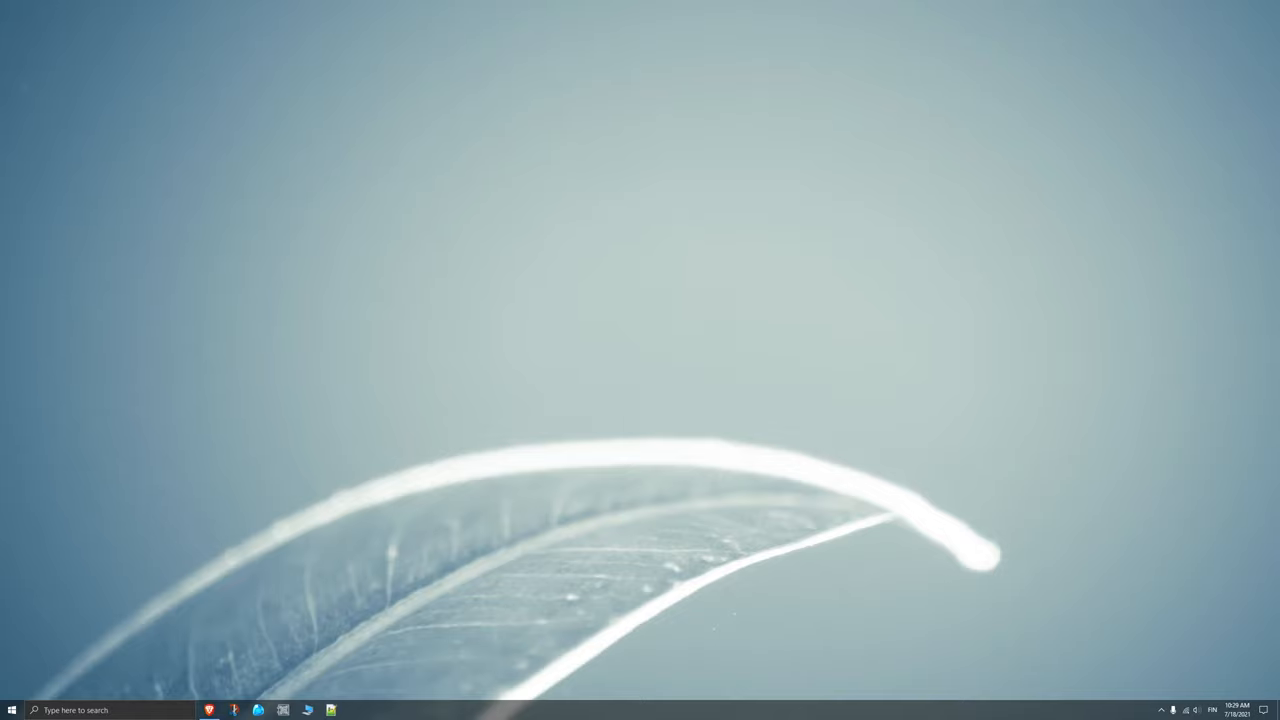
mouse_move(190, 695)
type("background image")
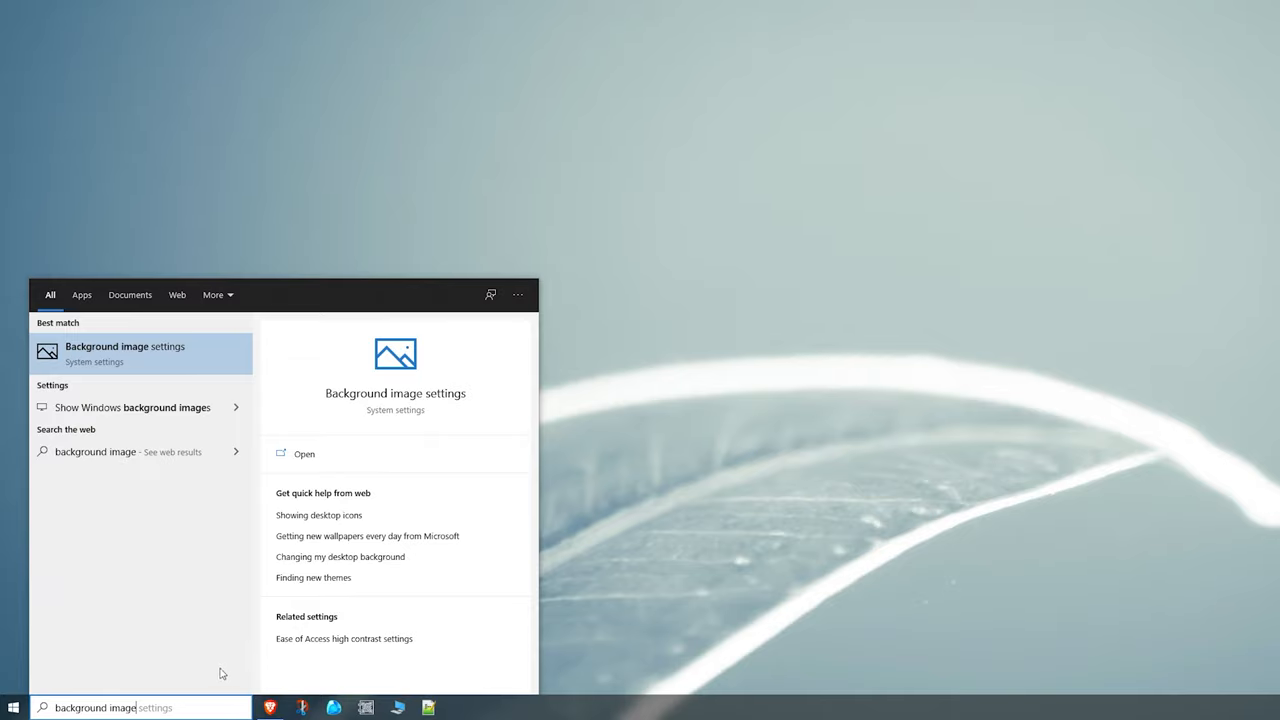
Open the background image settings and change the picture fit from Tile to Fill.
left_click(124, 353)
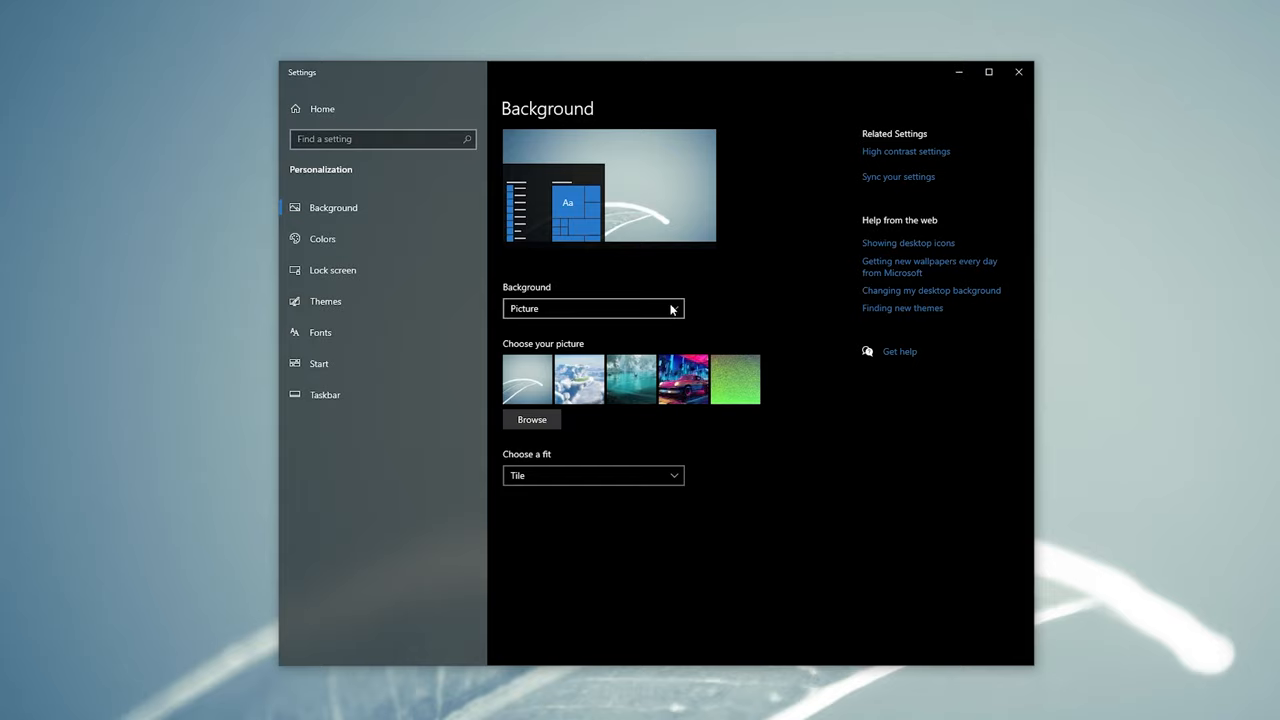
left_click(593, 475)
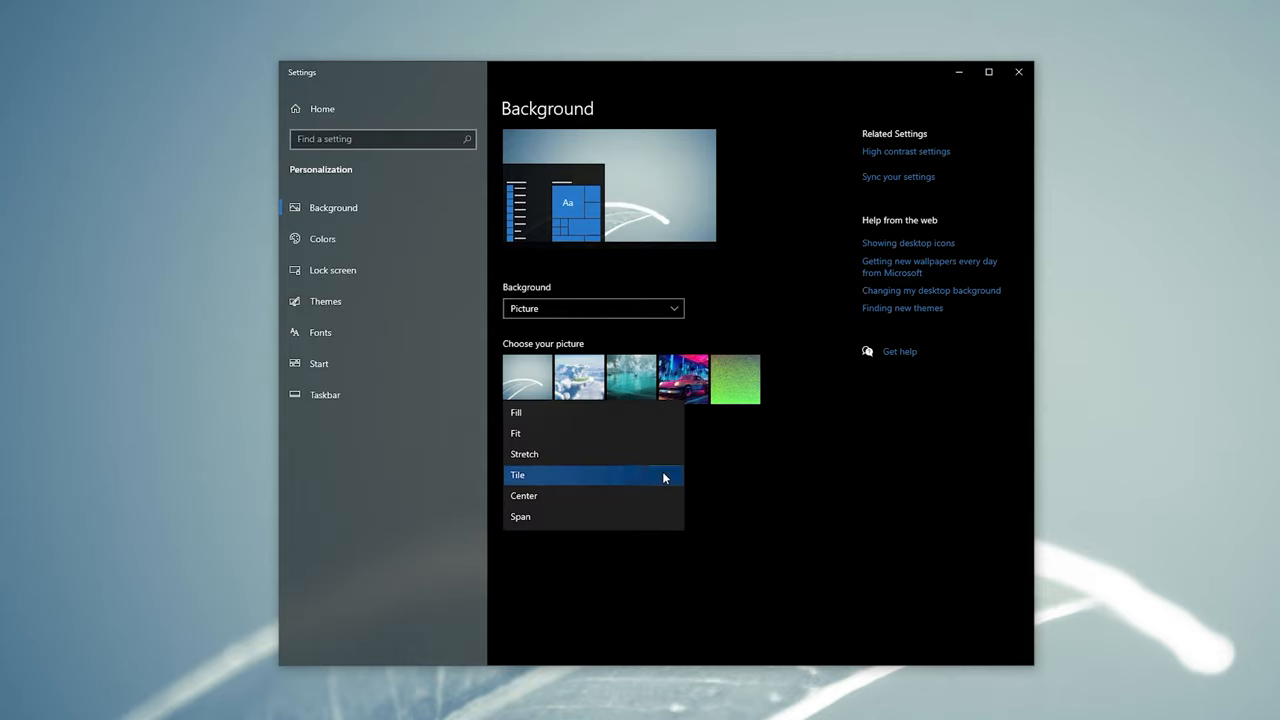
mouse_move(524, 454)
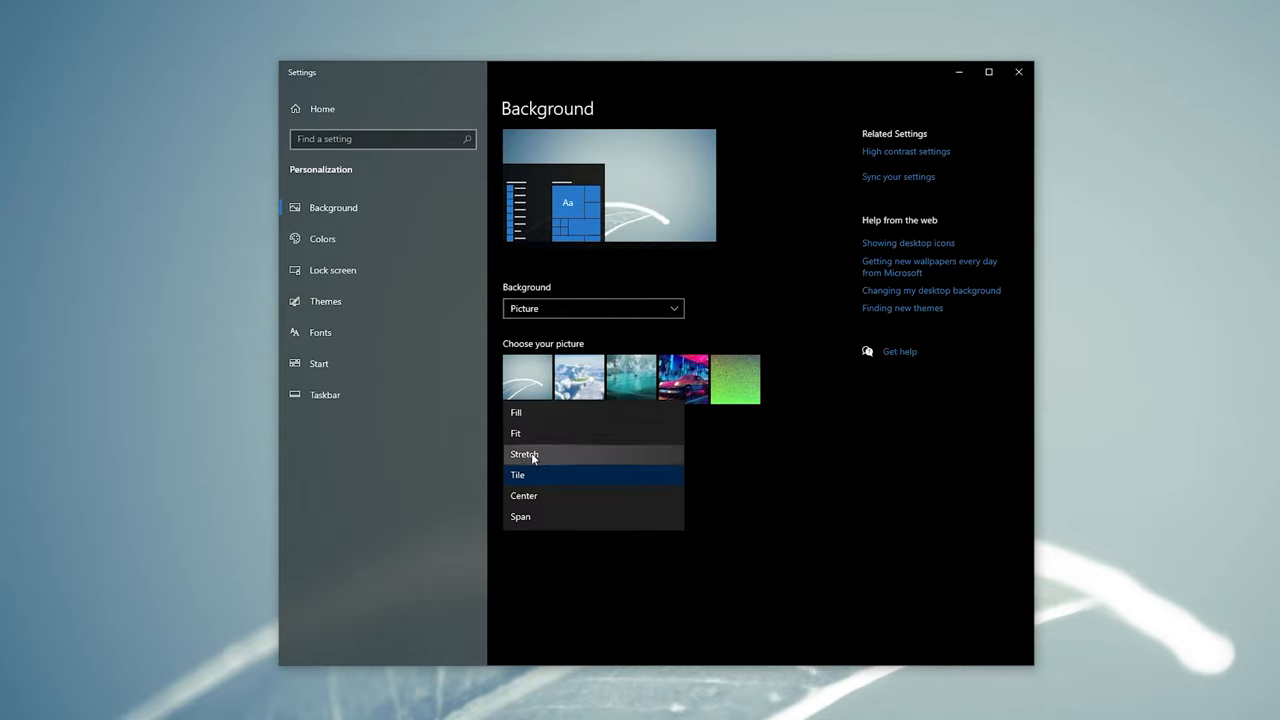
left_click(516, 412)
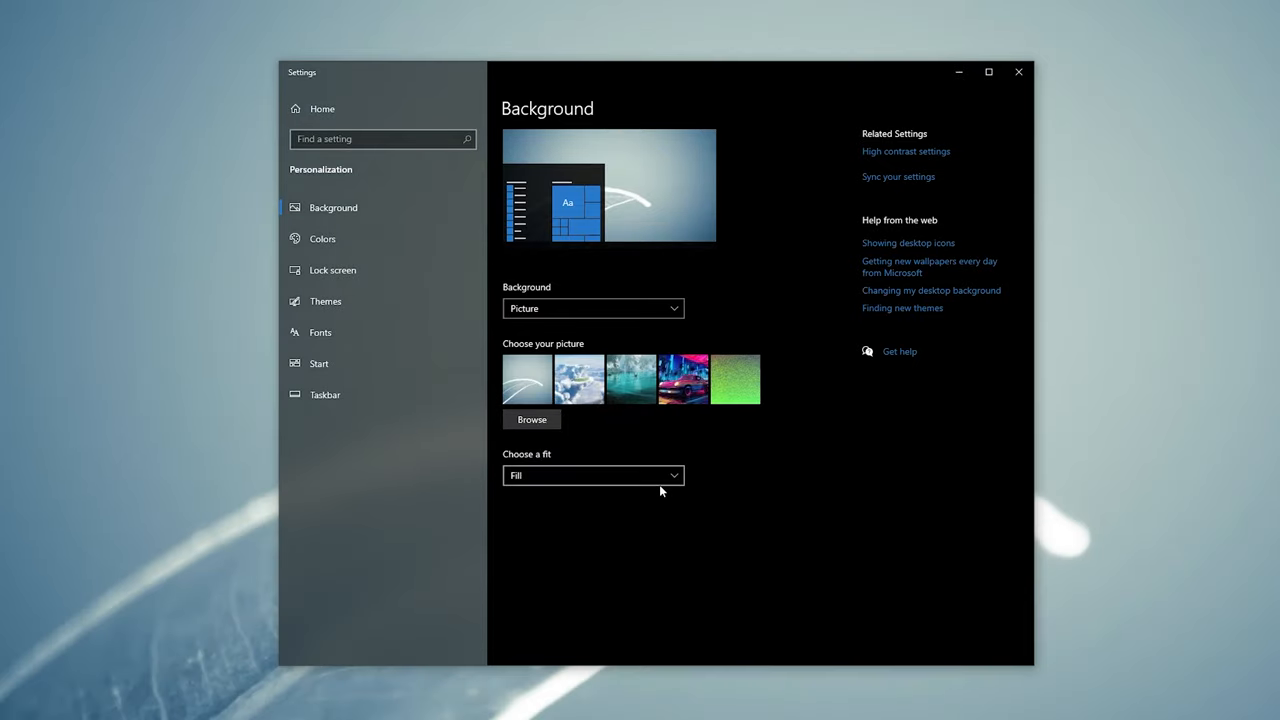
mouse_move(640, 450)
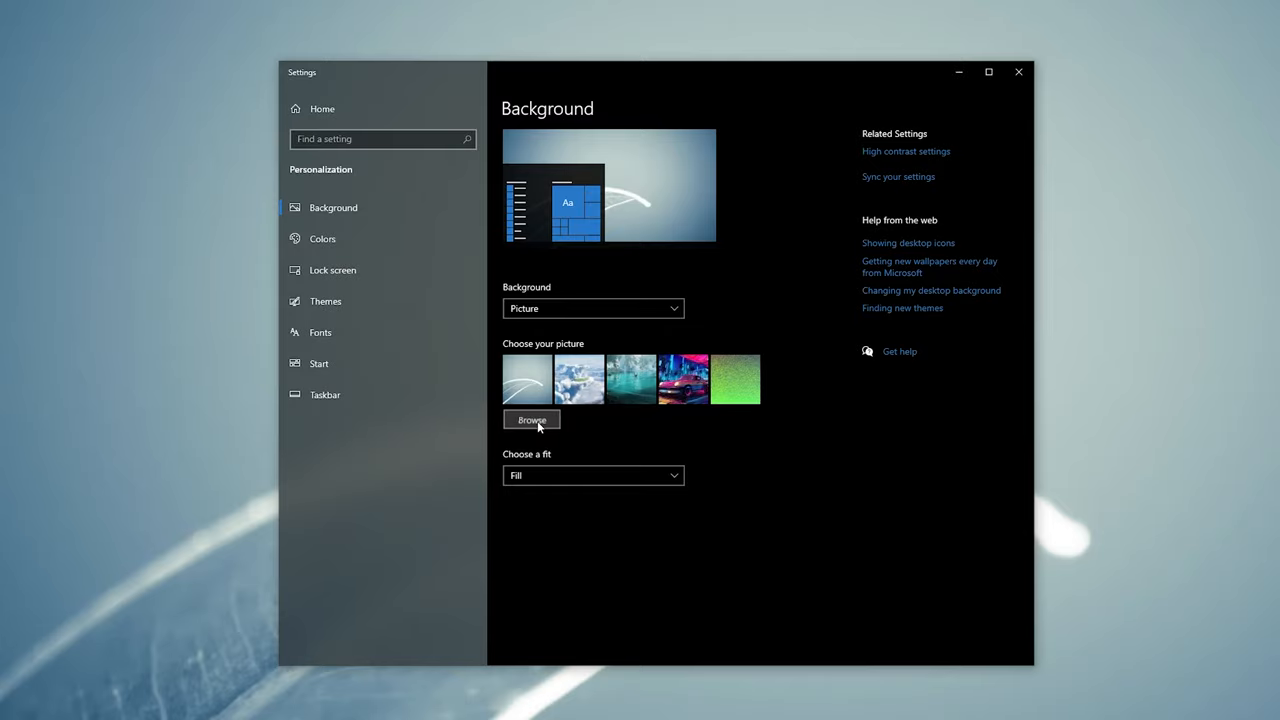
Add Blue Wallpaper.png and Green Wallpaper.jpg from Desktop > Wallpapers as background pictures.
left_click(531, 419)
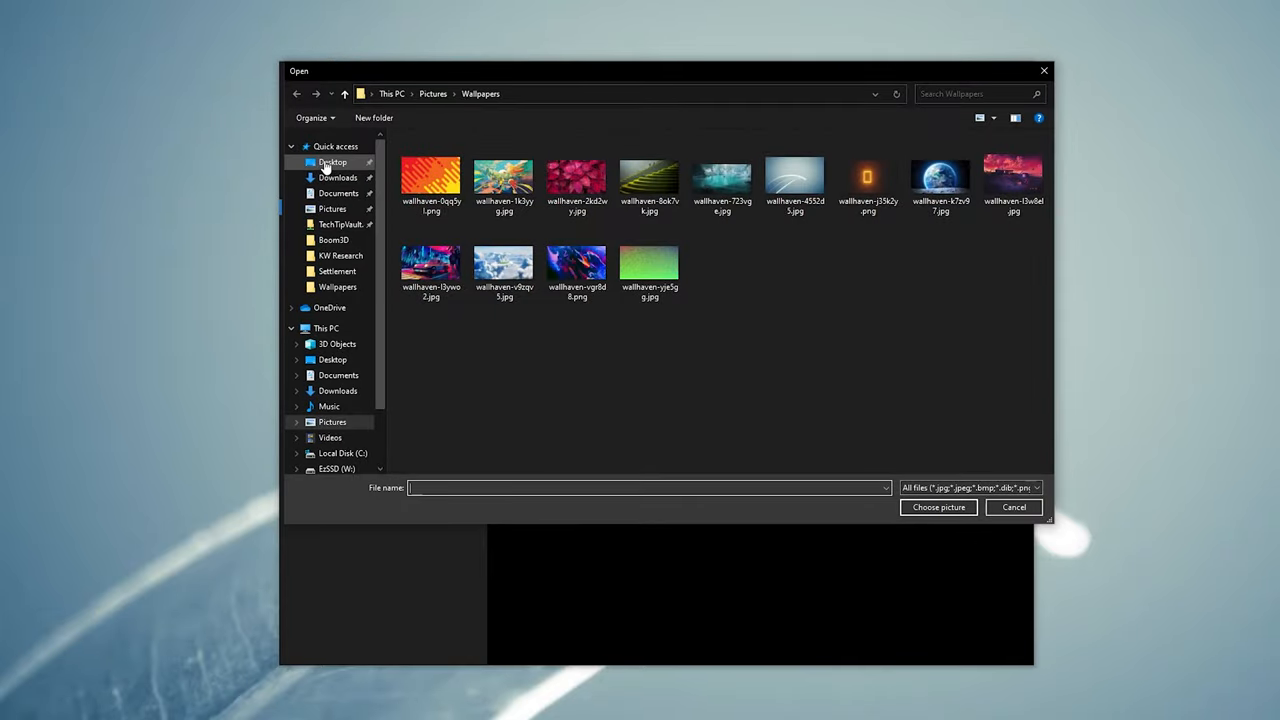
left_click(332, 162)
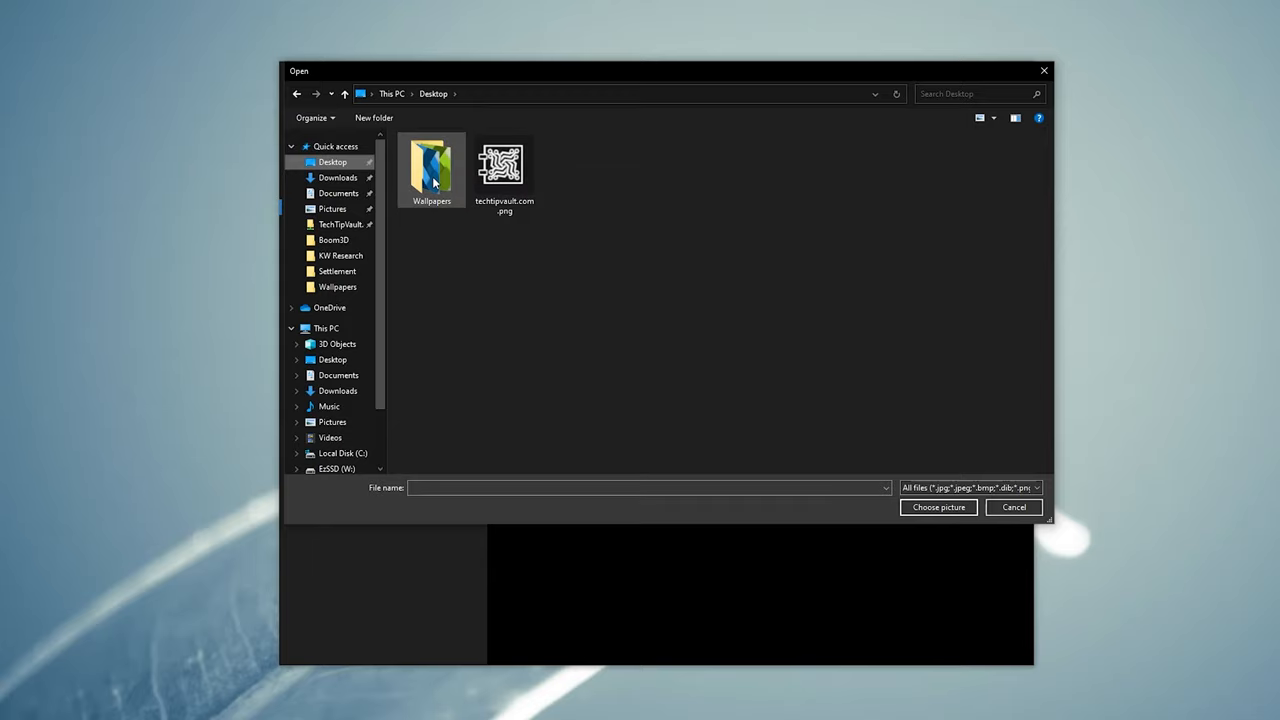
double_click(431, 170)
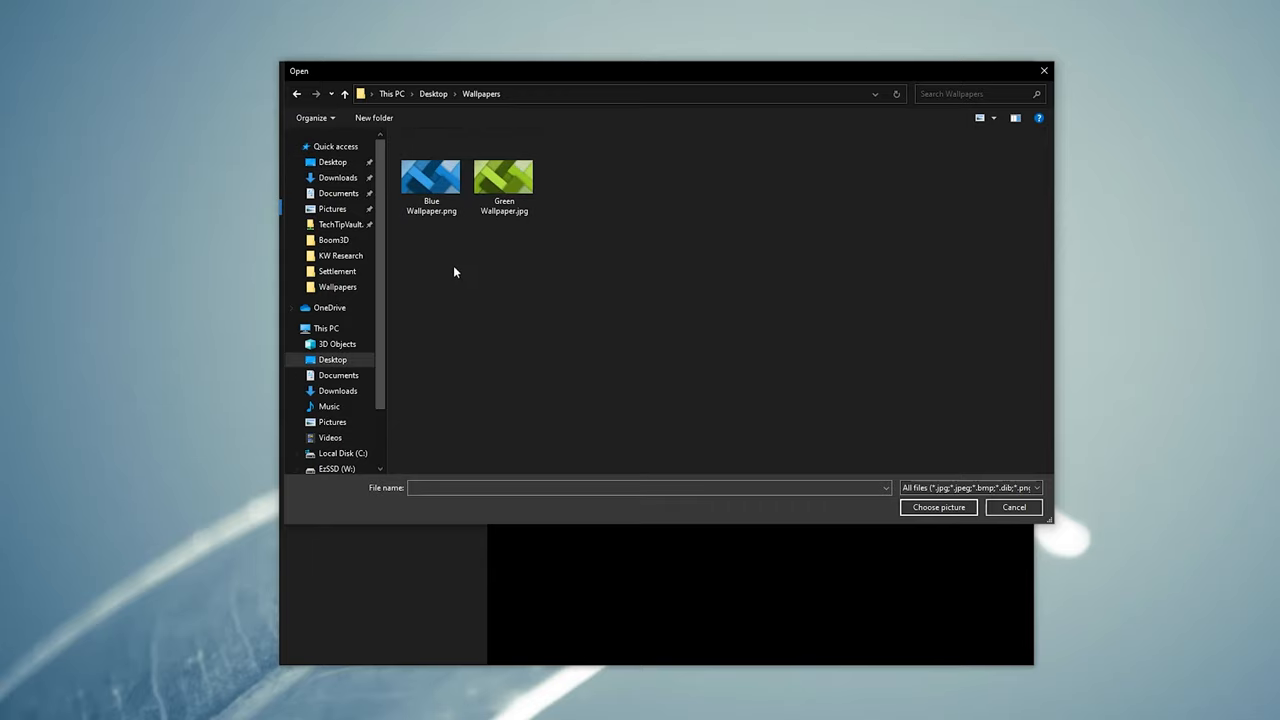
left_click(431, 178)
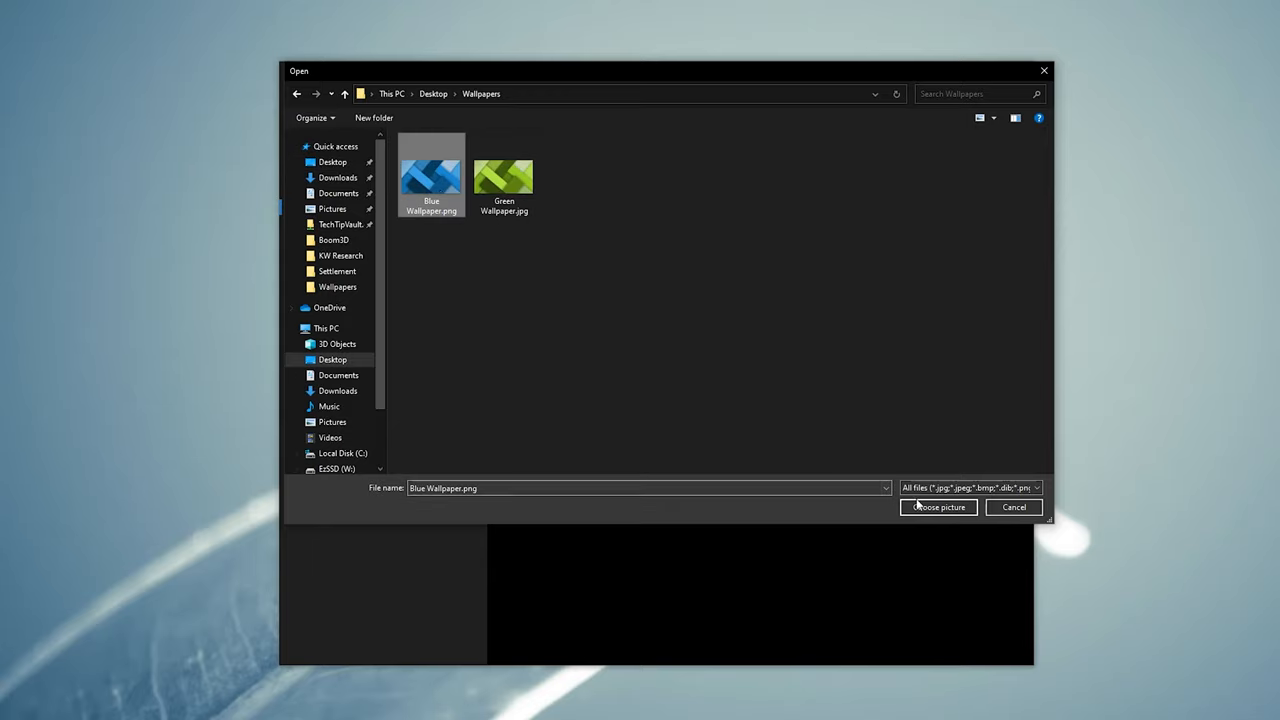
left_click(937, 507)
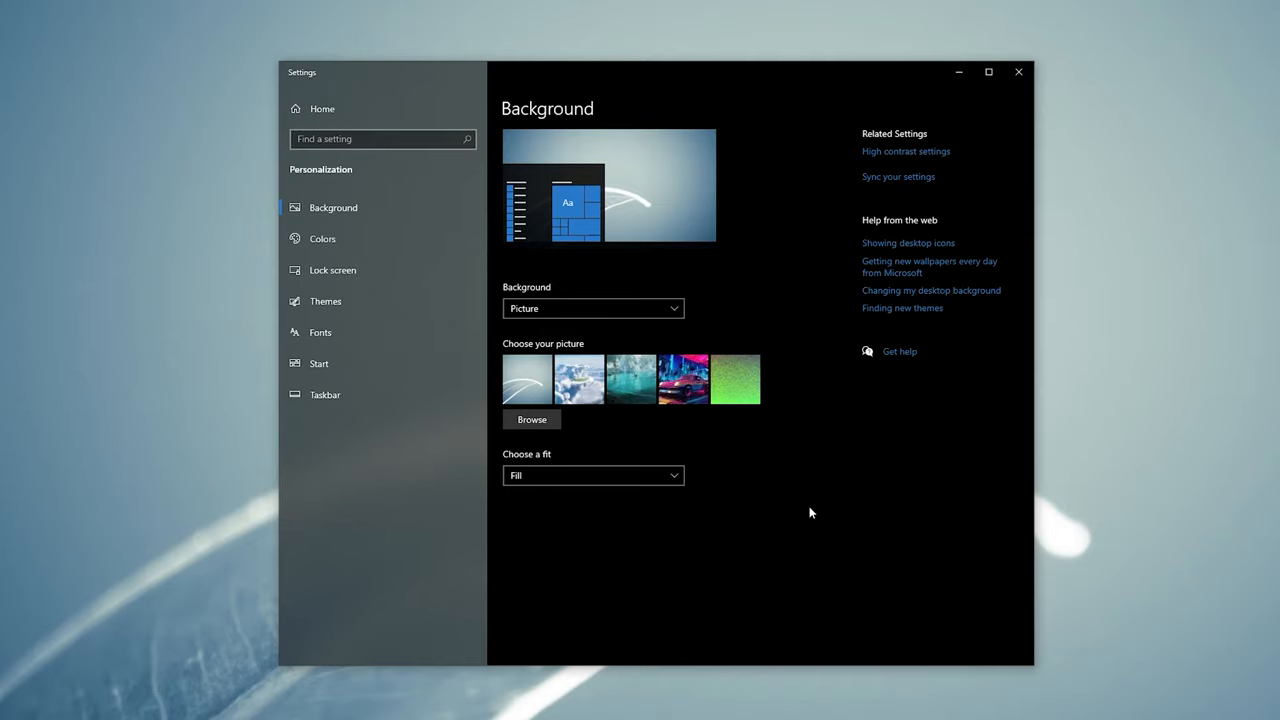
left_click(527, 378)
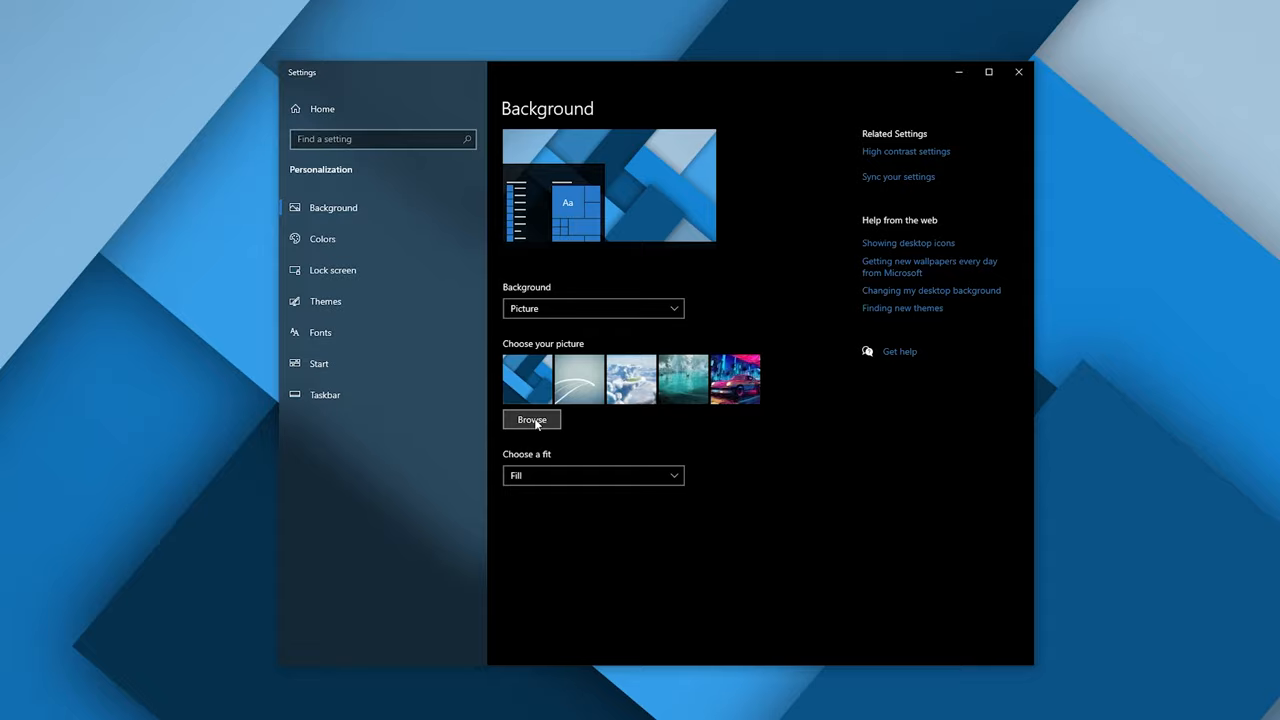
left_click(531, 419)
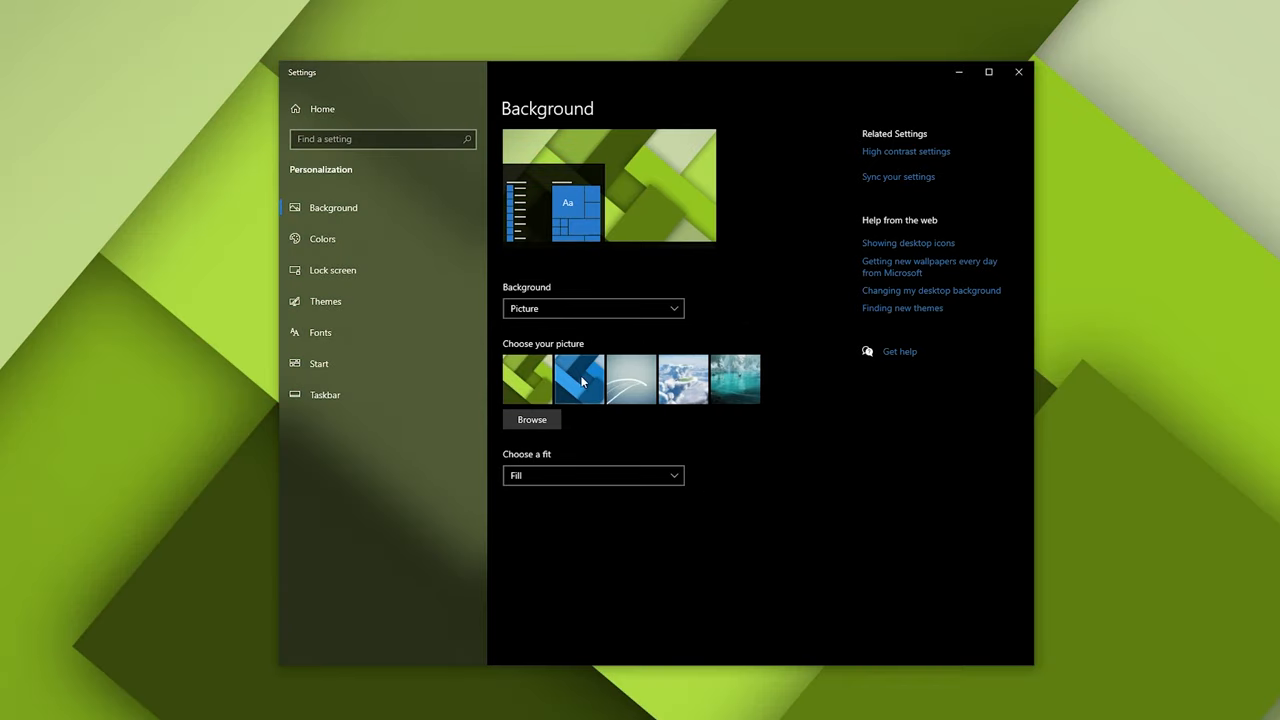
Assign the blue wallpaper to monitor 2 and the green wallpaper to monitor 1.
right_click(579, 378)
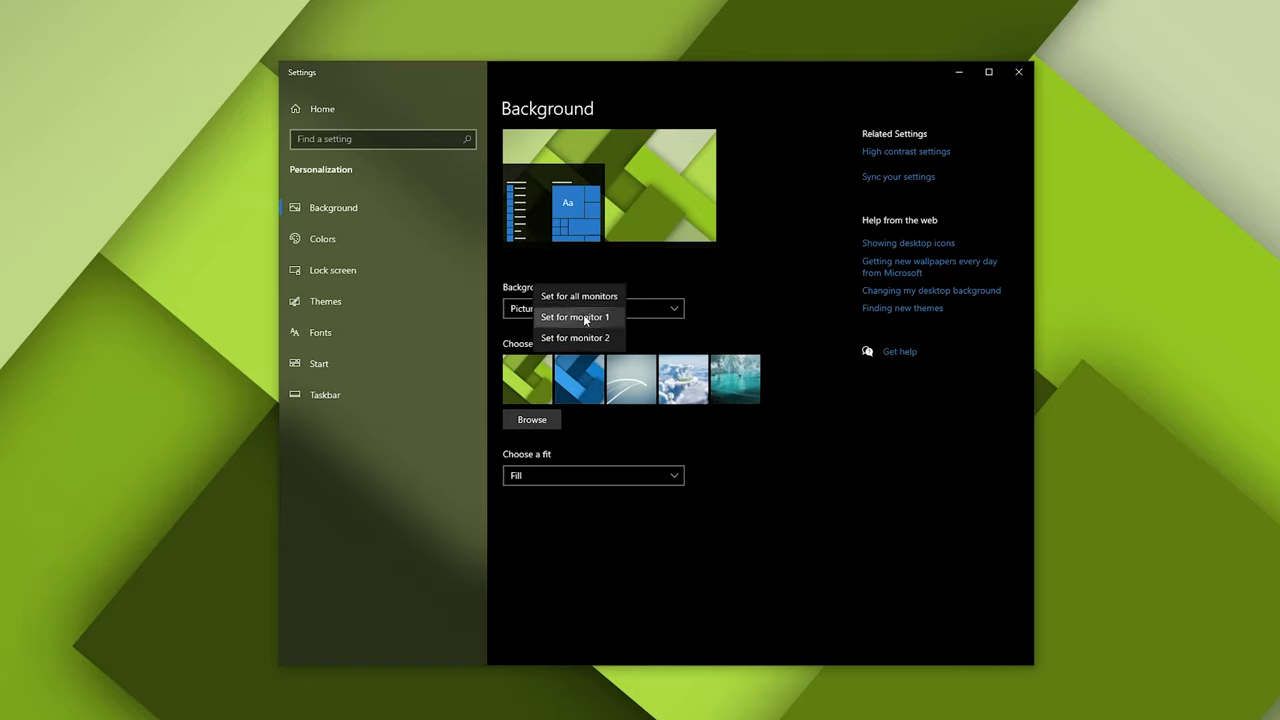
mouse_move(575, 337)
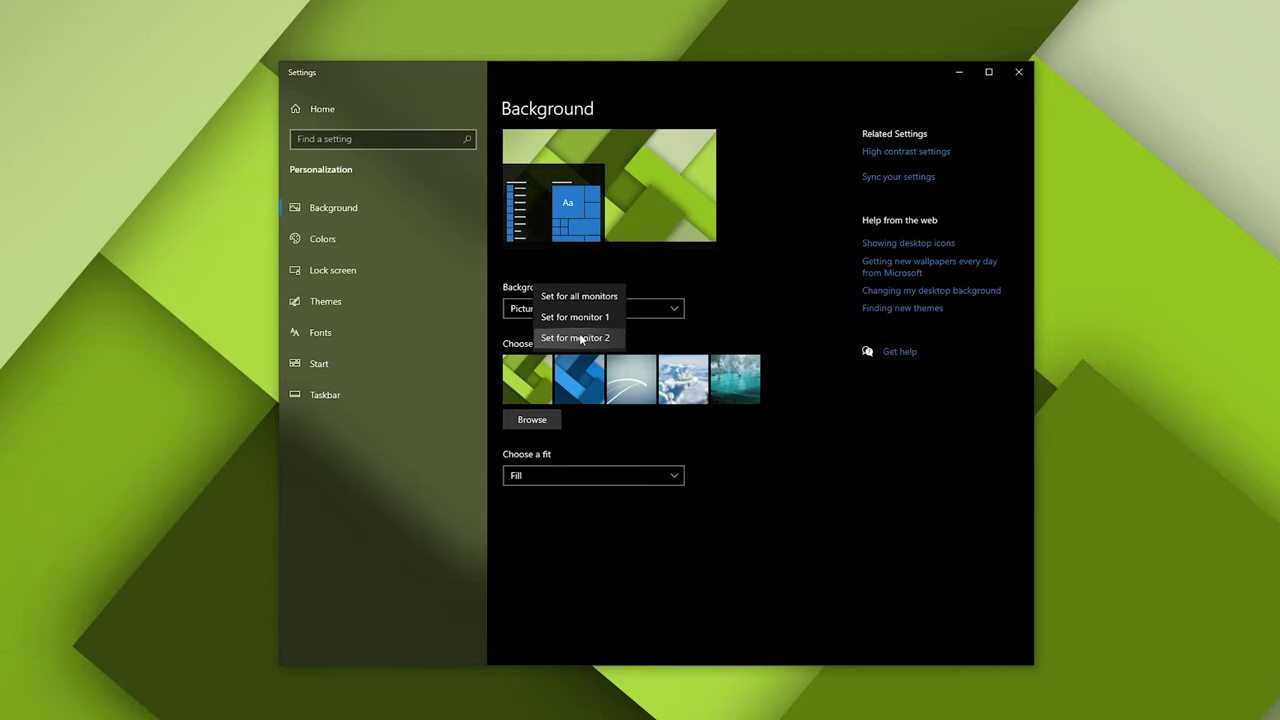
left_click(575, 337)
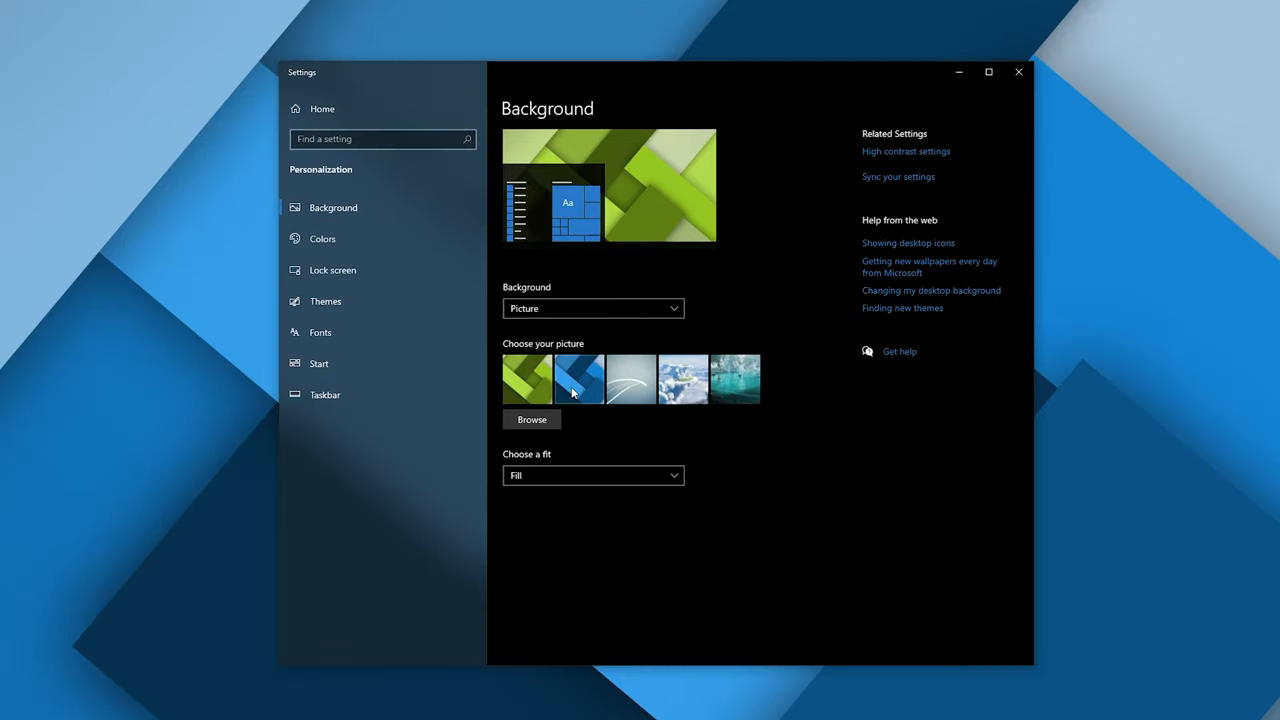
left_click(527, 379)
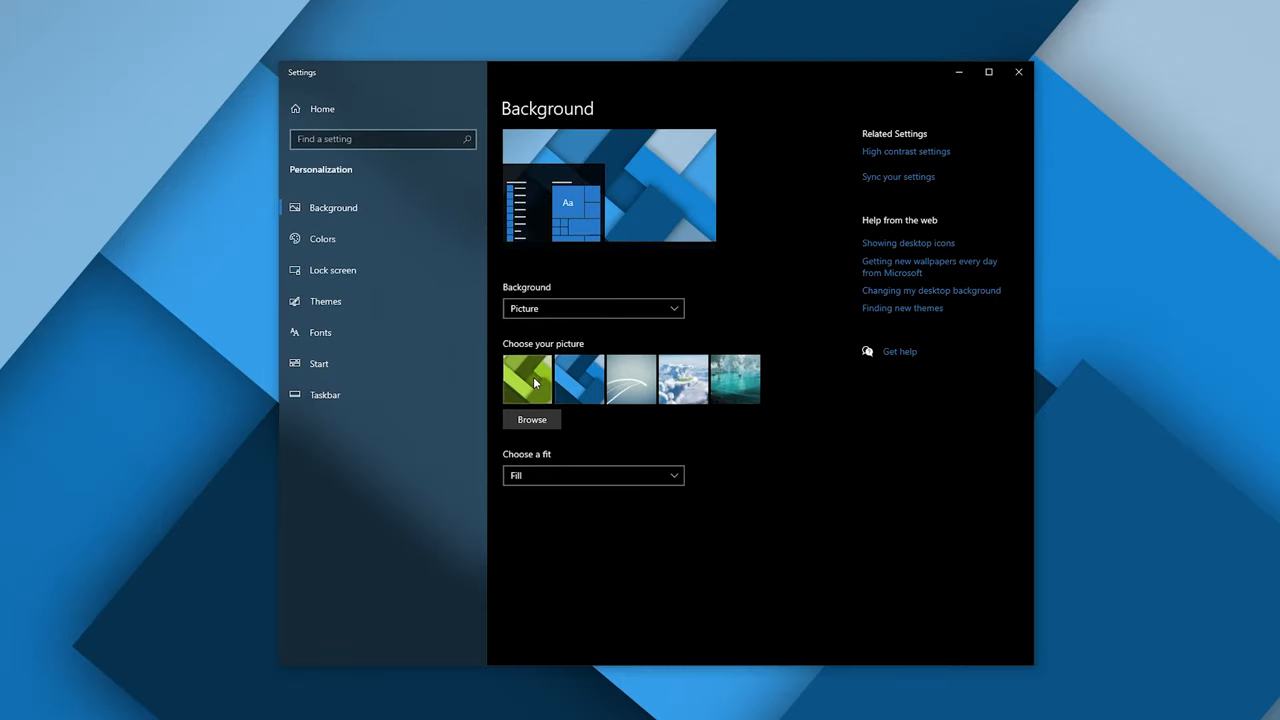
right_click(527, 378)
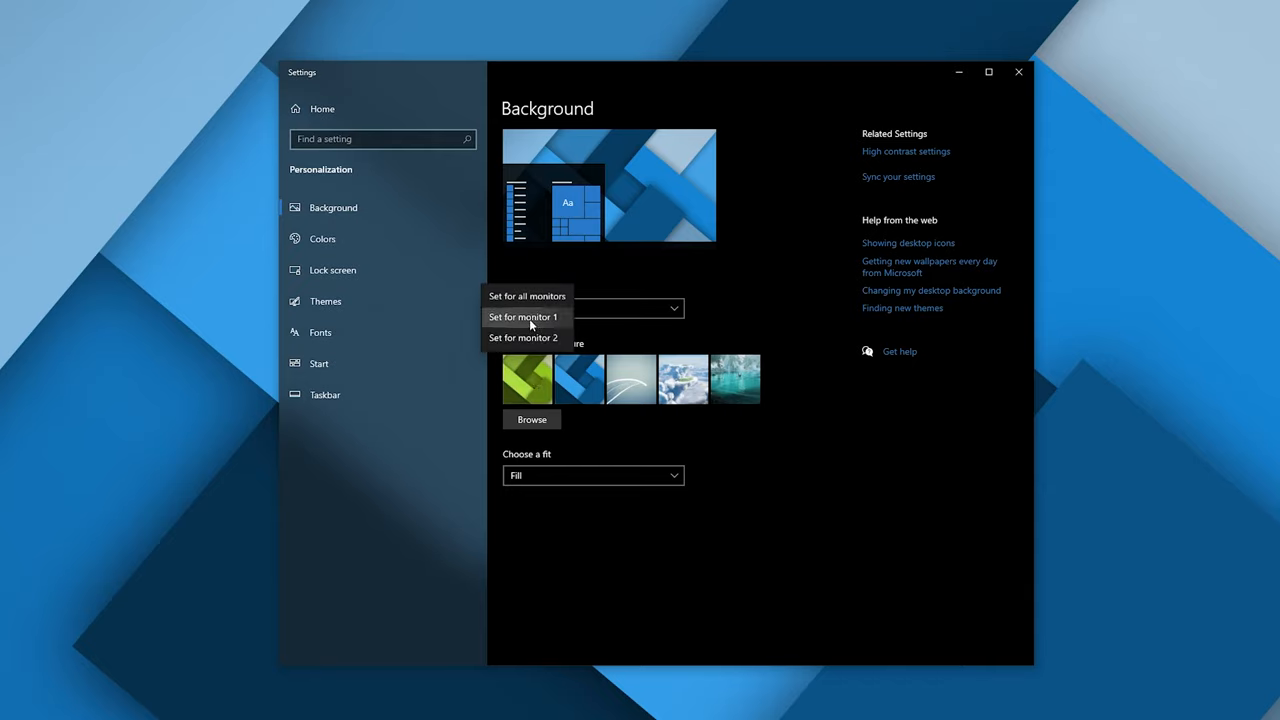
left_click(522, 317)
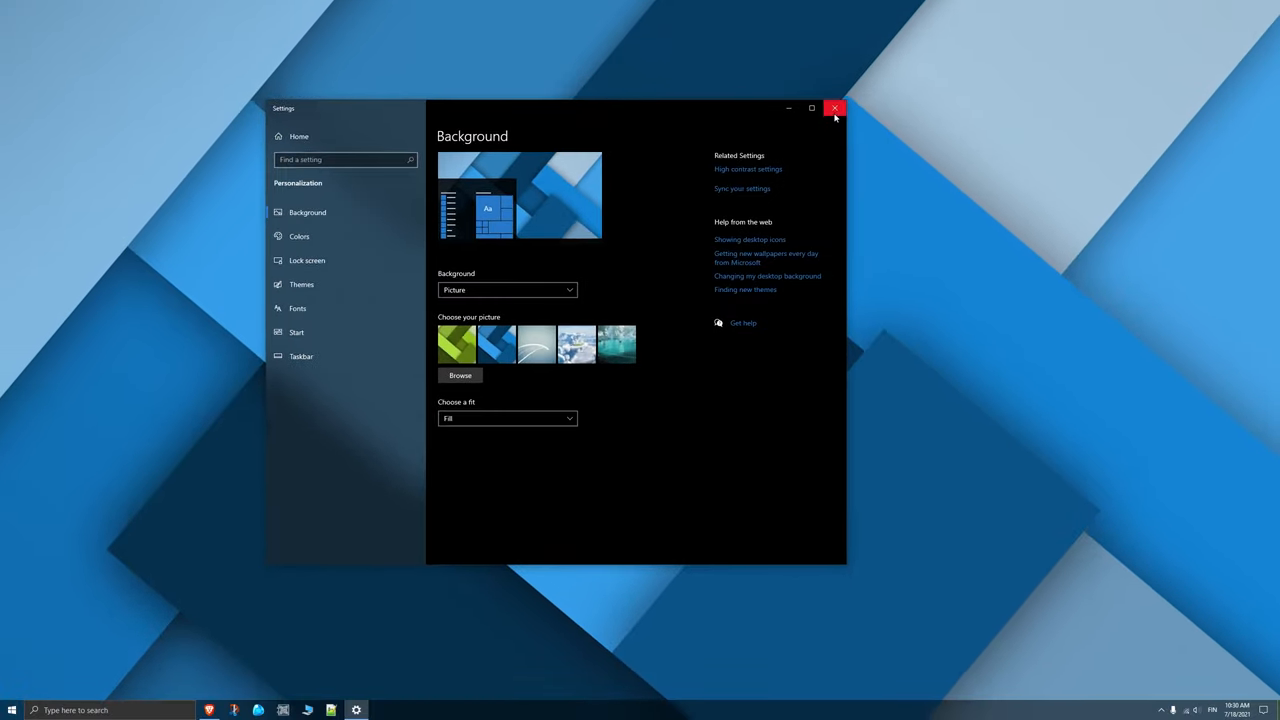
Close the settings and reopen the background image settings by searching 'background'.
left_click(835, 108)
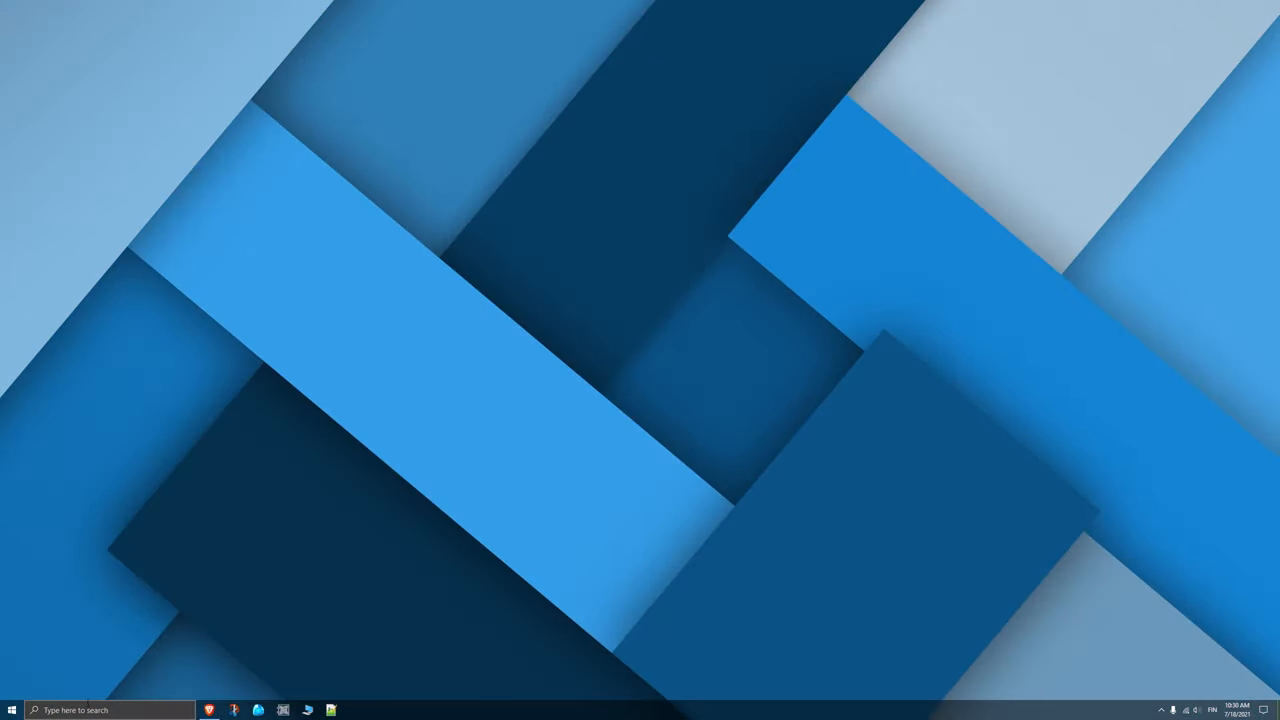
type("background")
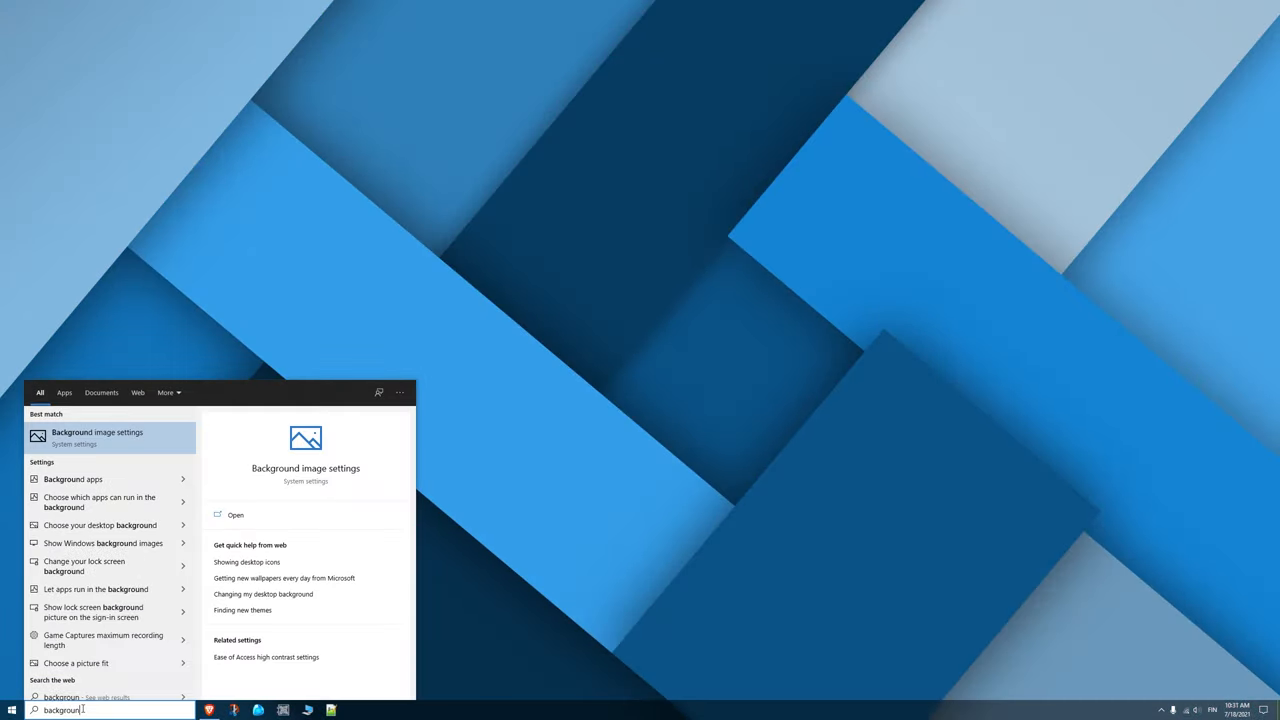
left_click(97, 437)
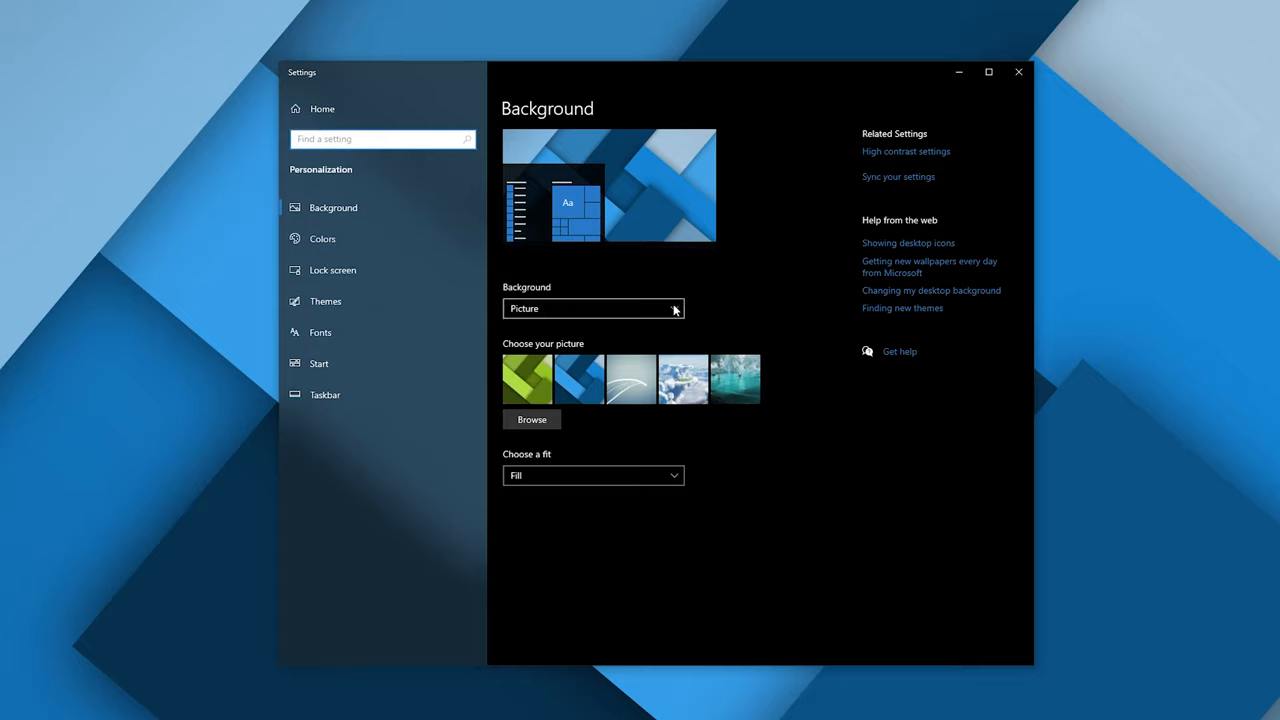
Switch Background to Slideshow using the desktop Wallpapers folder as the album.
left_click(593, 308)
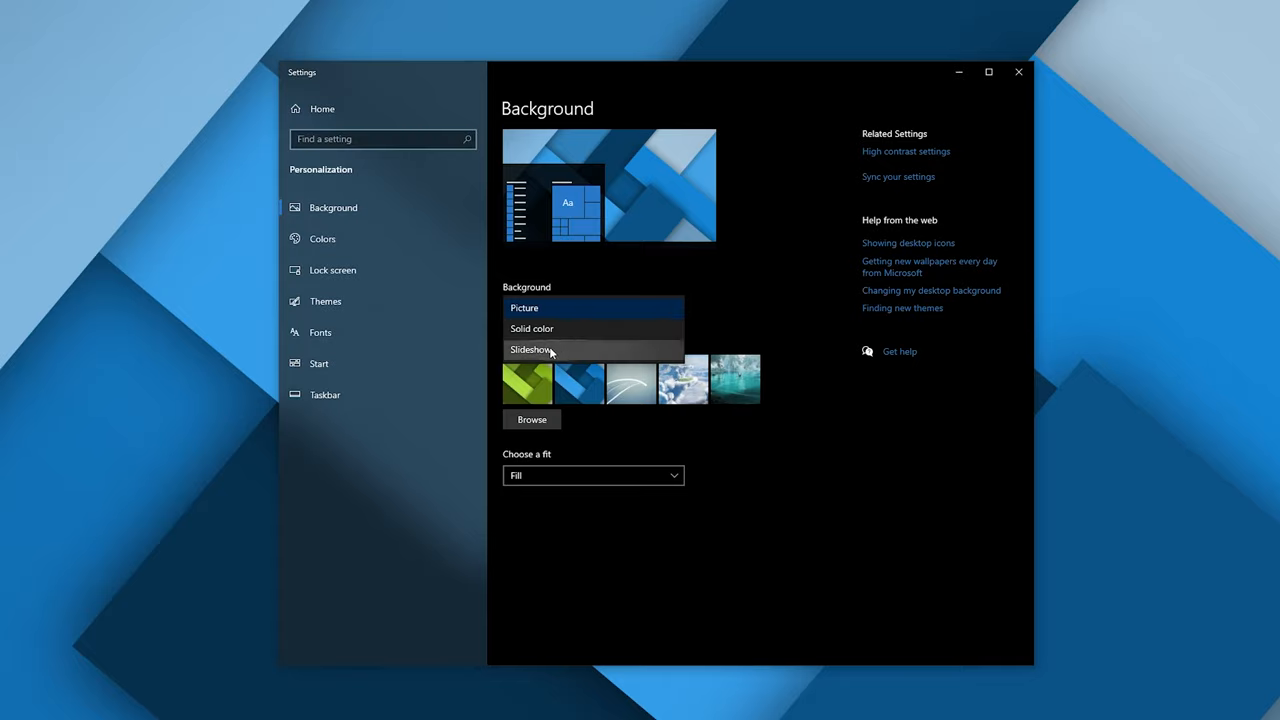
left_click(531, 350)
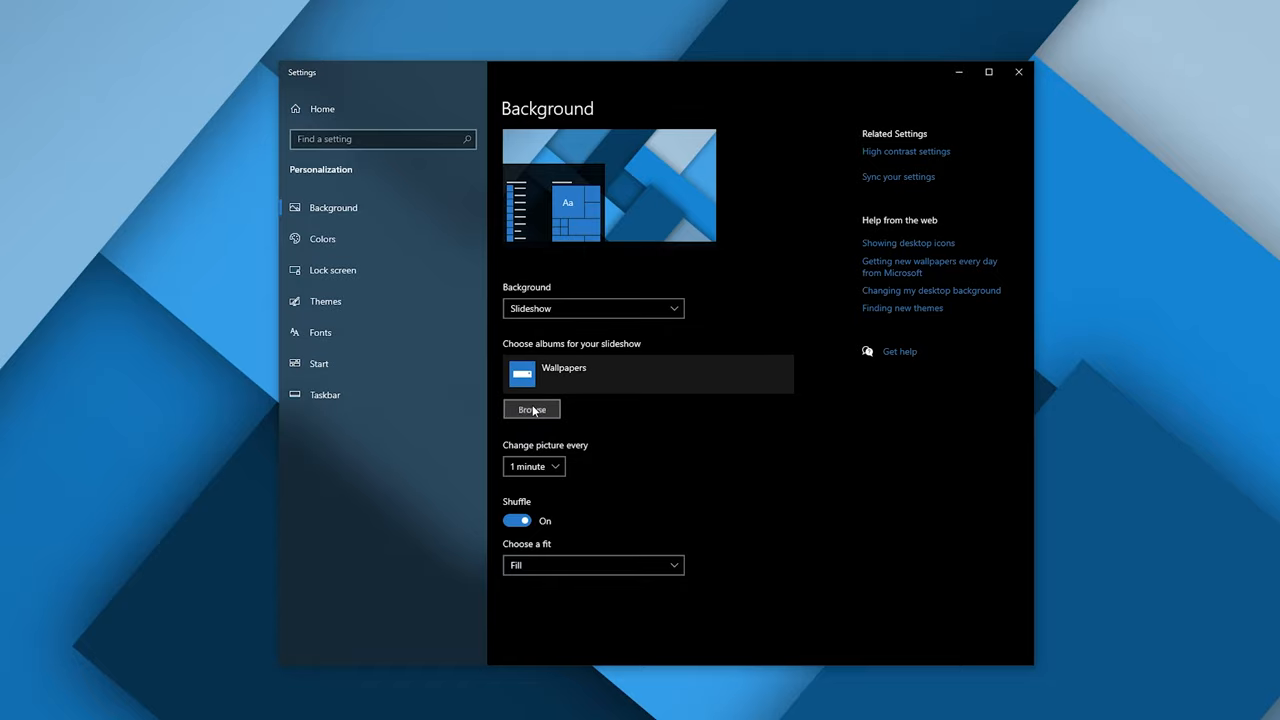
left_click(531, 408)
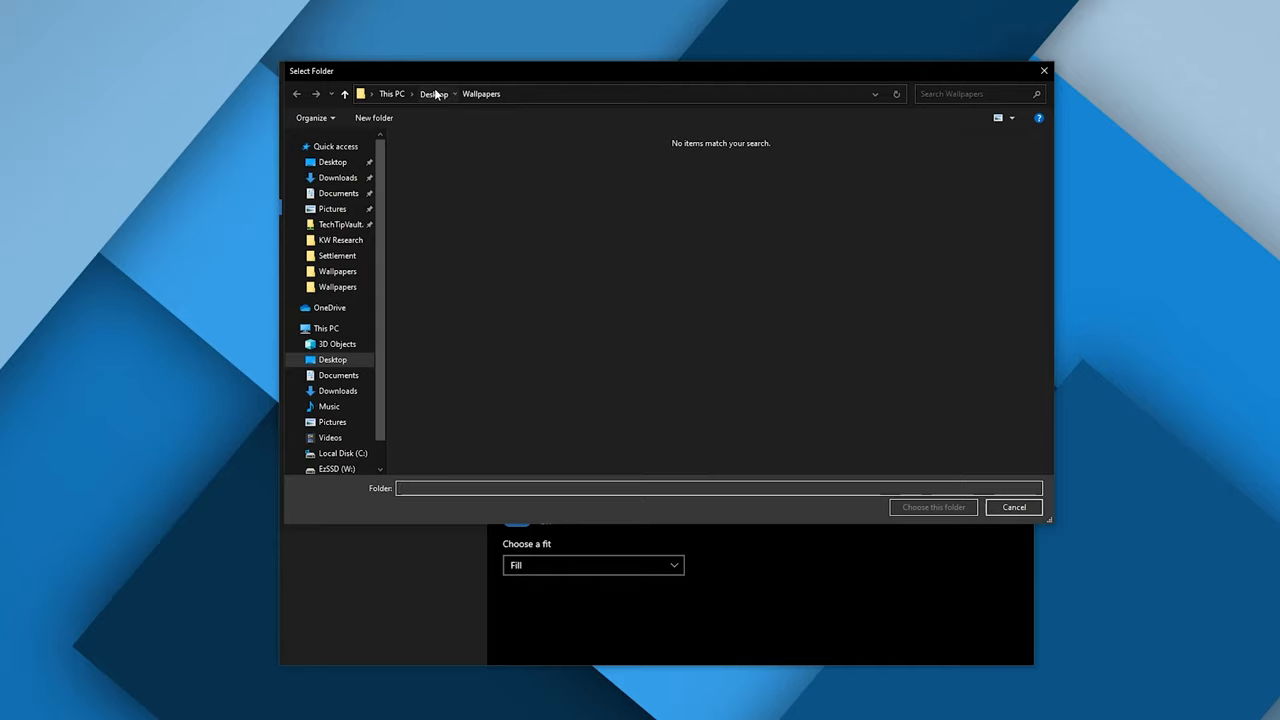
left_click(434, 93)
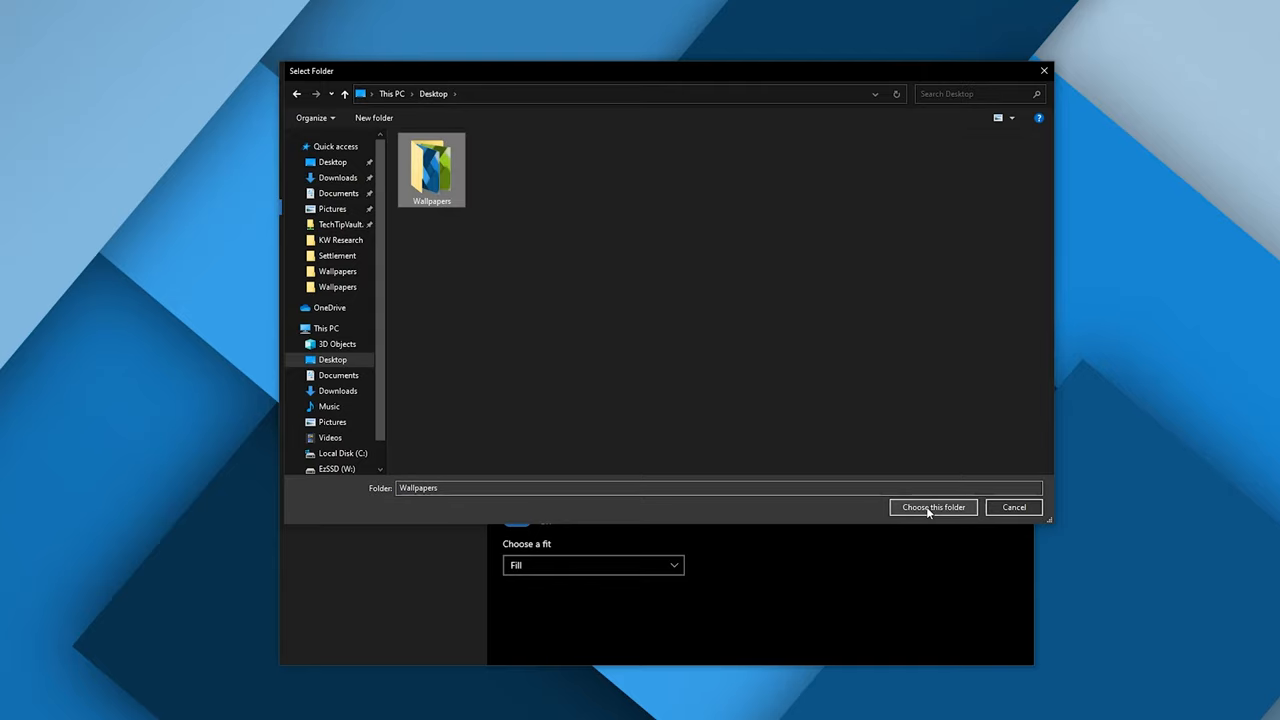
left_click(932, 507)
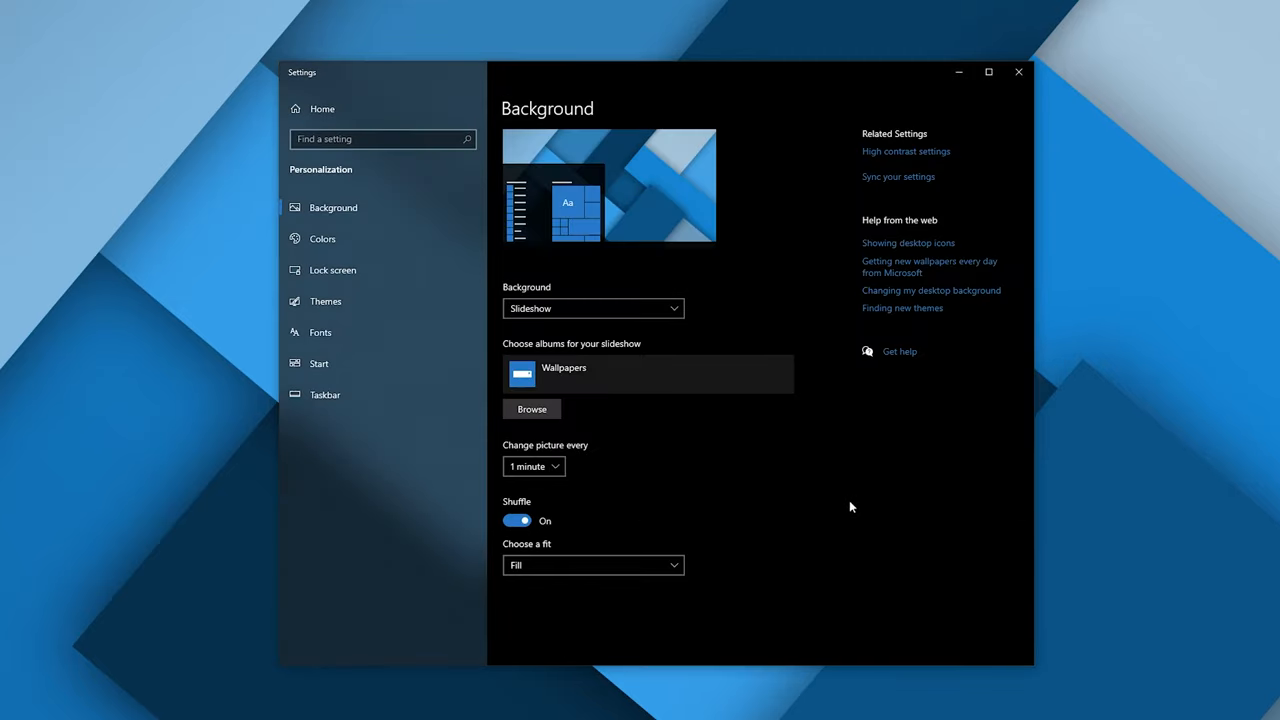
Keep the picture interval at 1 minute and toggle Shuffle off, then back on.
left_click(533, 466)
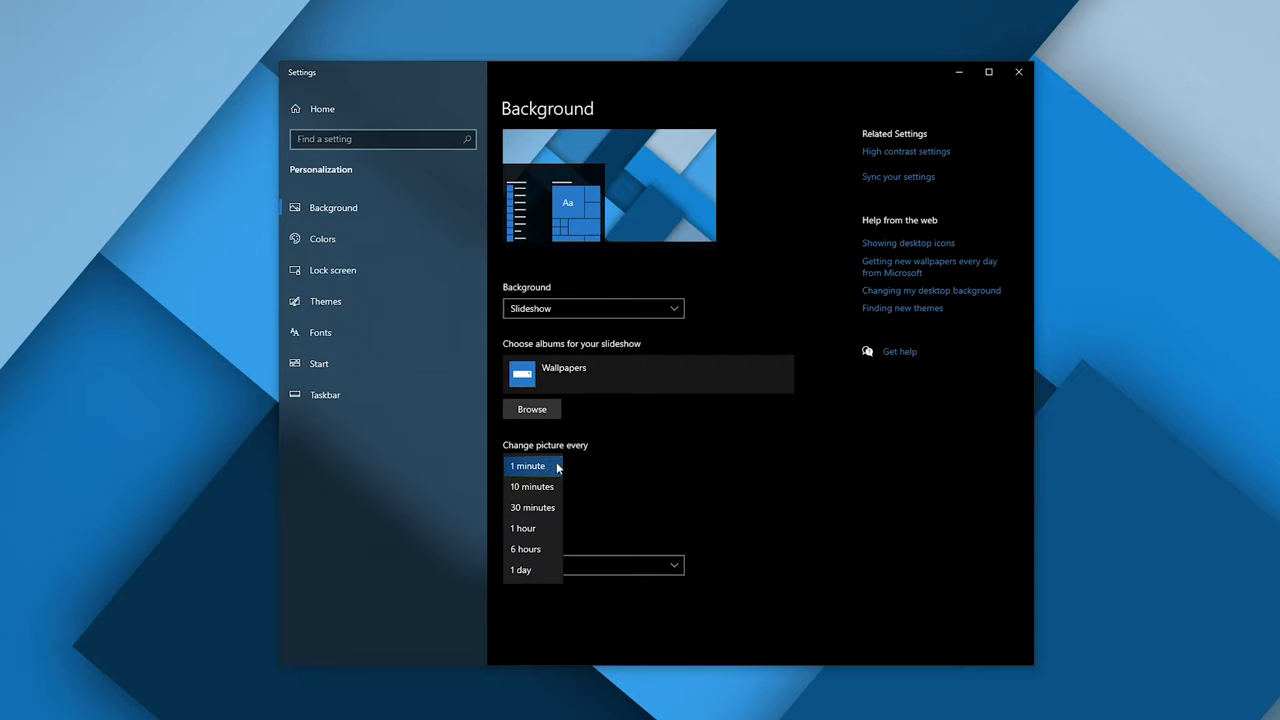
left_click(528, 465)
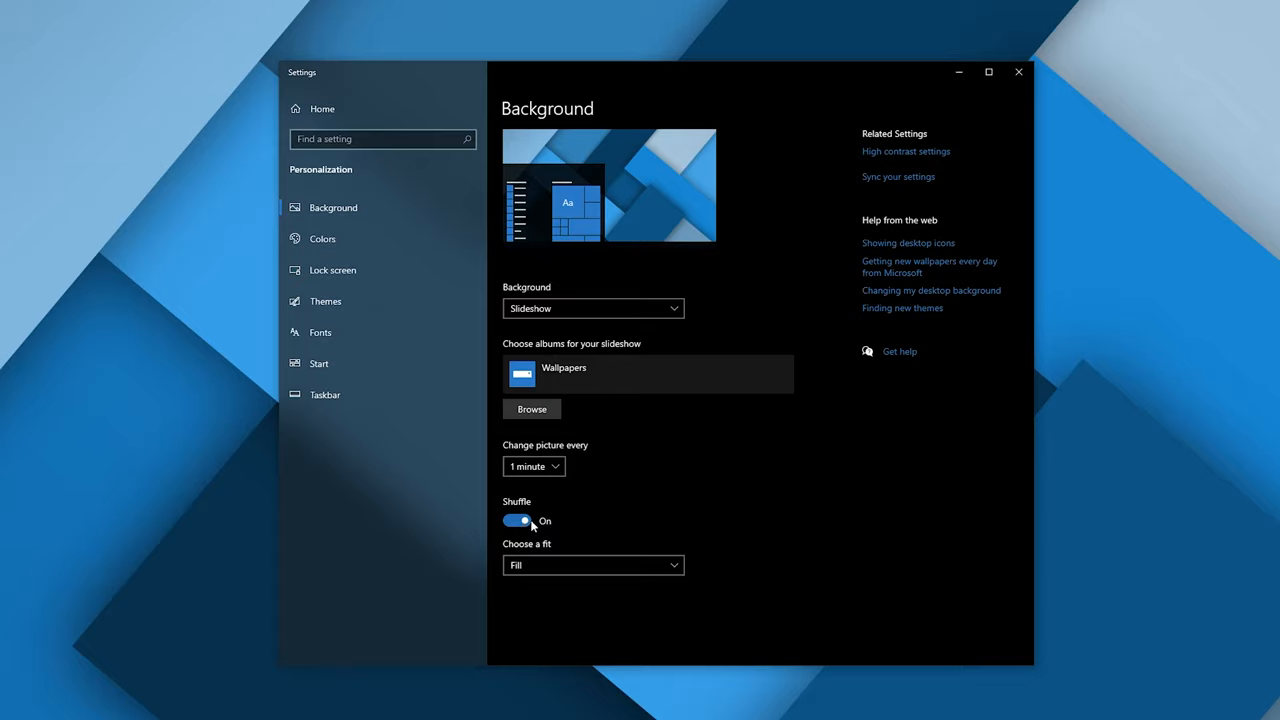
mouse_move(526, 524)
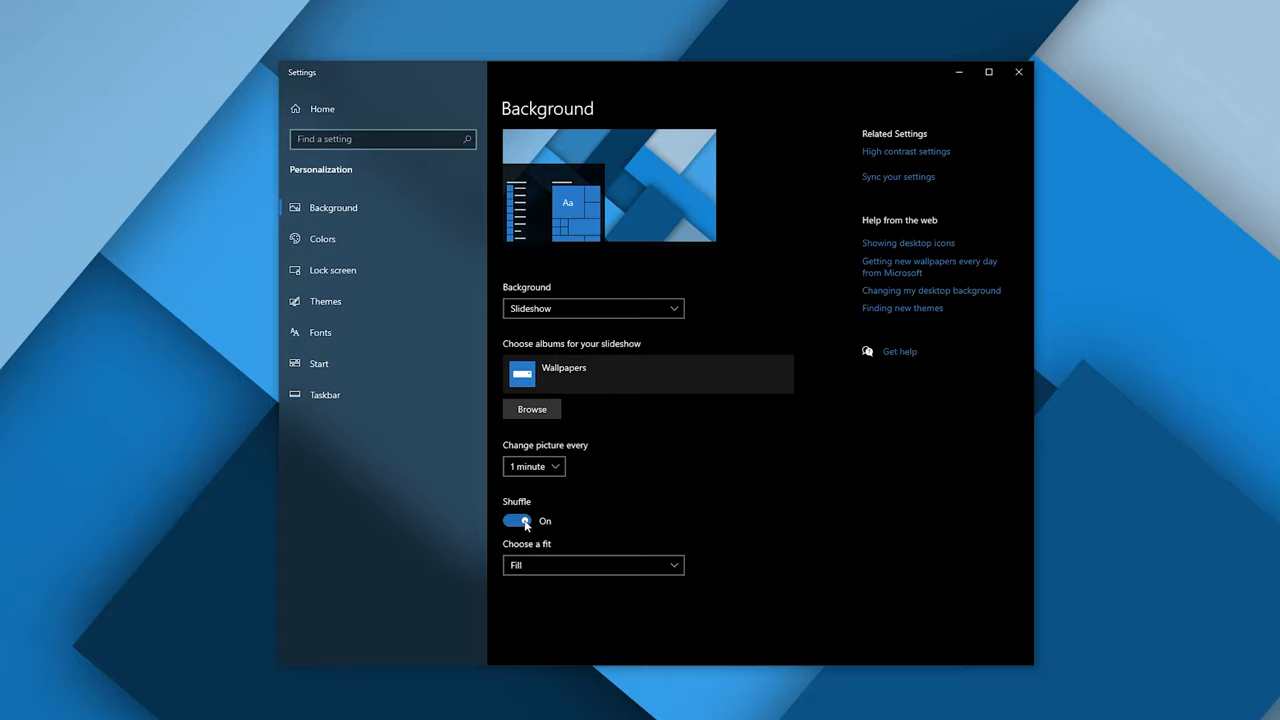
left_click(517, 520)
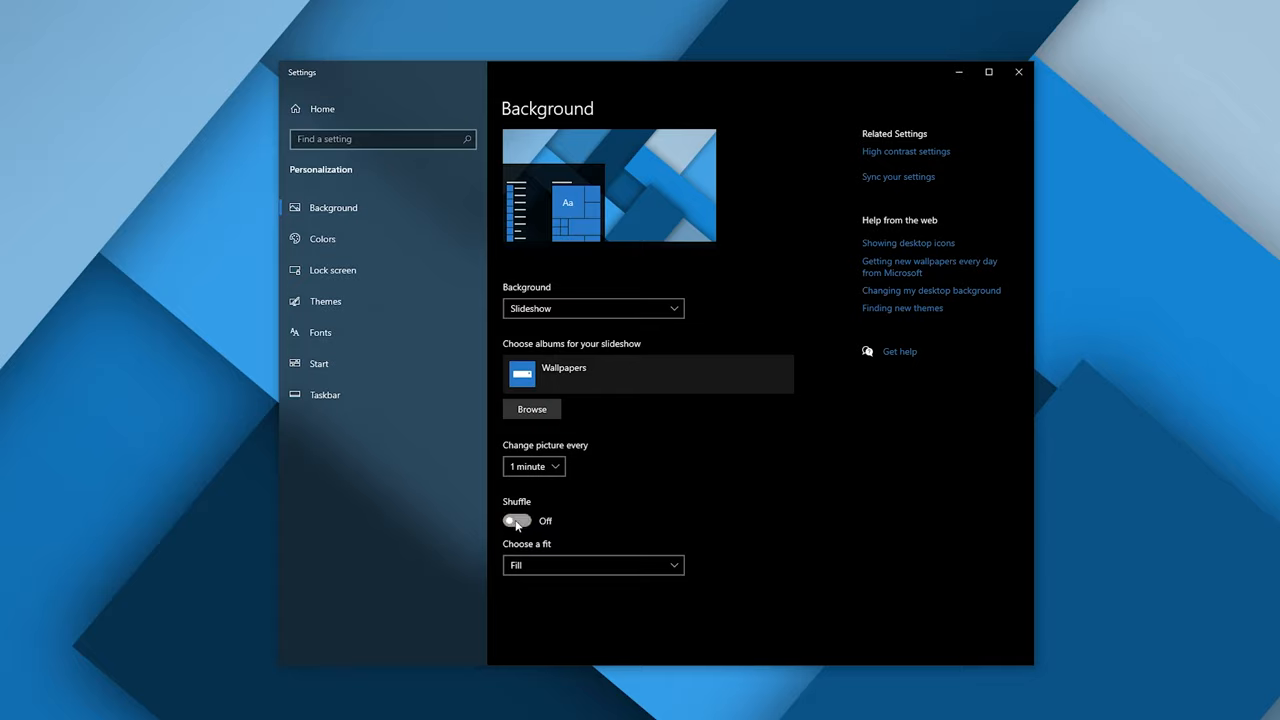
left_click(592, 565)
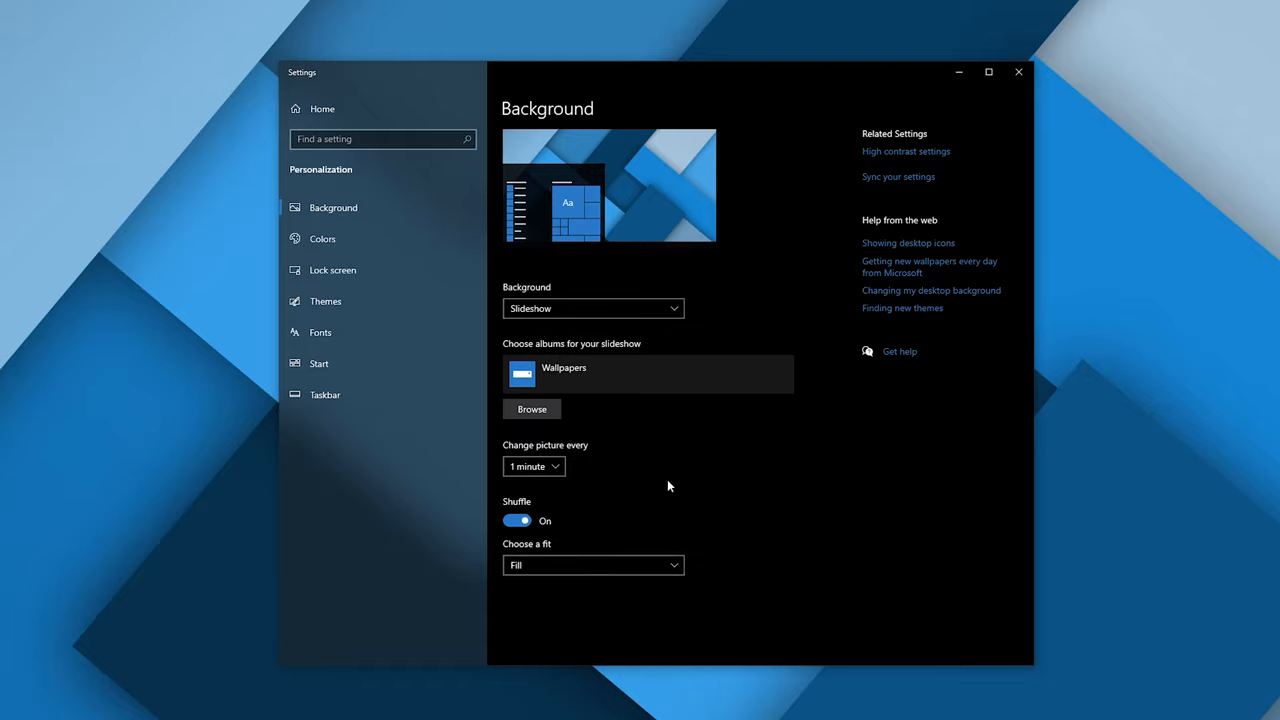
mouse_move(688, 482)
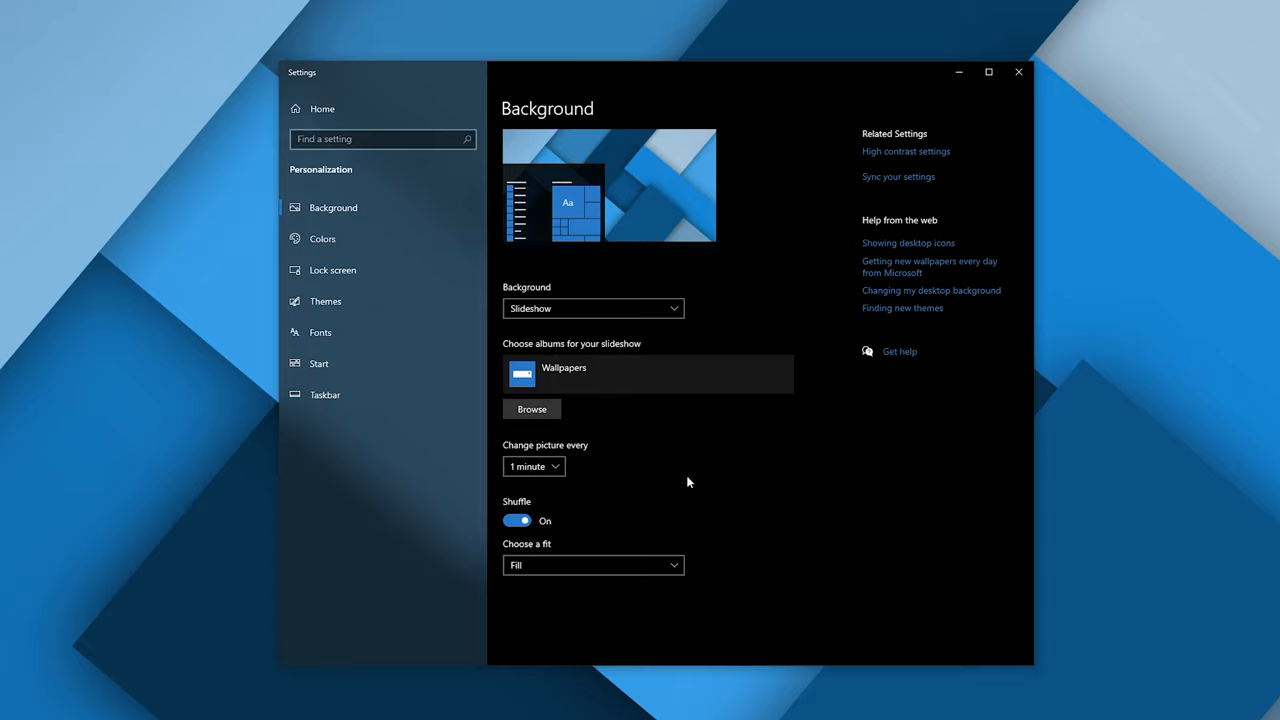
mouse_move(662, 480)
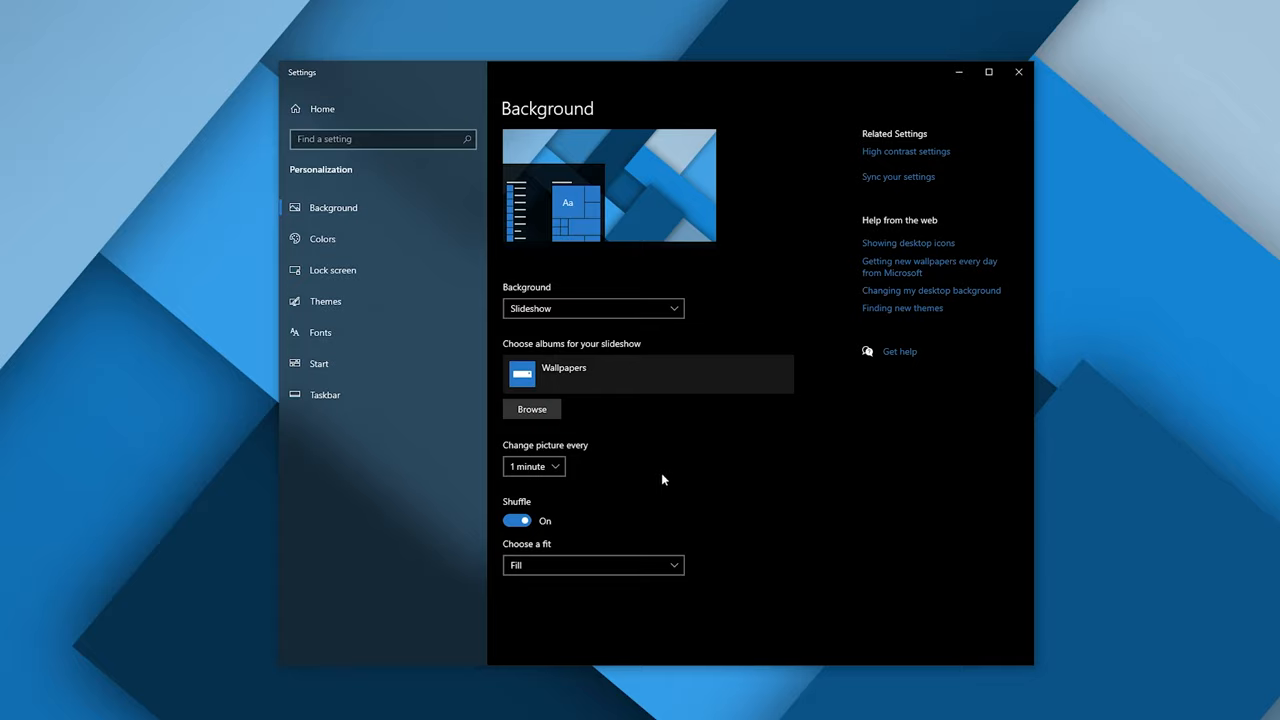
mouse_move(608, 497)
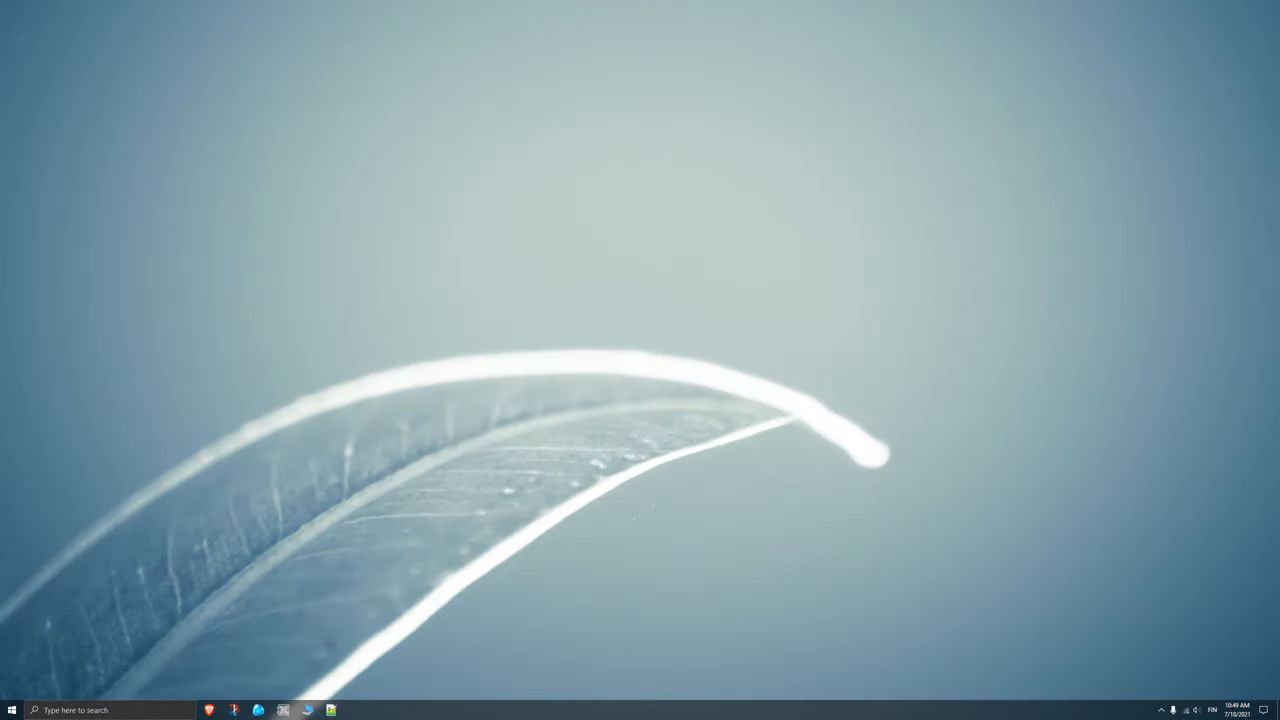
mouse_move(922, 673)
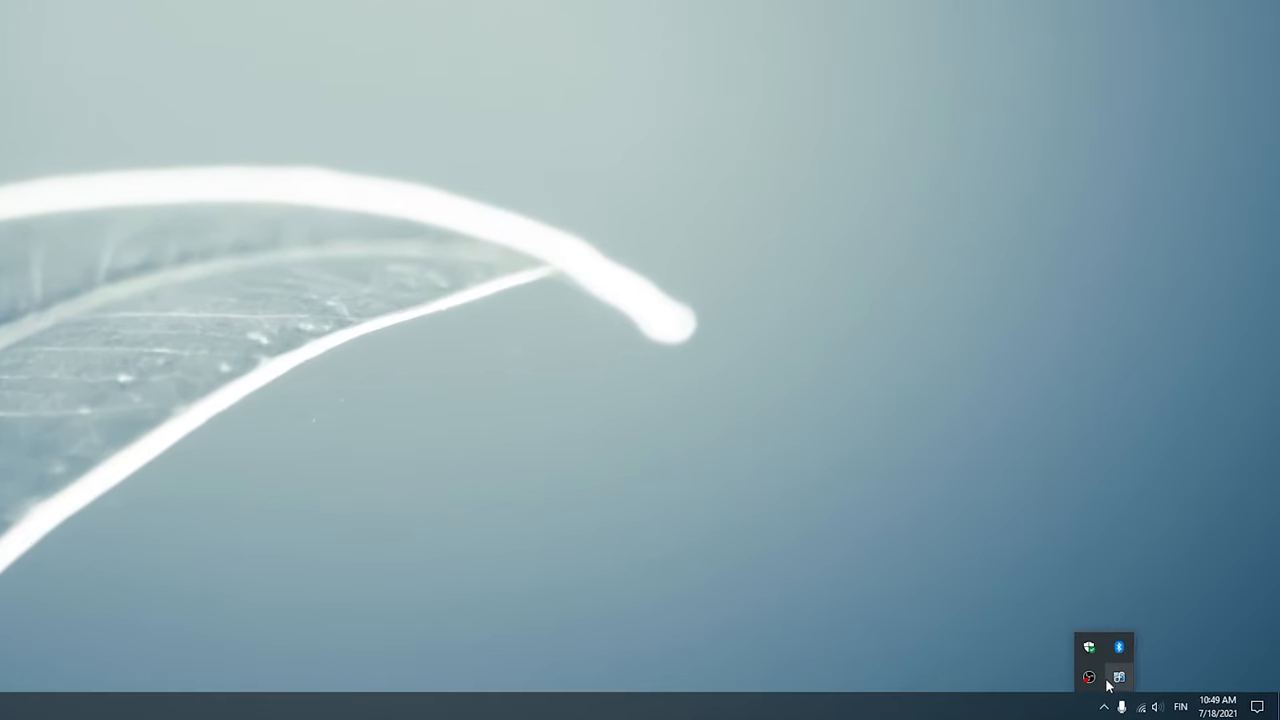
Open DisplayFusion's Desktop Wallpaper window and set Background Mode to a different image per monitor.
left_click(1118, 677)
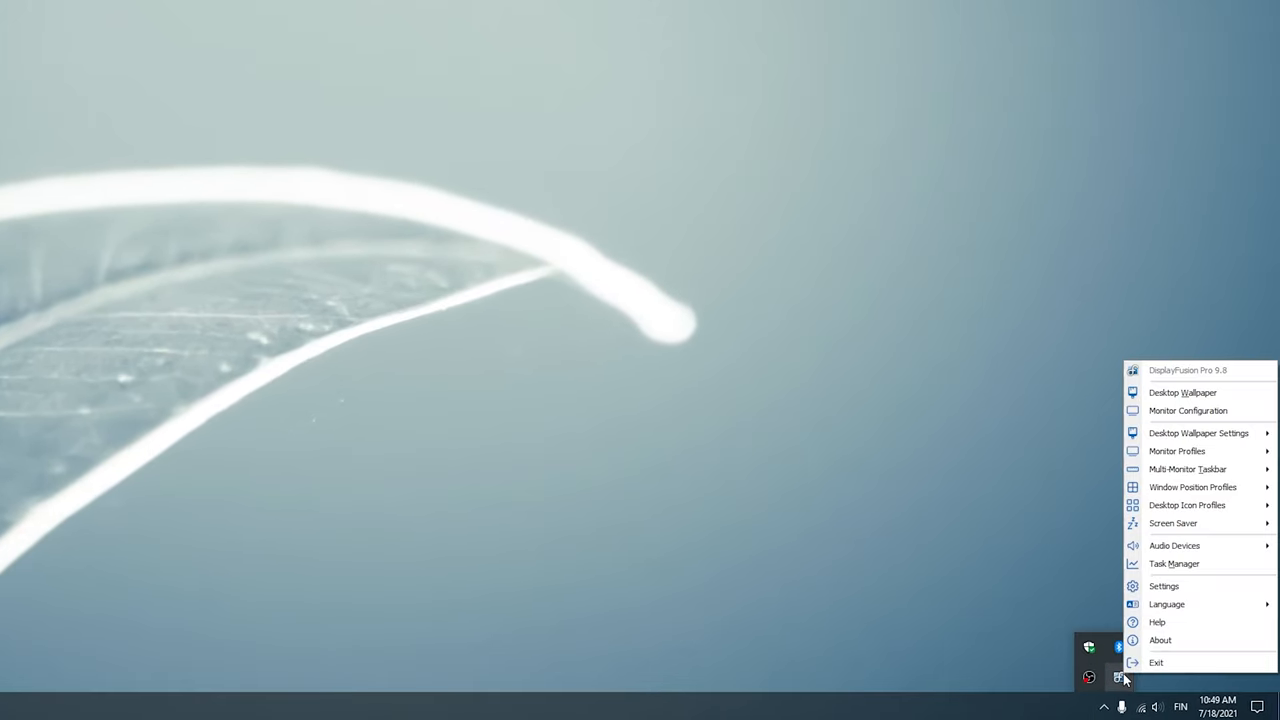
mouse_move(1188, 410)
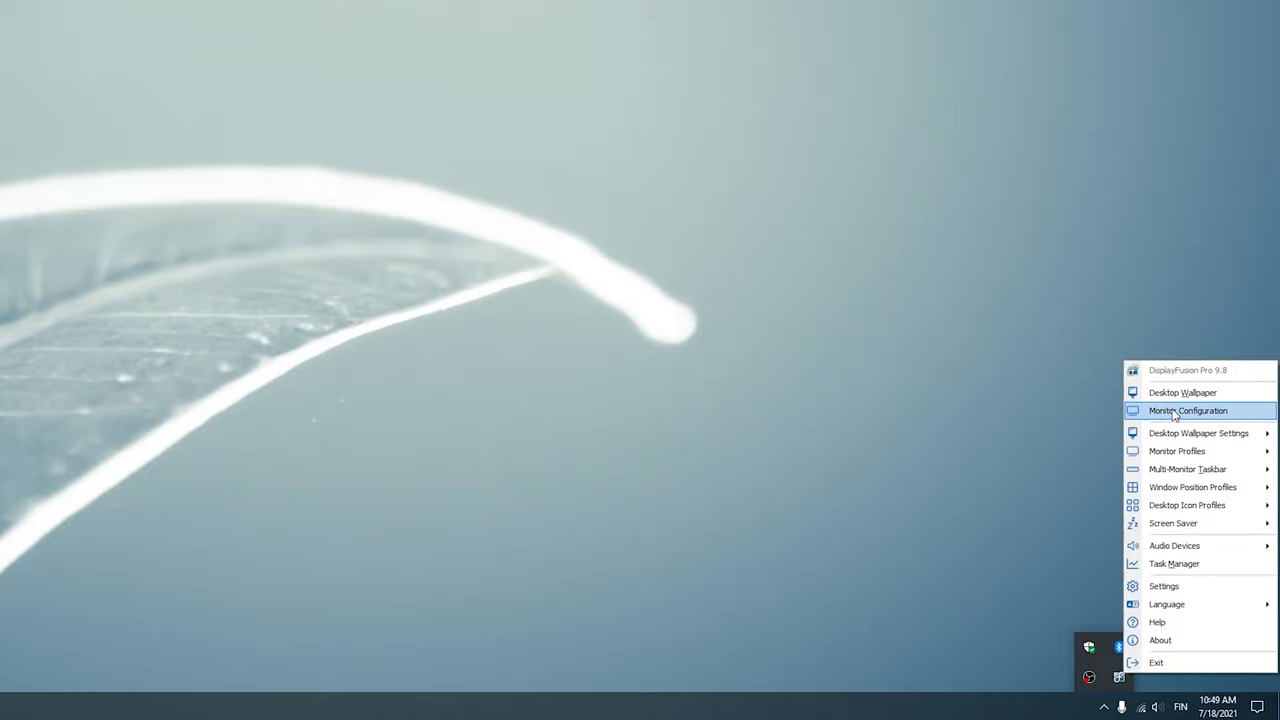
mouse_move(1183, 392)
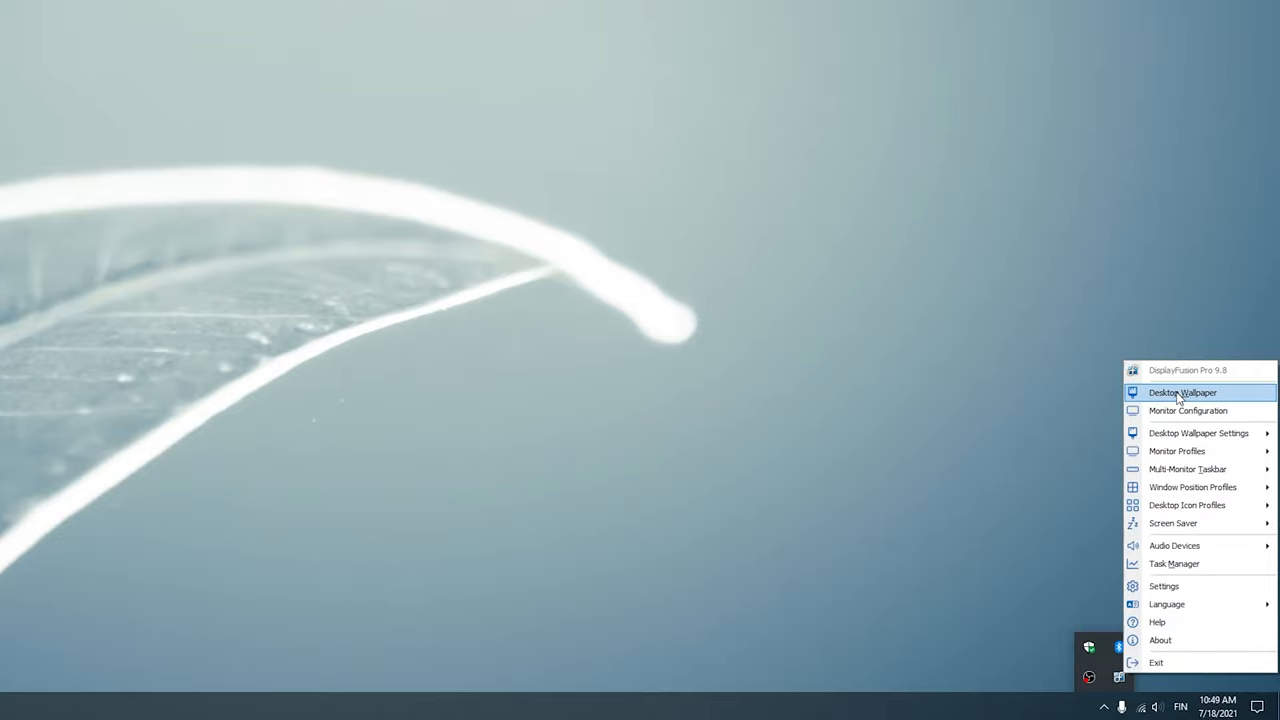
left_click(1182, 392)
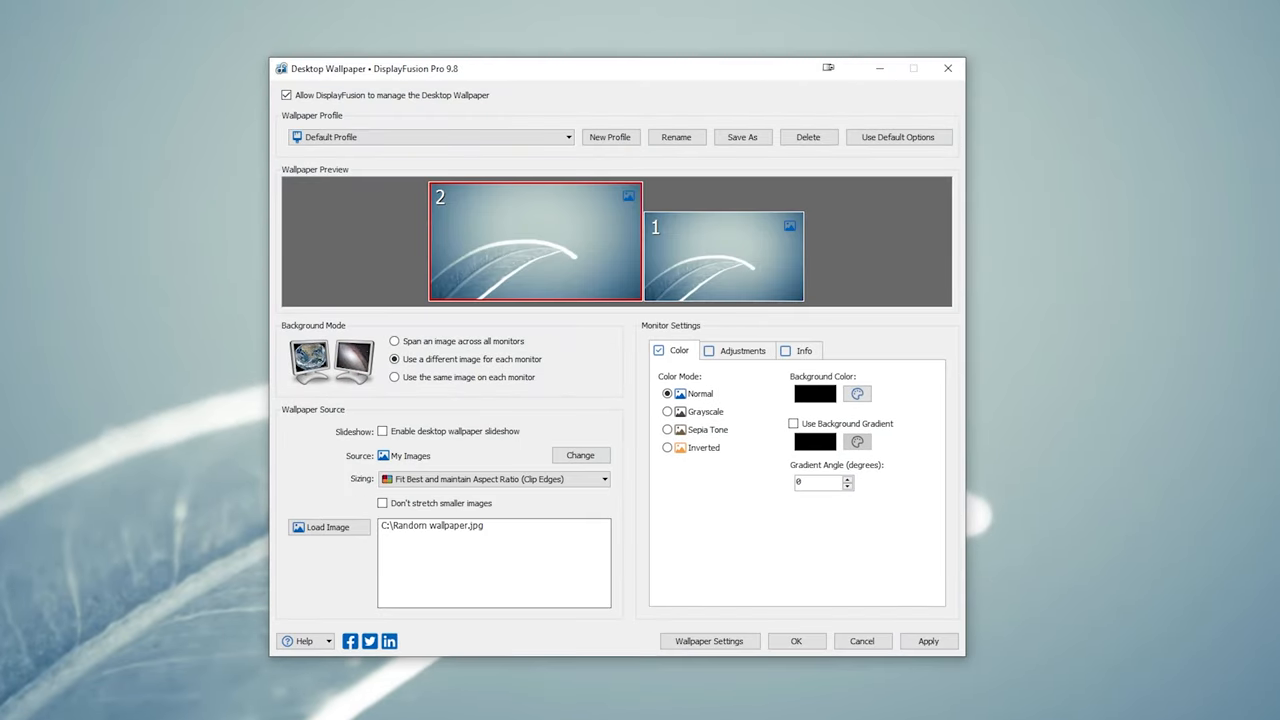
mouse_move(683, 258)
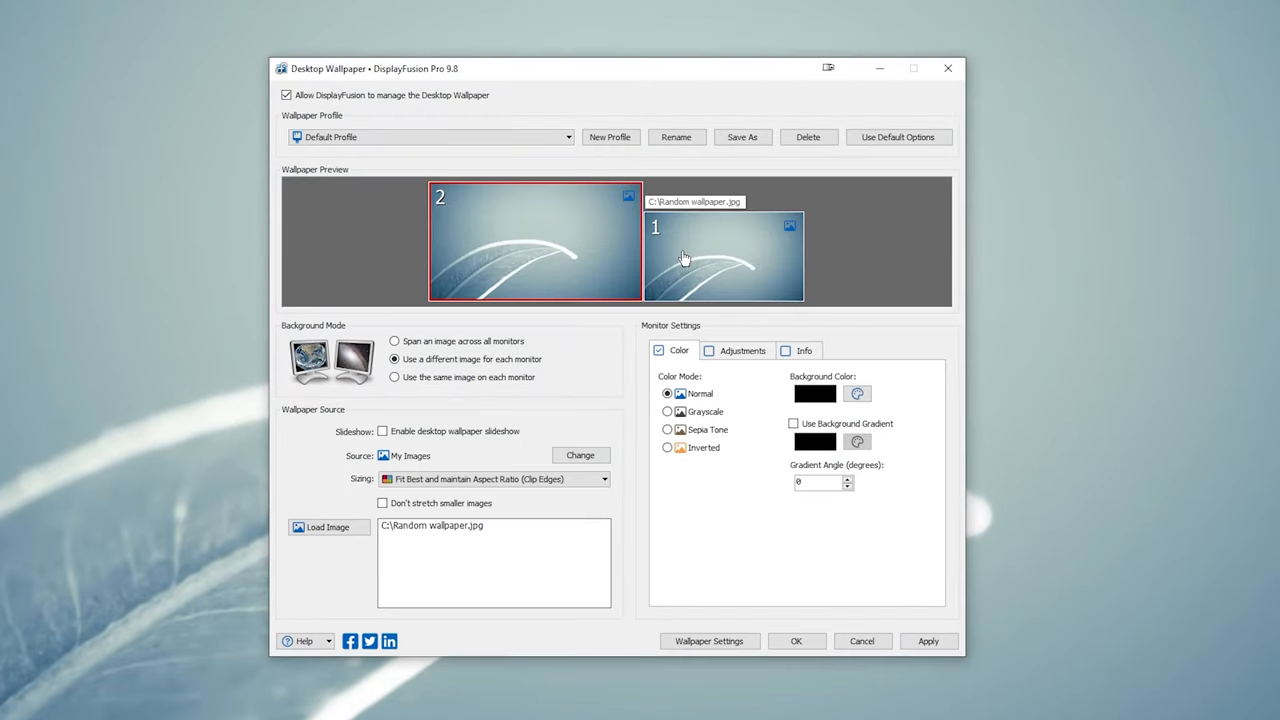
mouse_move(547, 253)
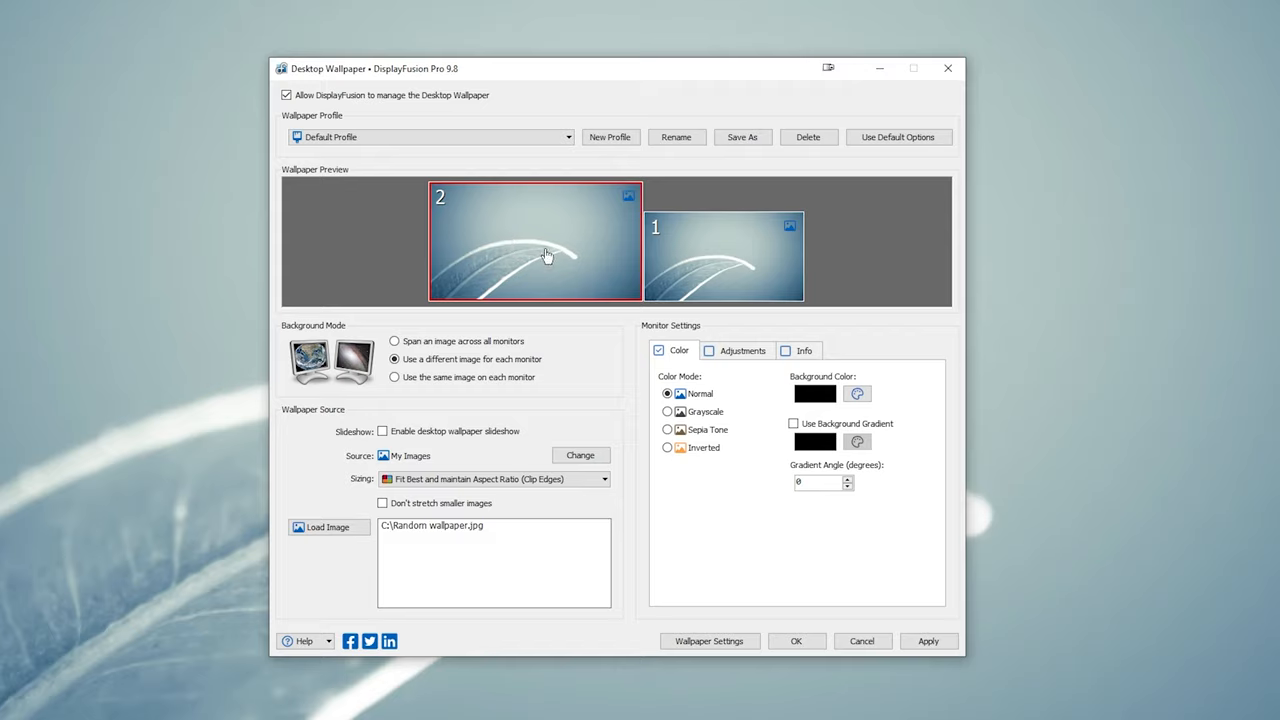
mouse_move(500, 295)
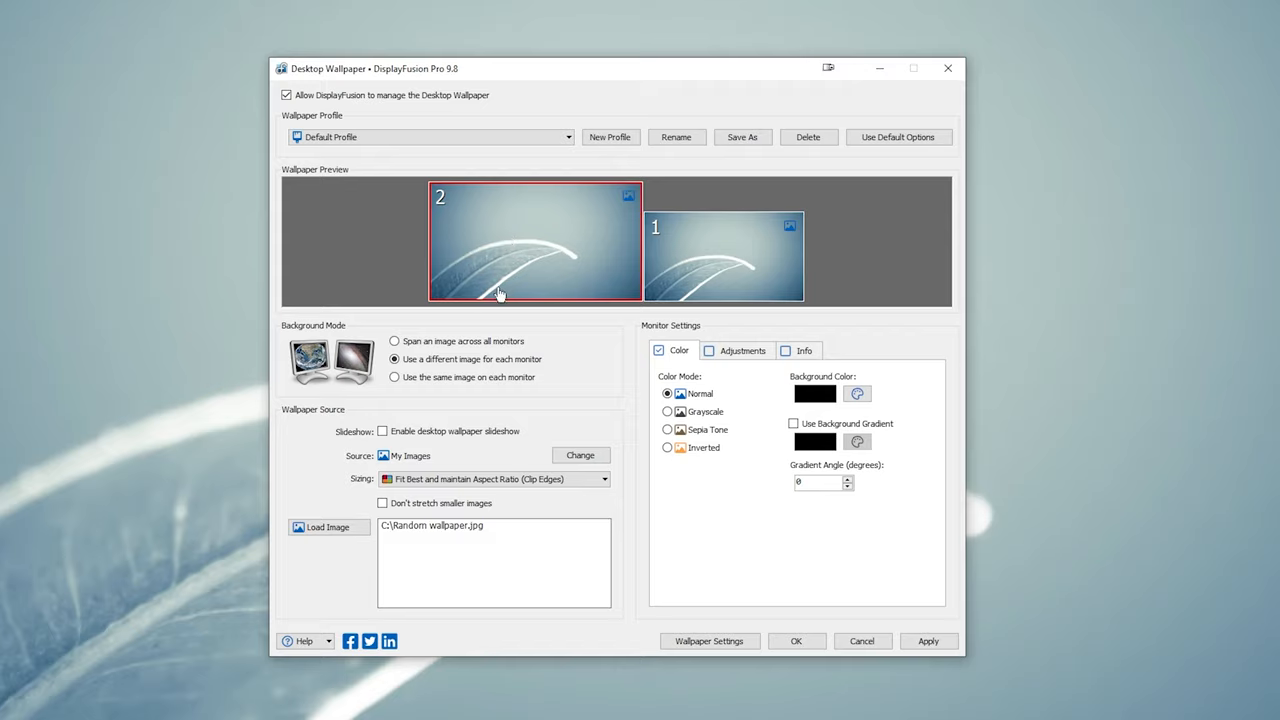
left_click(394, 341)
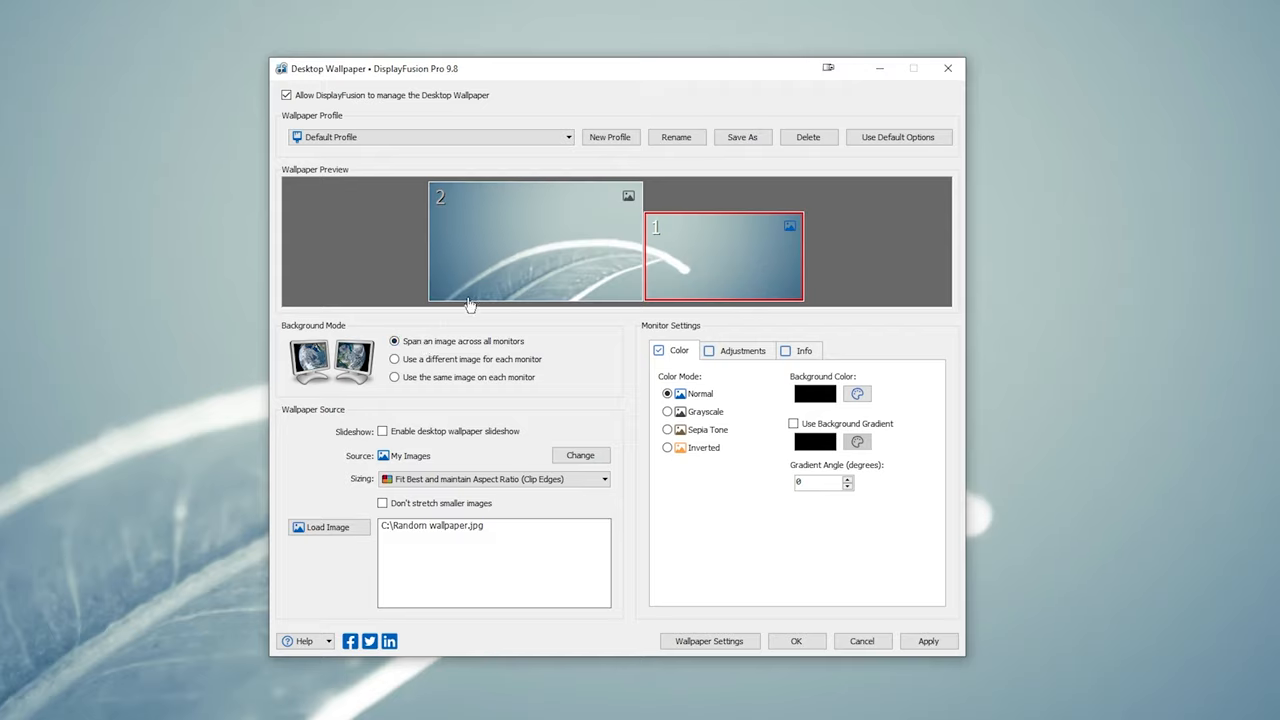
mouse_move(600, 267)
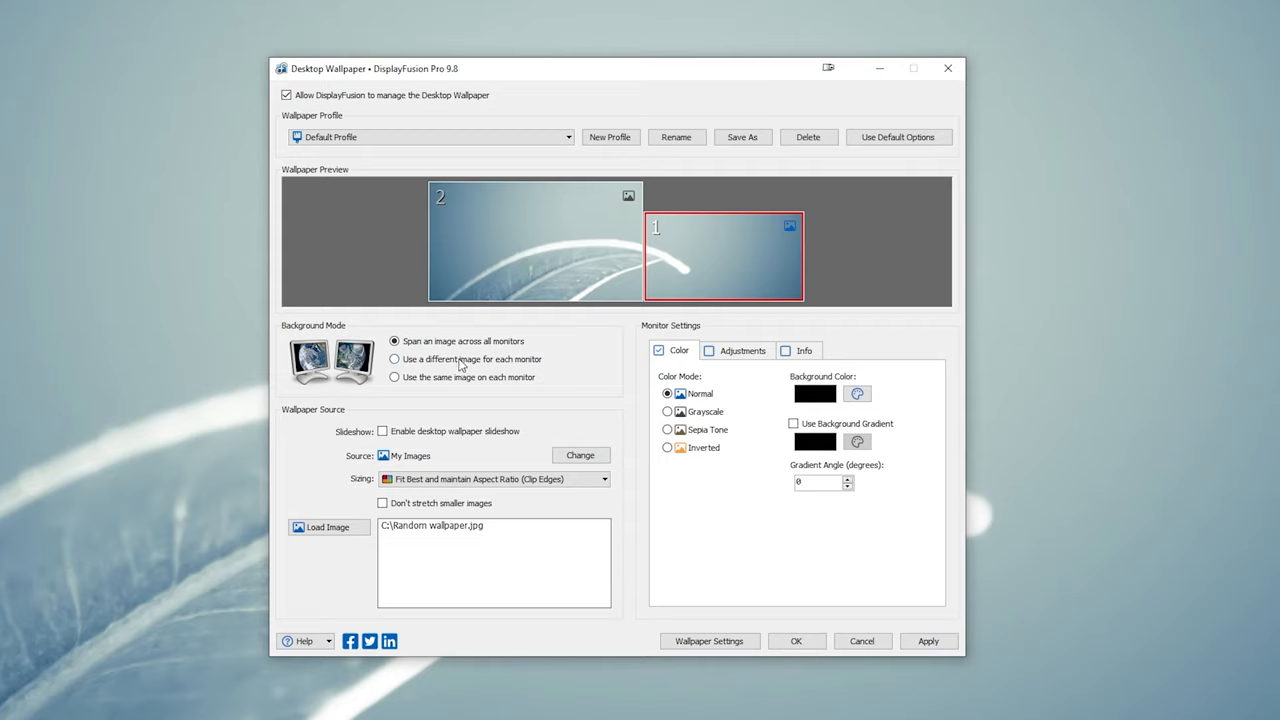
left_click(394, 359)
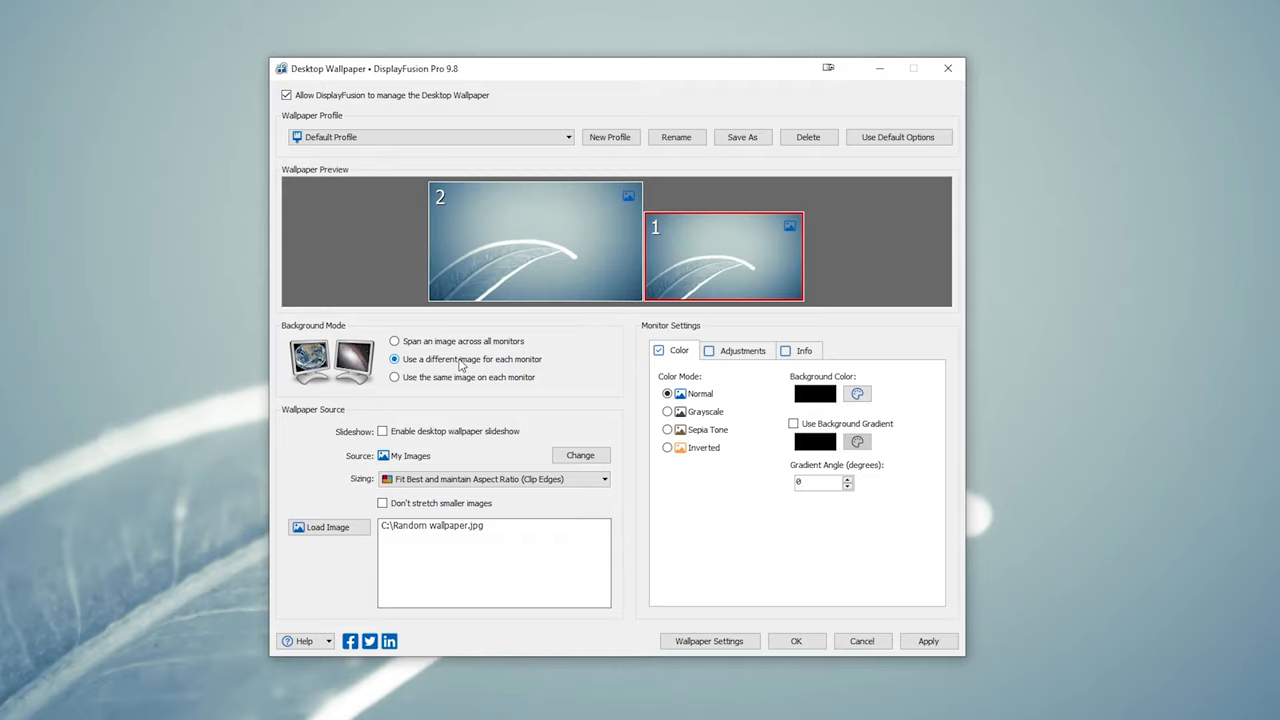
mouse_move(517, 372)
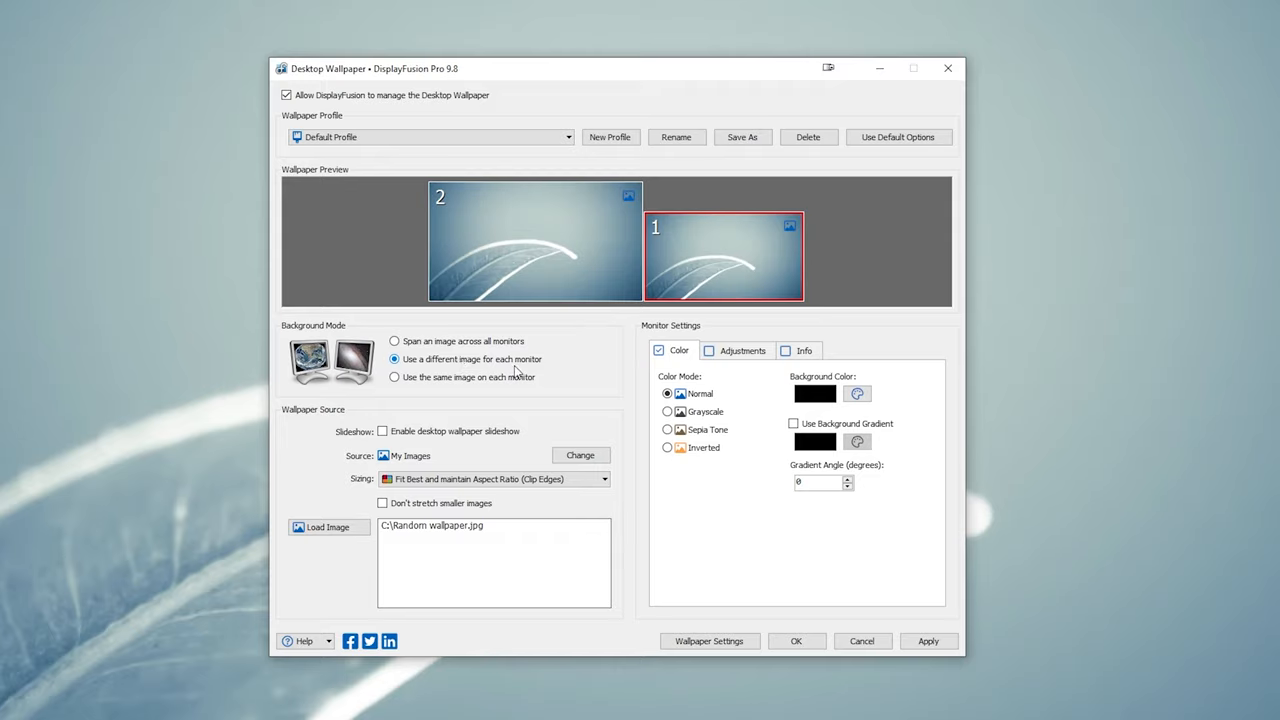
mouse_move(535, 446)
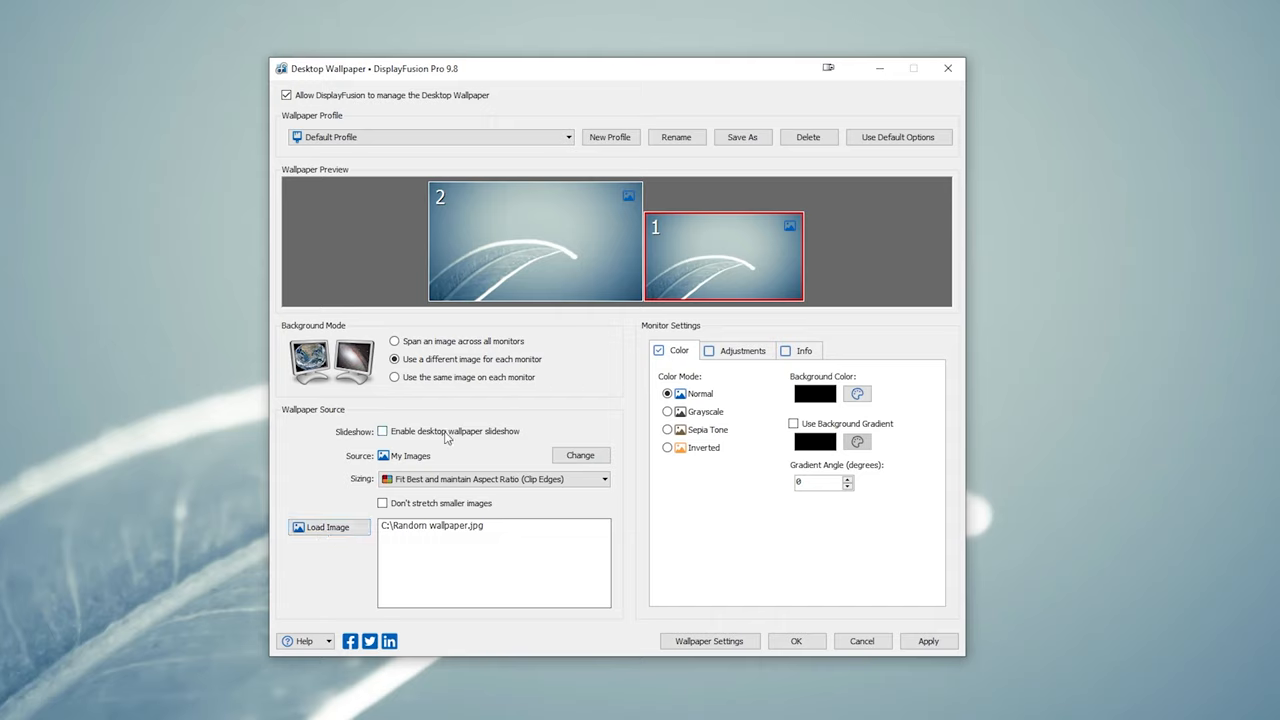
Enable monitor 1's slideshow from C:\Wallpapers, then select monitor 2 in the preview.
left_click(382, 431)
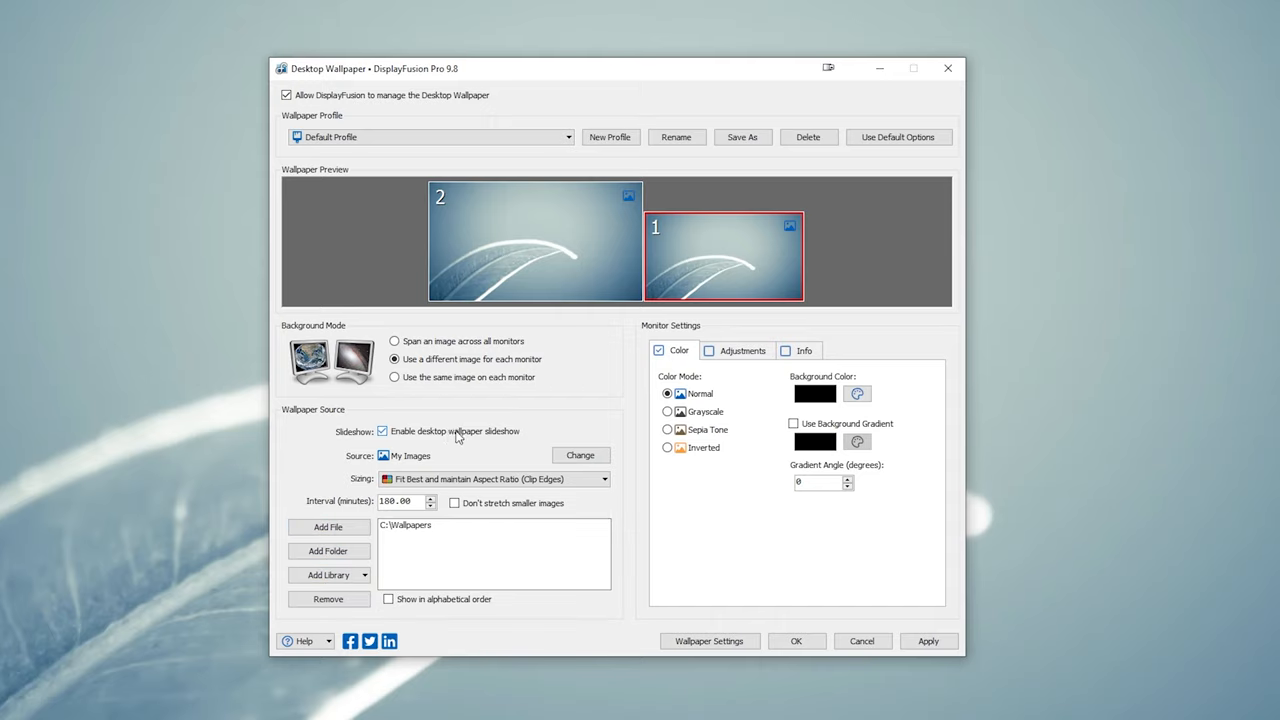
mouse_move(452, 450)
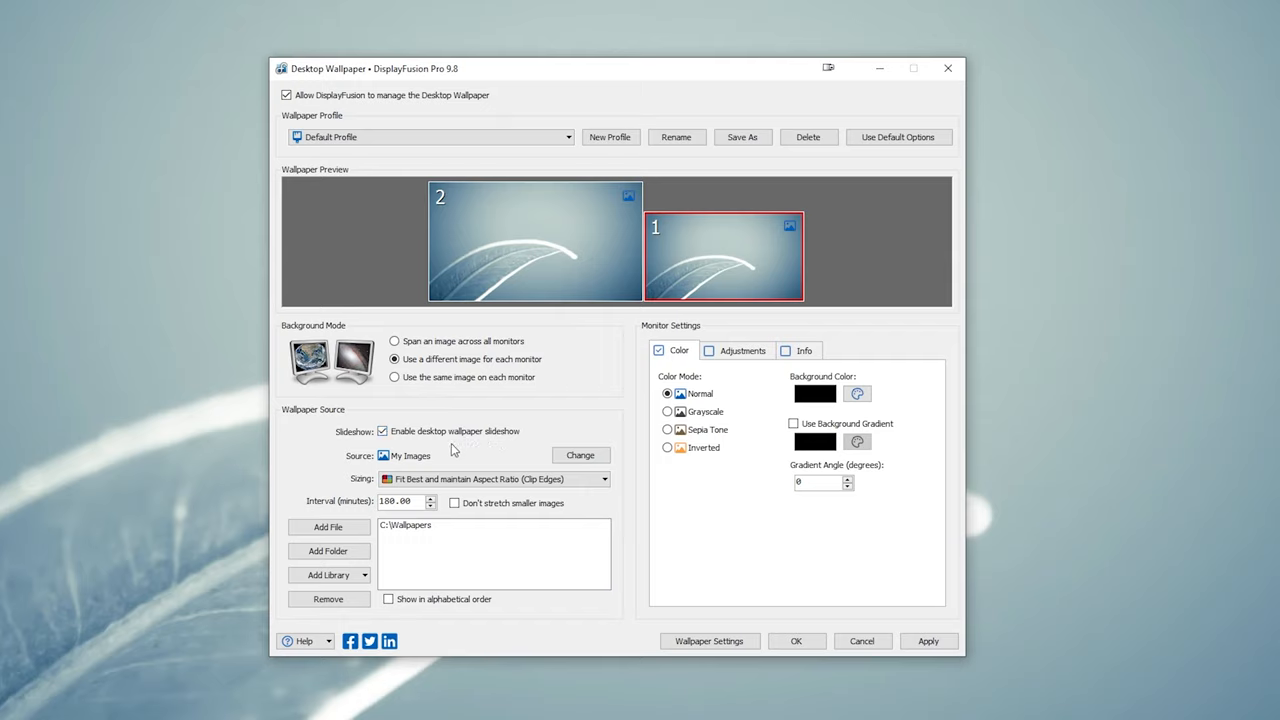
mouse_move(463, 528)
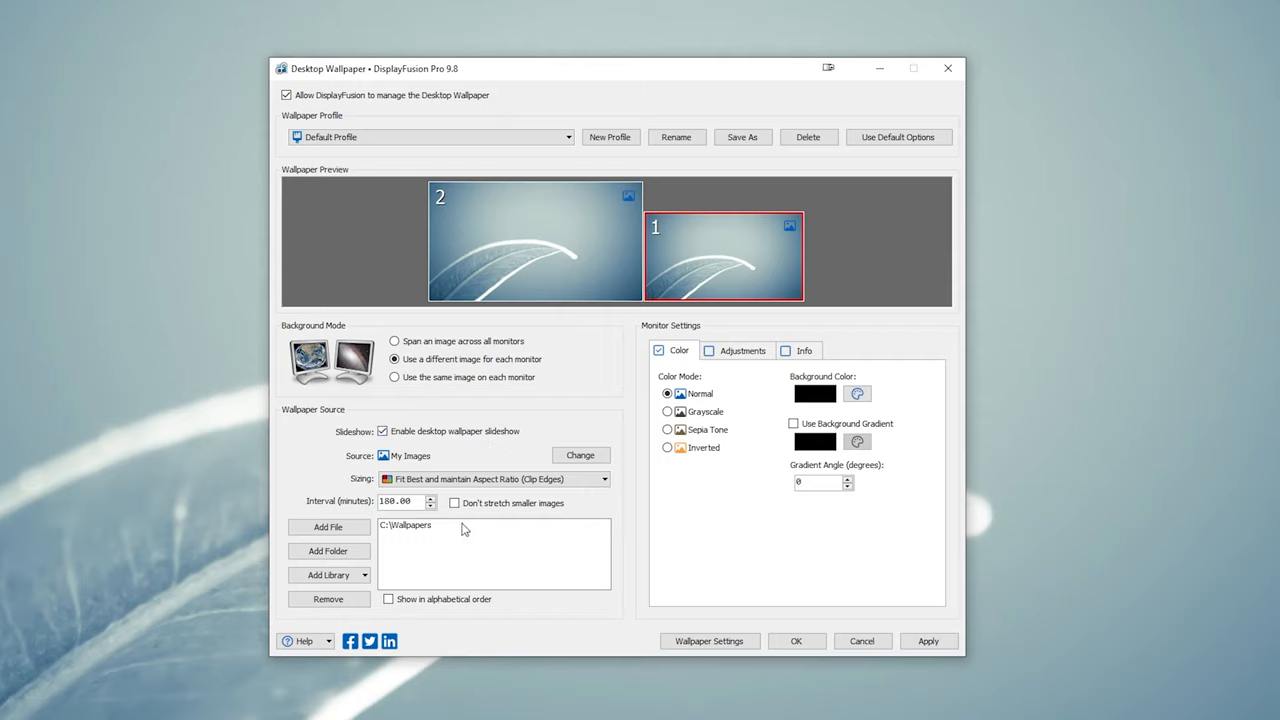
mouse_move(405, 525)
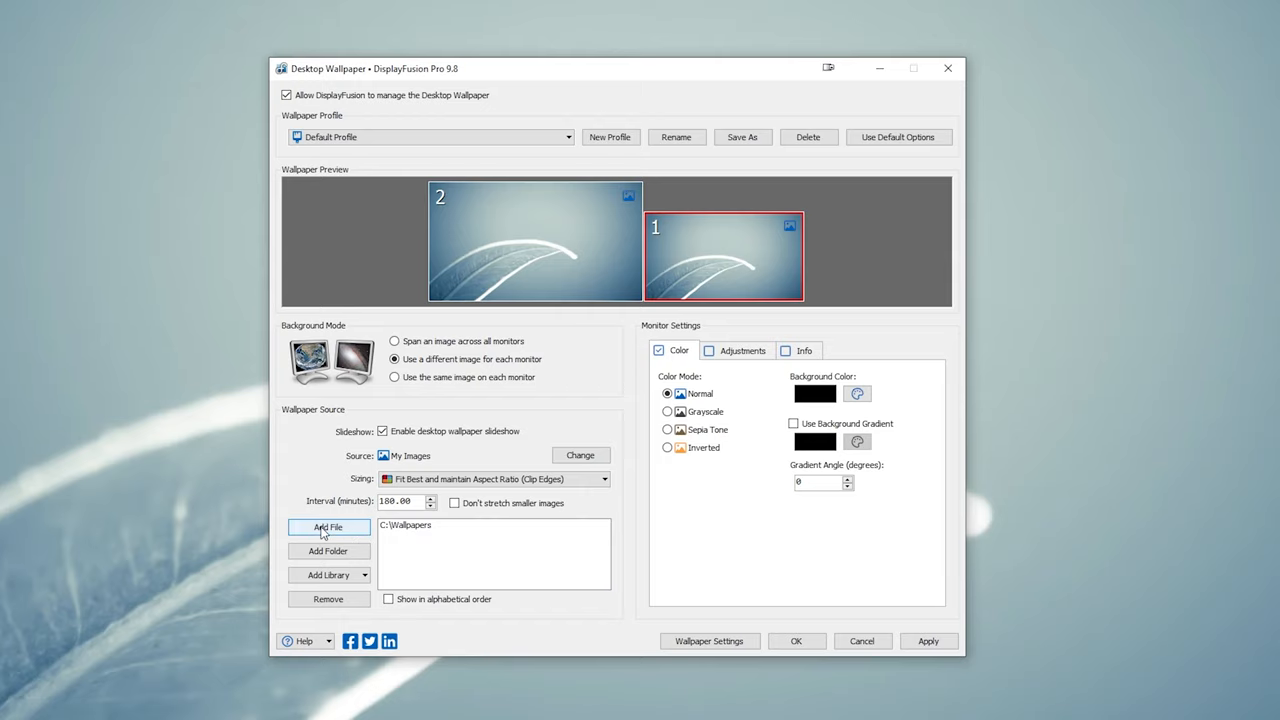
left_click(328, 551)
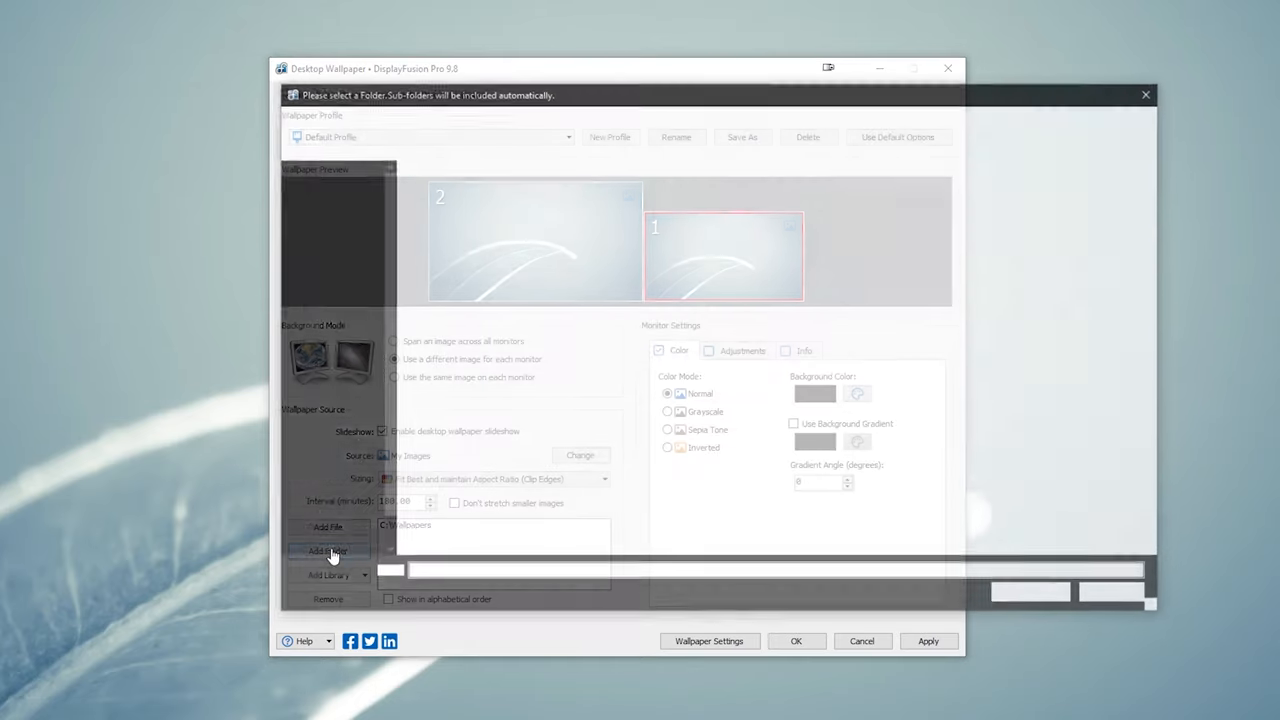
left_click(328, 551)
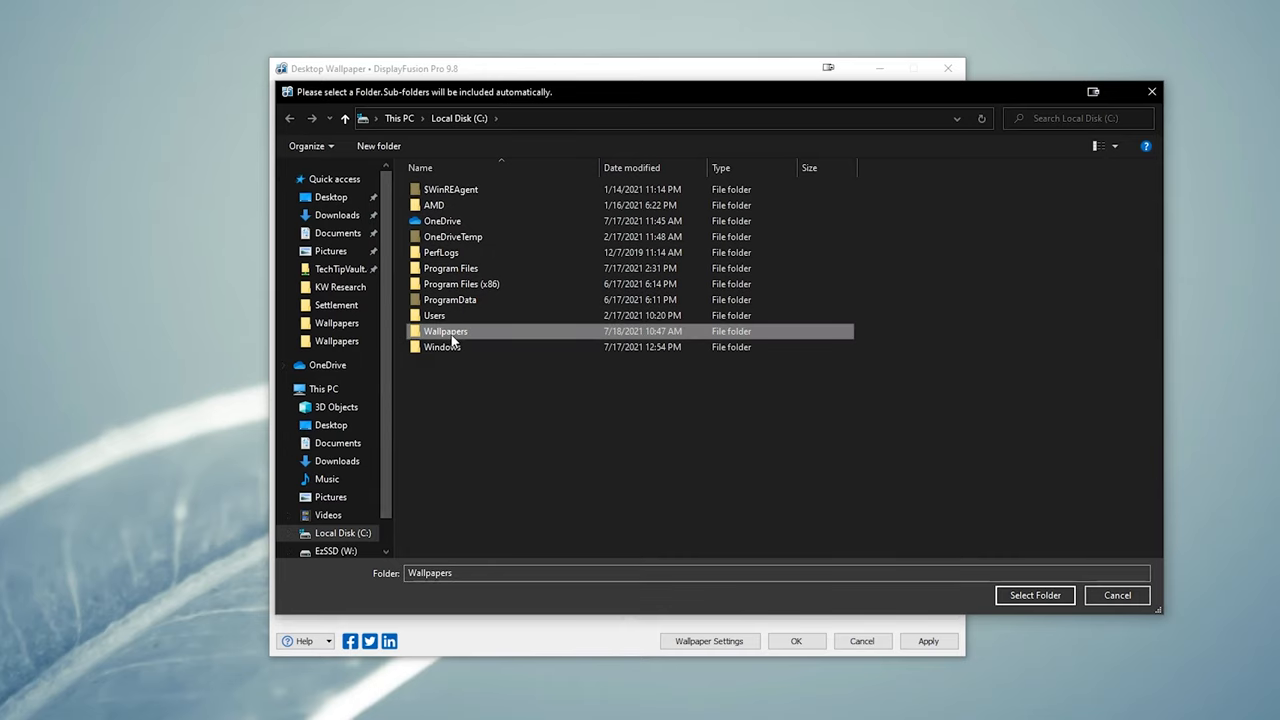
left_click(1034, 595)
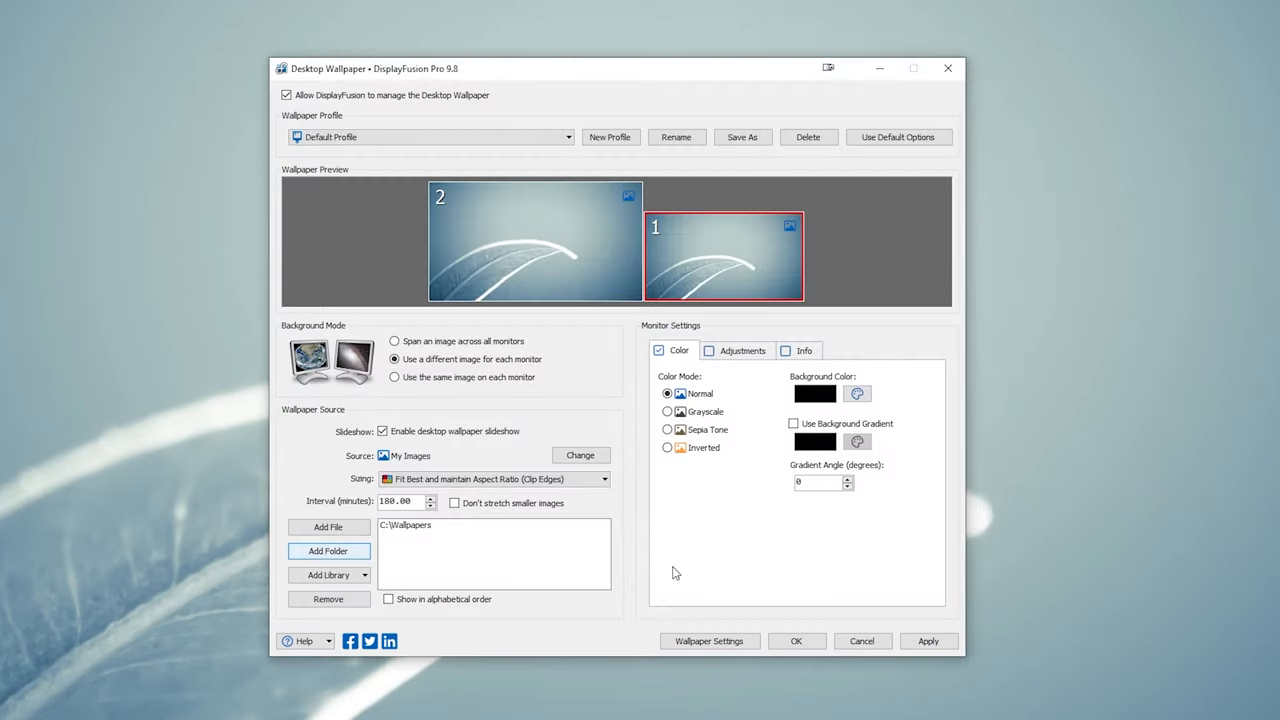
mouse_move(428, 536)
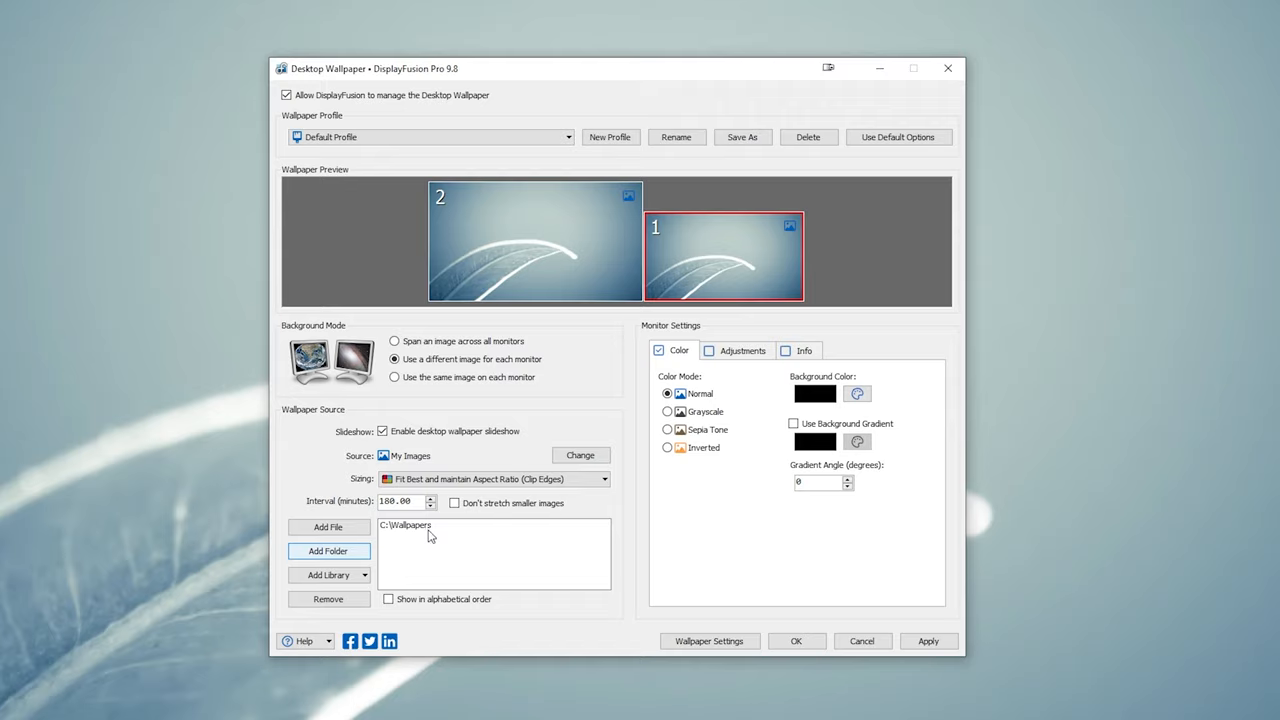
mouse_move(438, 471)
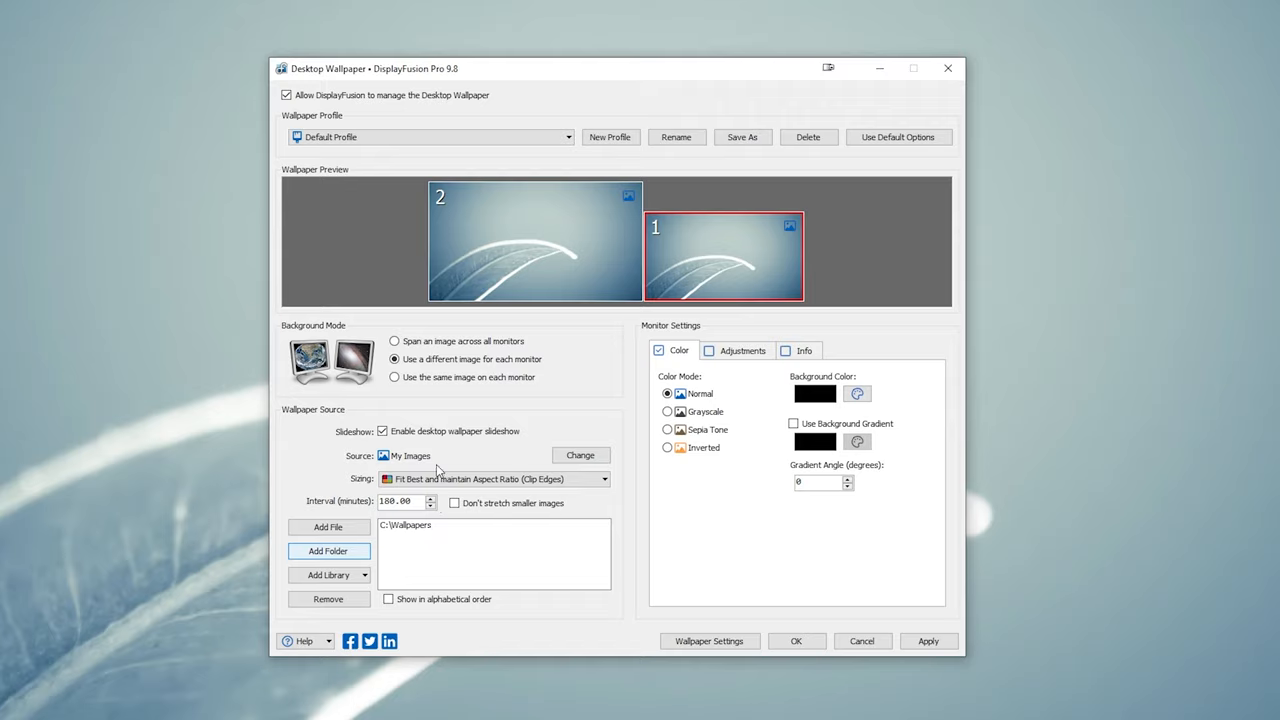
left_click(382, 431)
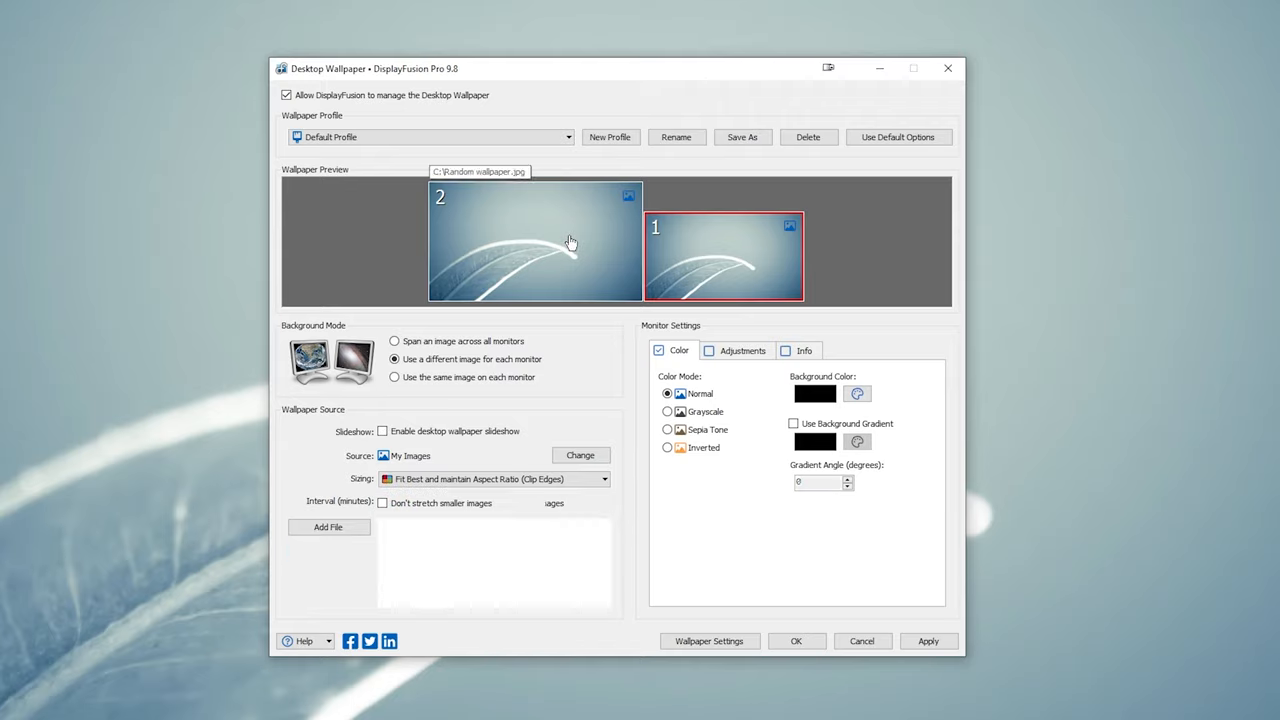
left_click(535, 242)
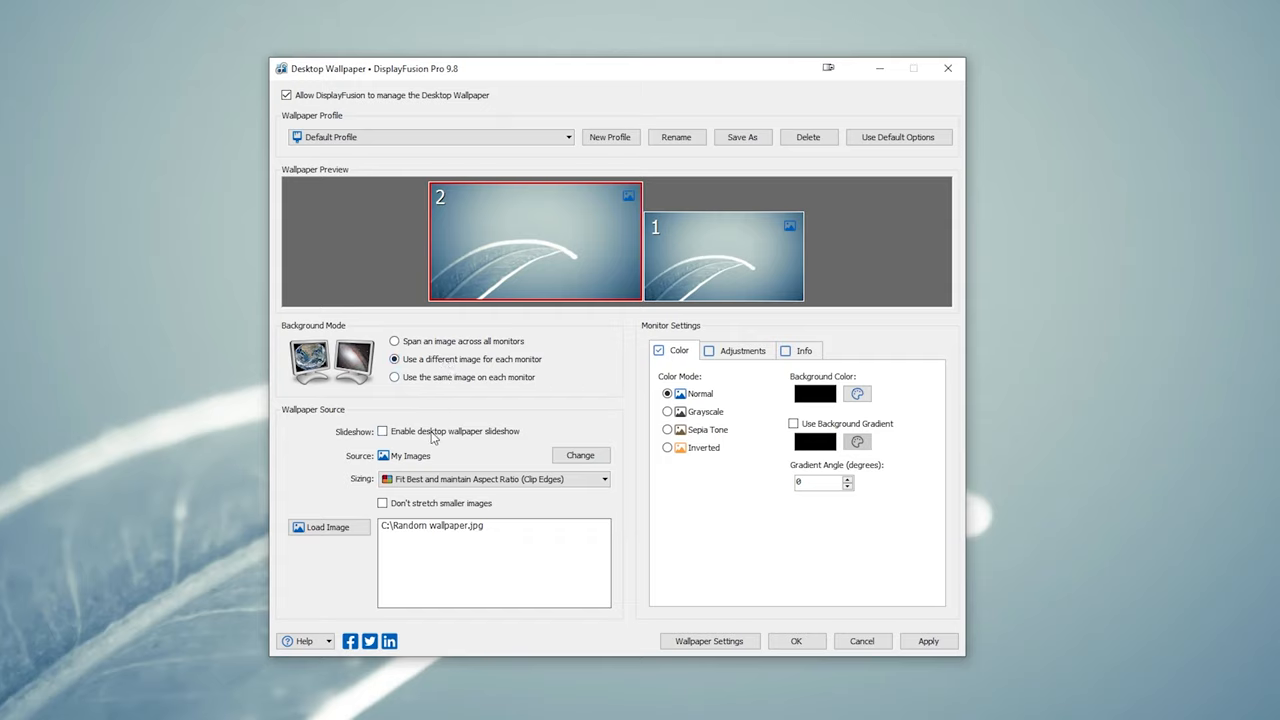
Enable the wallpaper slideshow for monitor 2 and apply the settings.
left_click(383, 431)
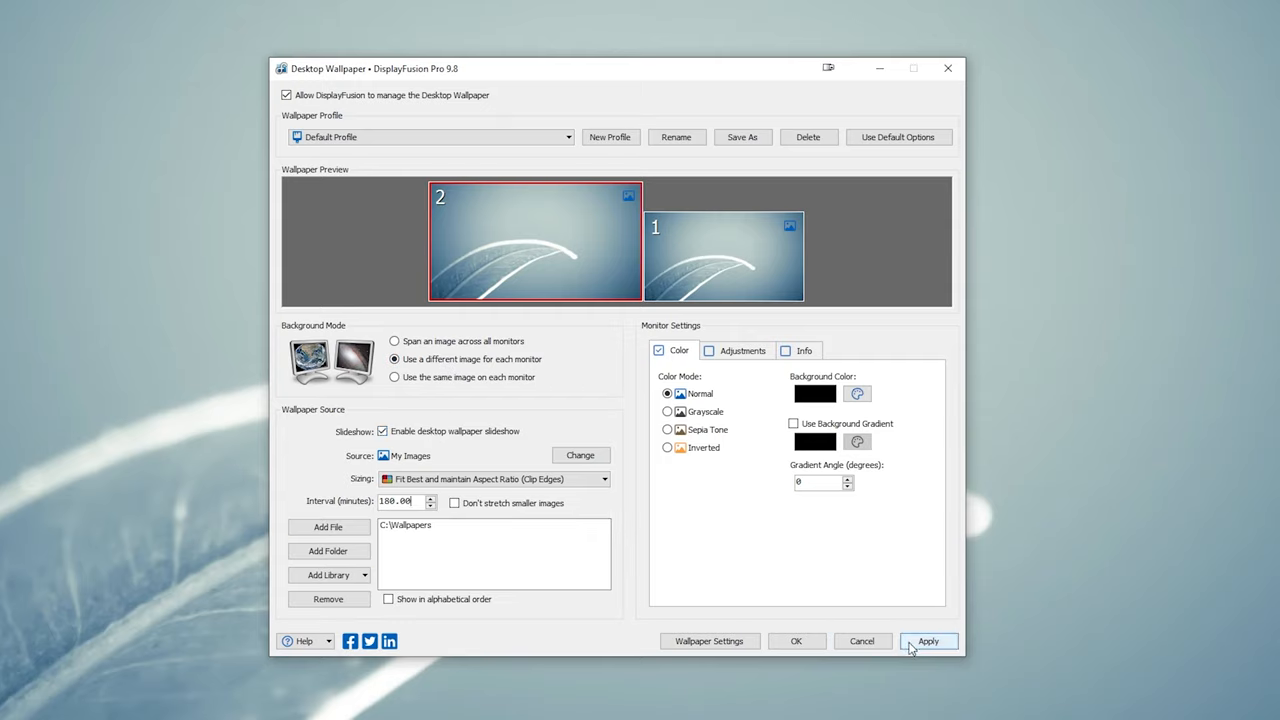
left_click(927, 641)
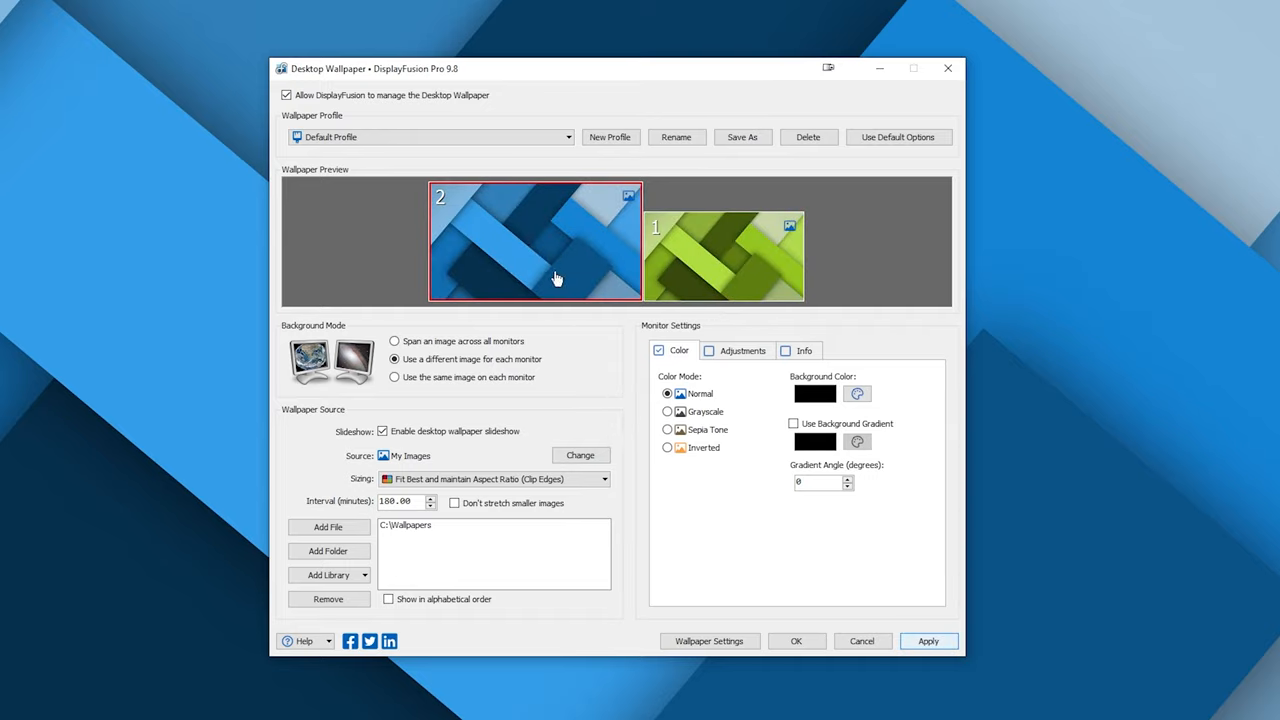
mouse_move(605, 279)
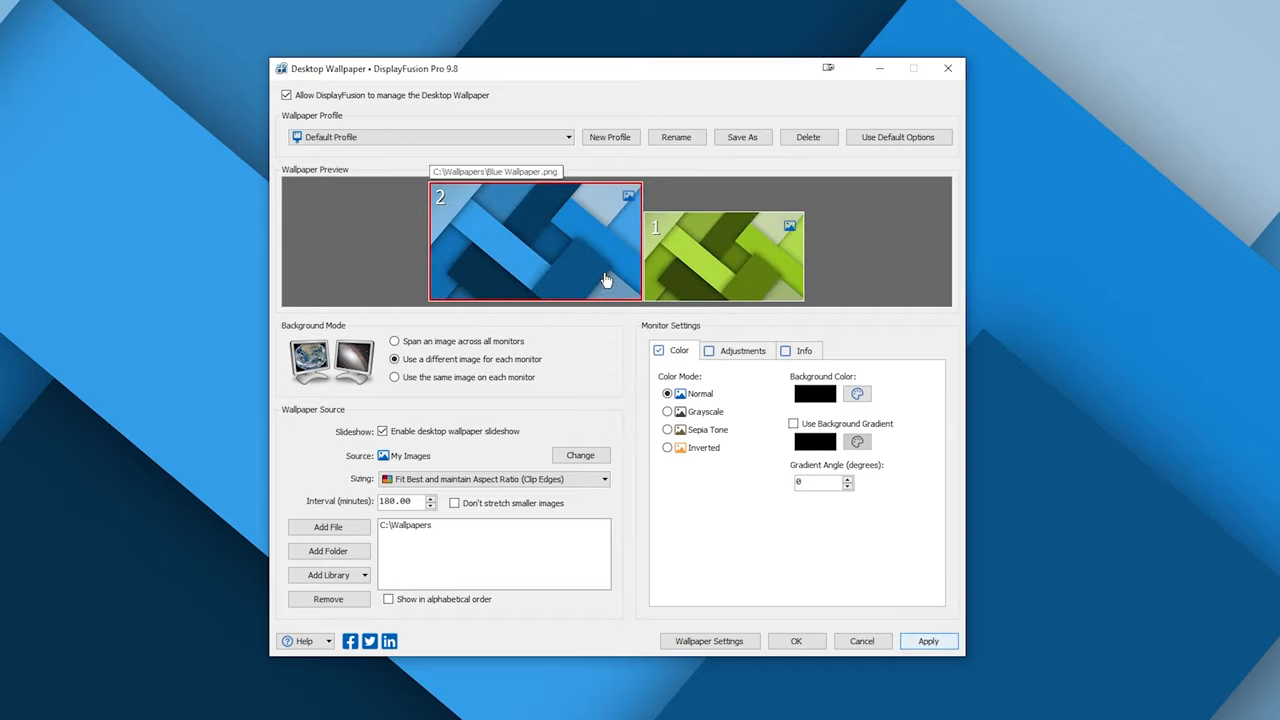
mouse_move(725, 598)
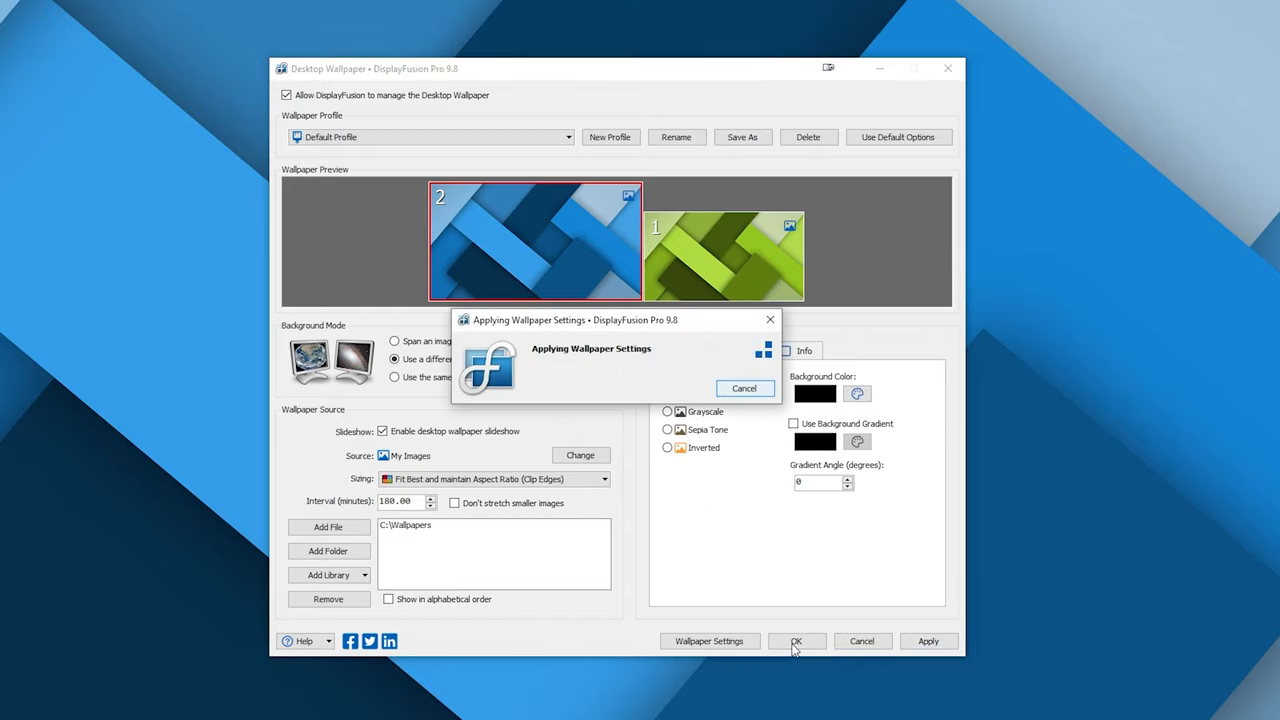
mouse_move(635, 382)
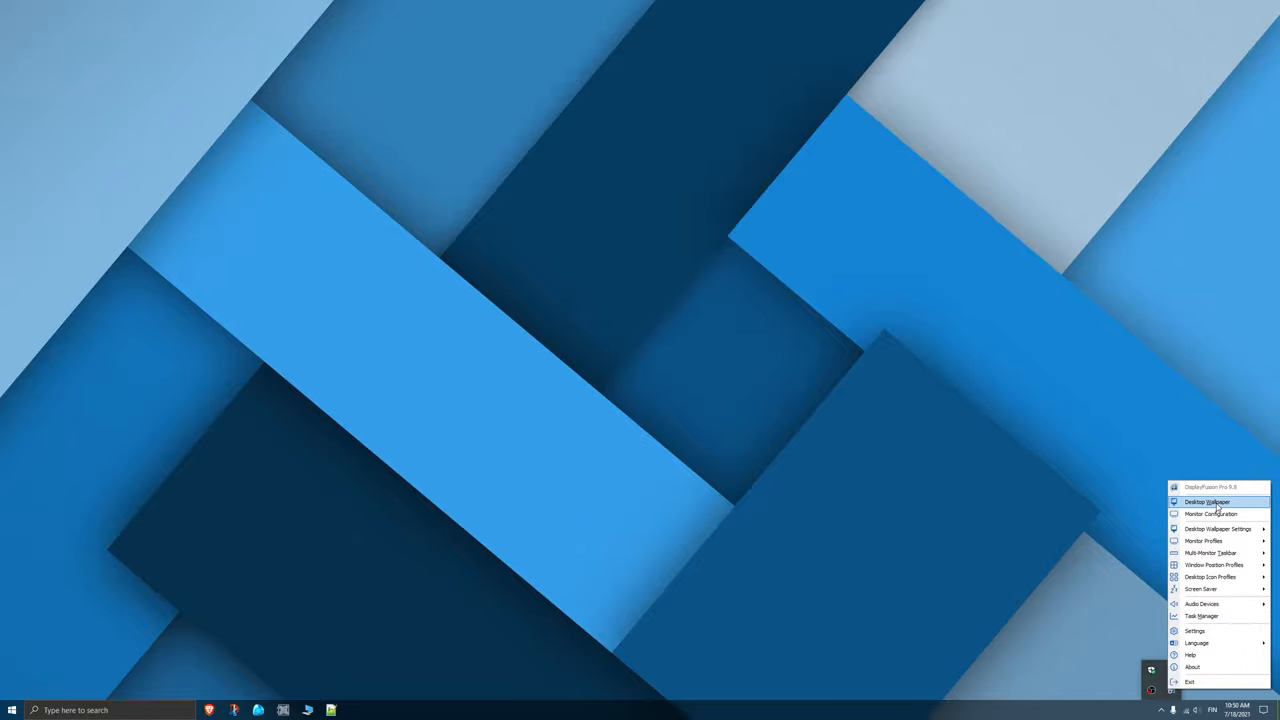
left_click(1206, 501)
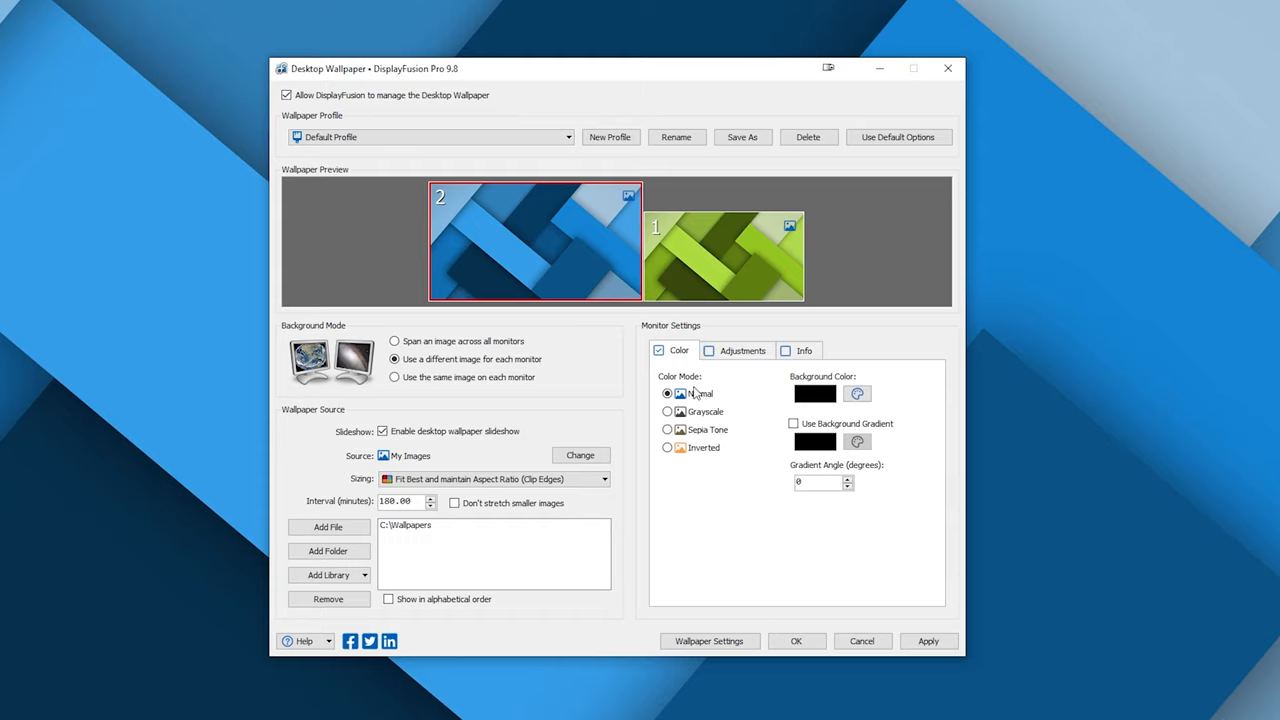
left_click(667, 411)
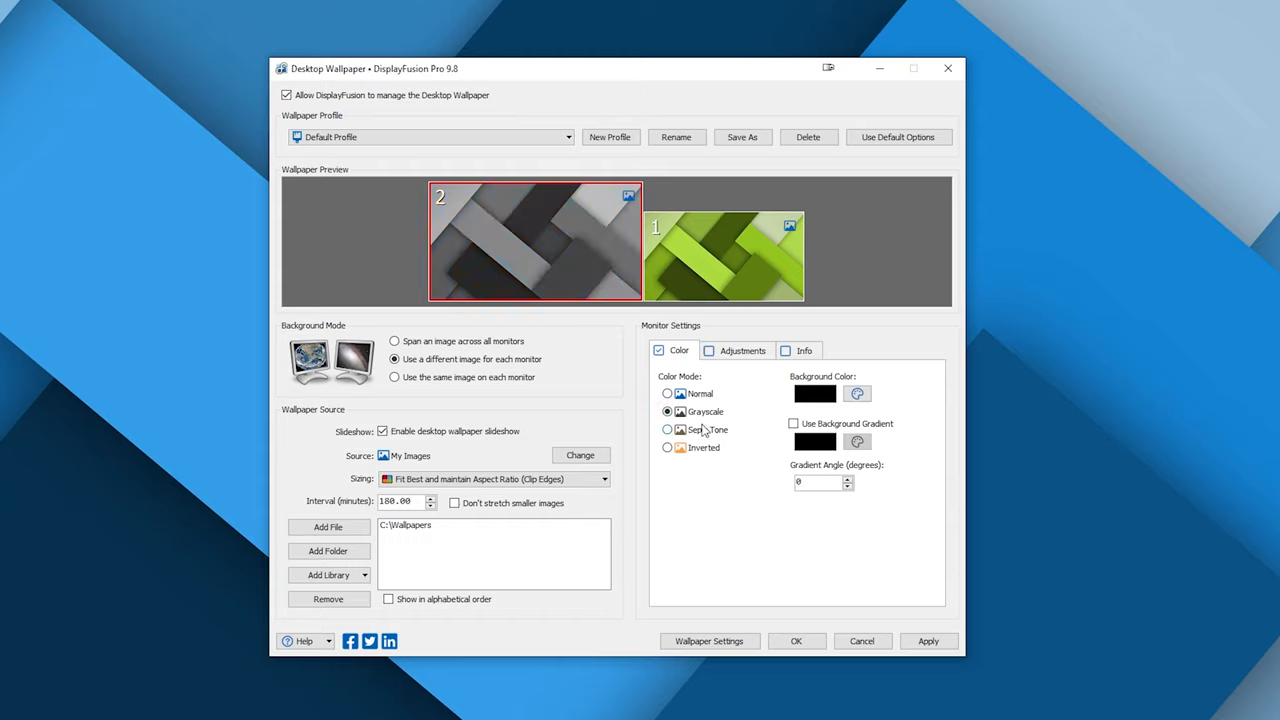
left_click(667, 447)
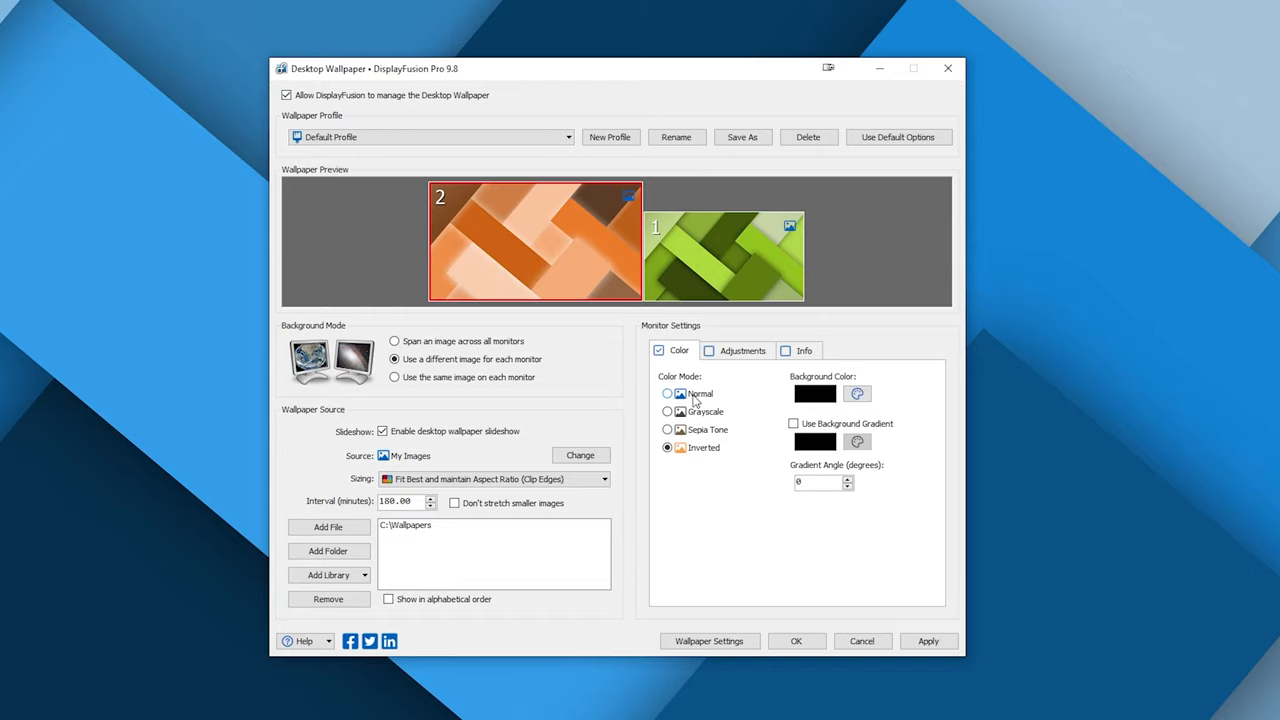
left_click(667, 393)
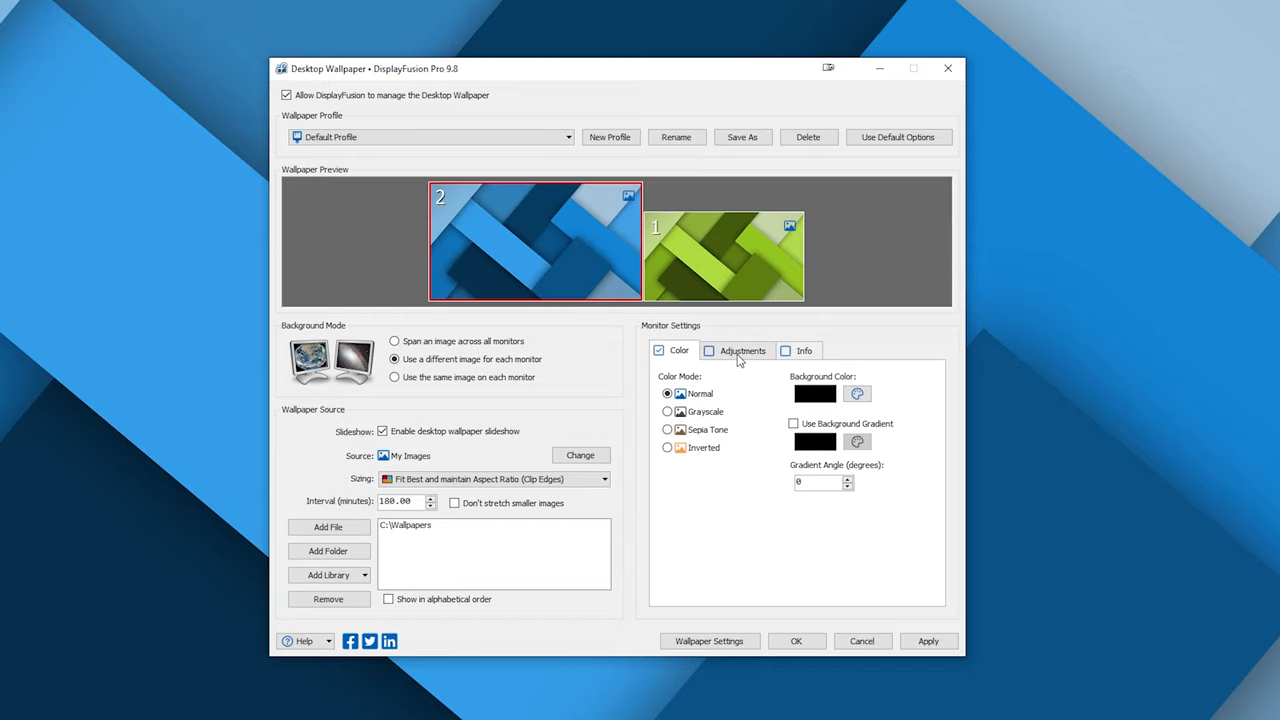
left_click(742, 350)
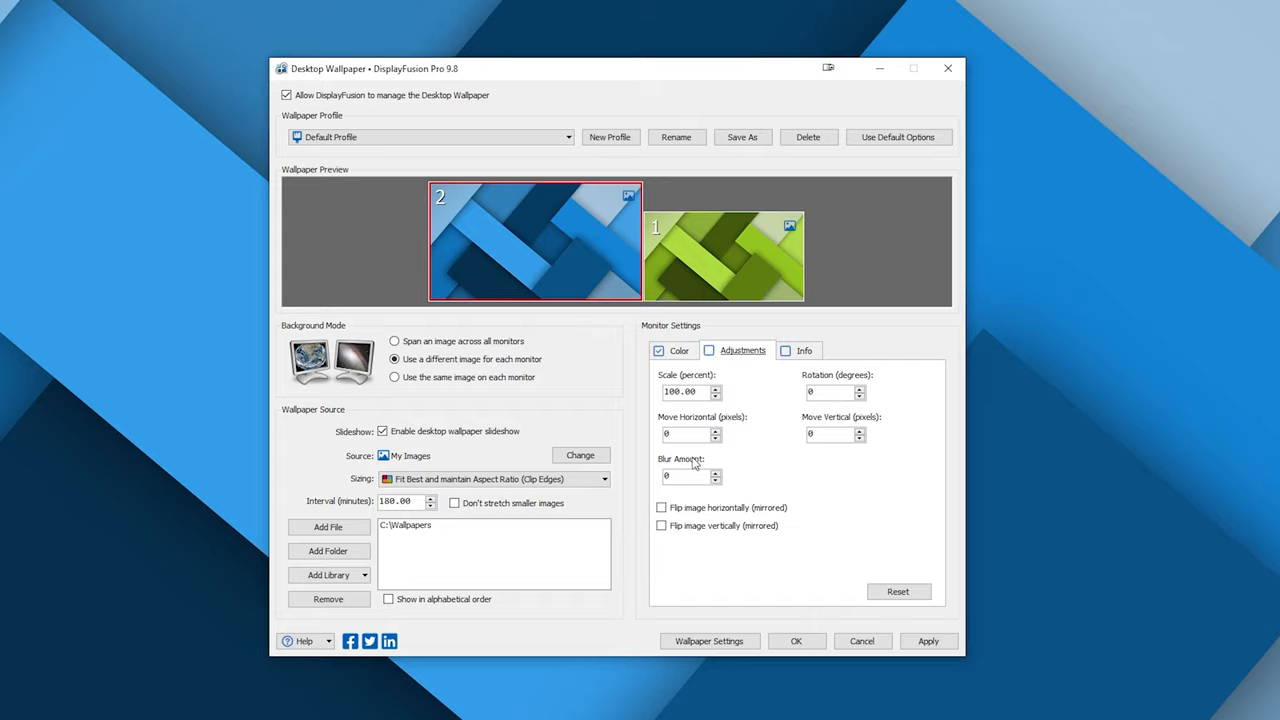
left_click(661, 525)
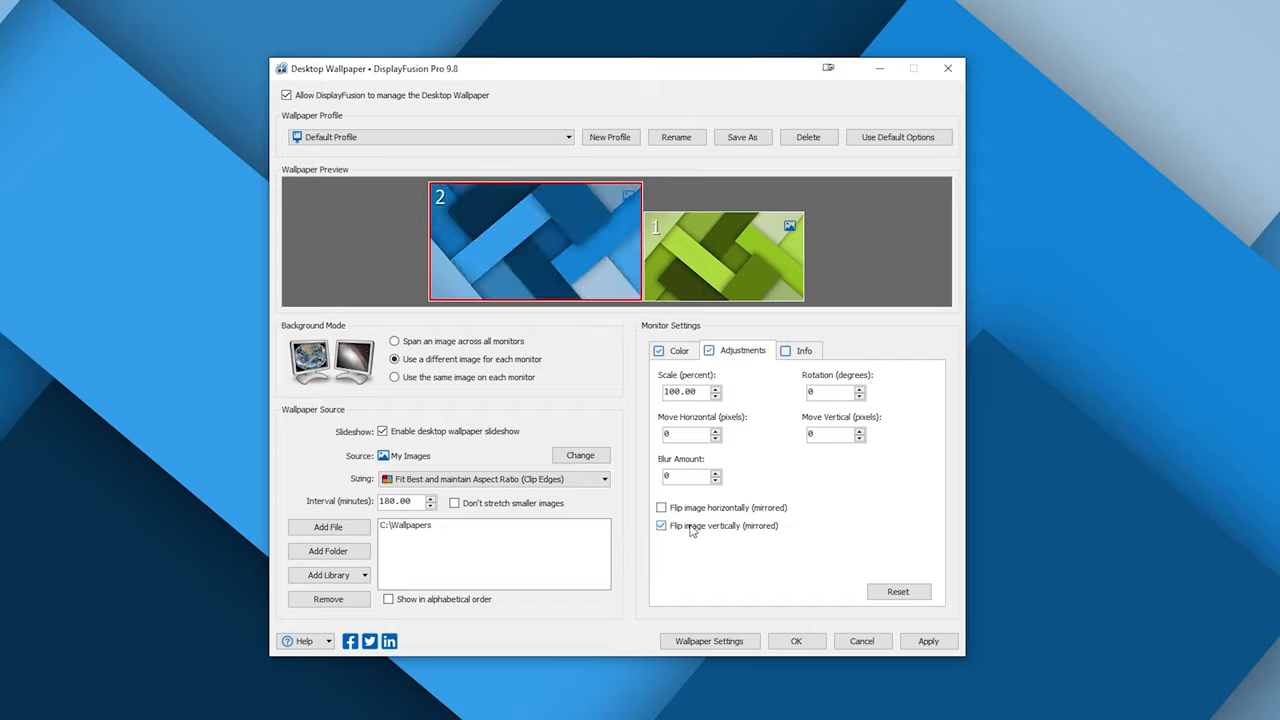
left_click(661, 525)
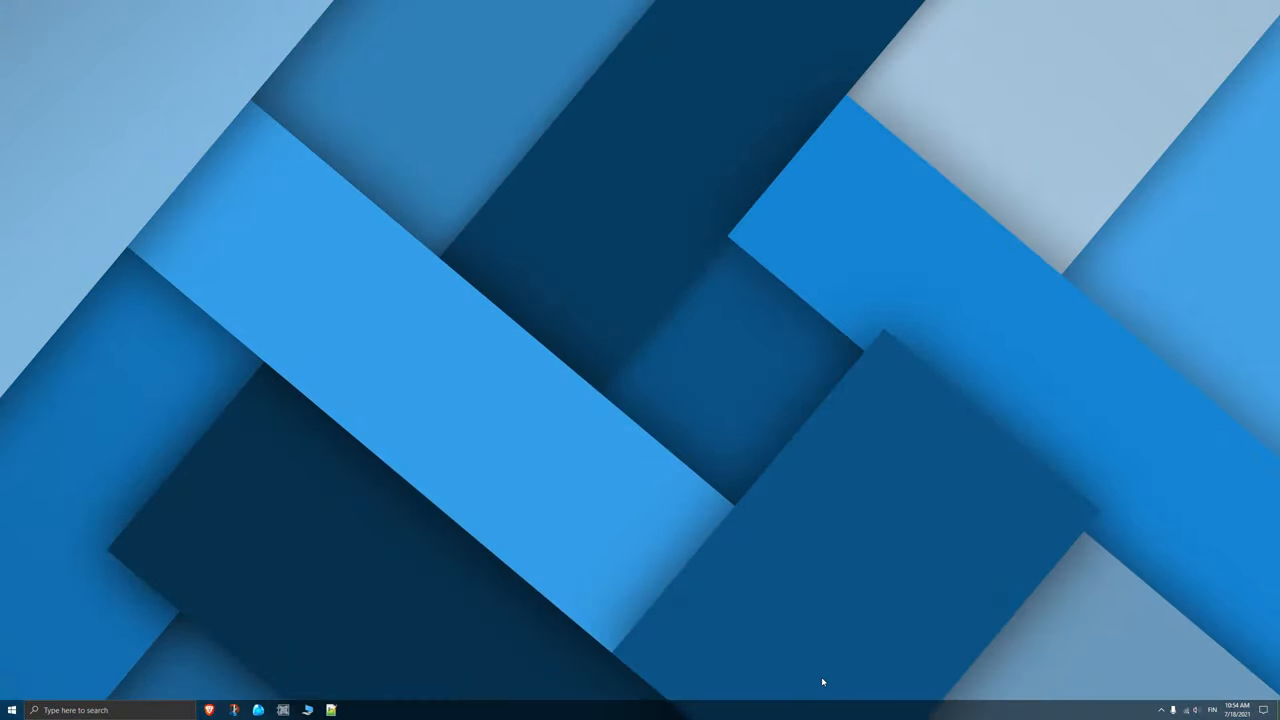
mouse_move(1163, 703)
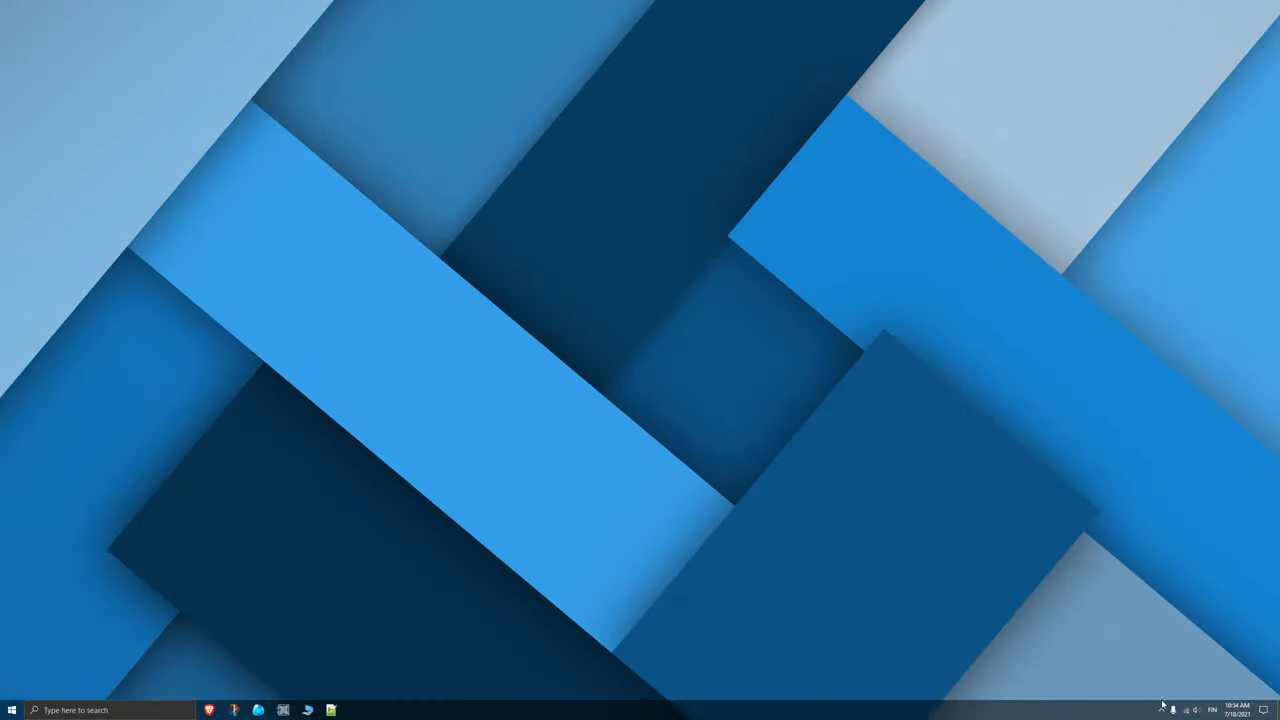
Load the next slideshow wallpaper image from DisplayFusion's tray menu.
left_click(1147, 688)
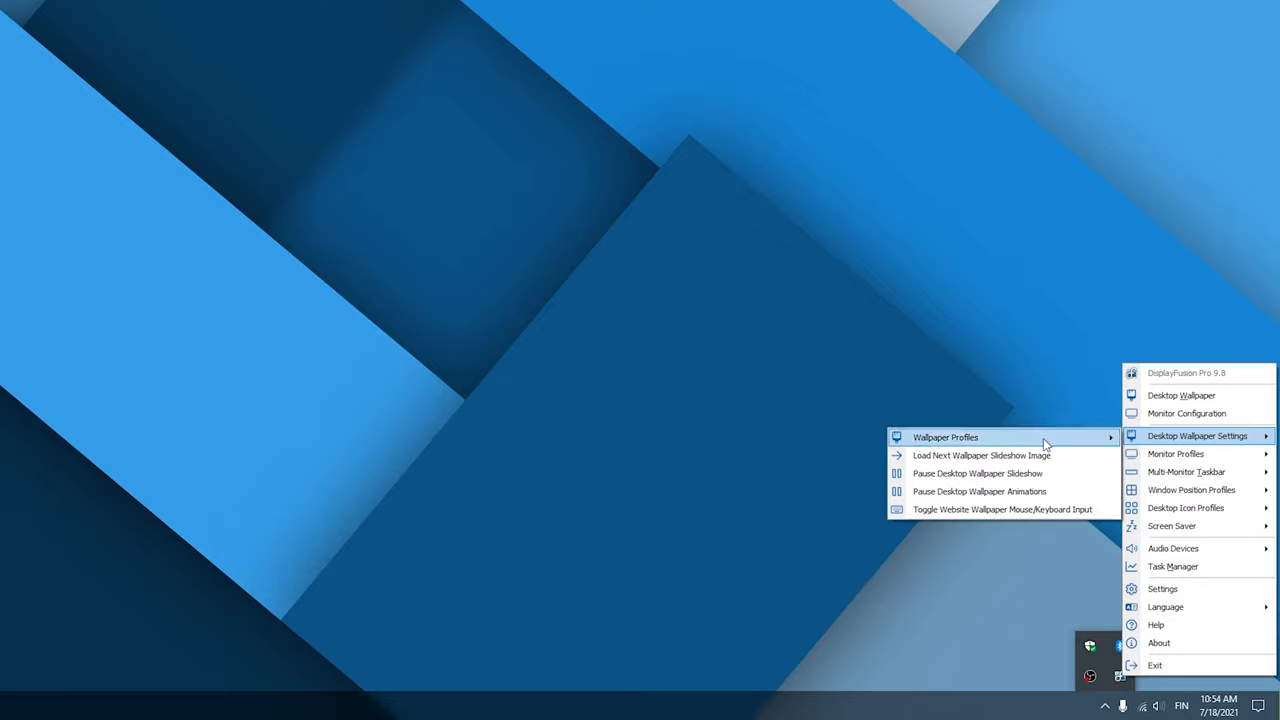
mouse_move(966, 455)
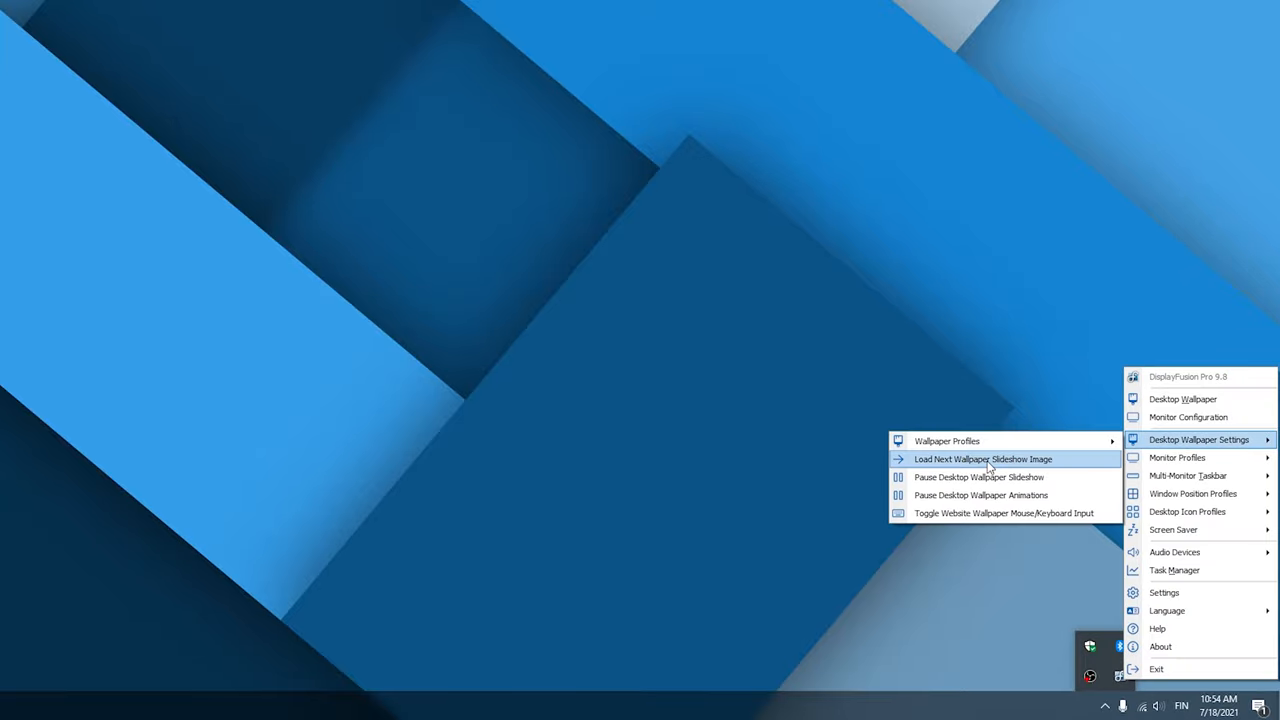
left_click(984, 459)
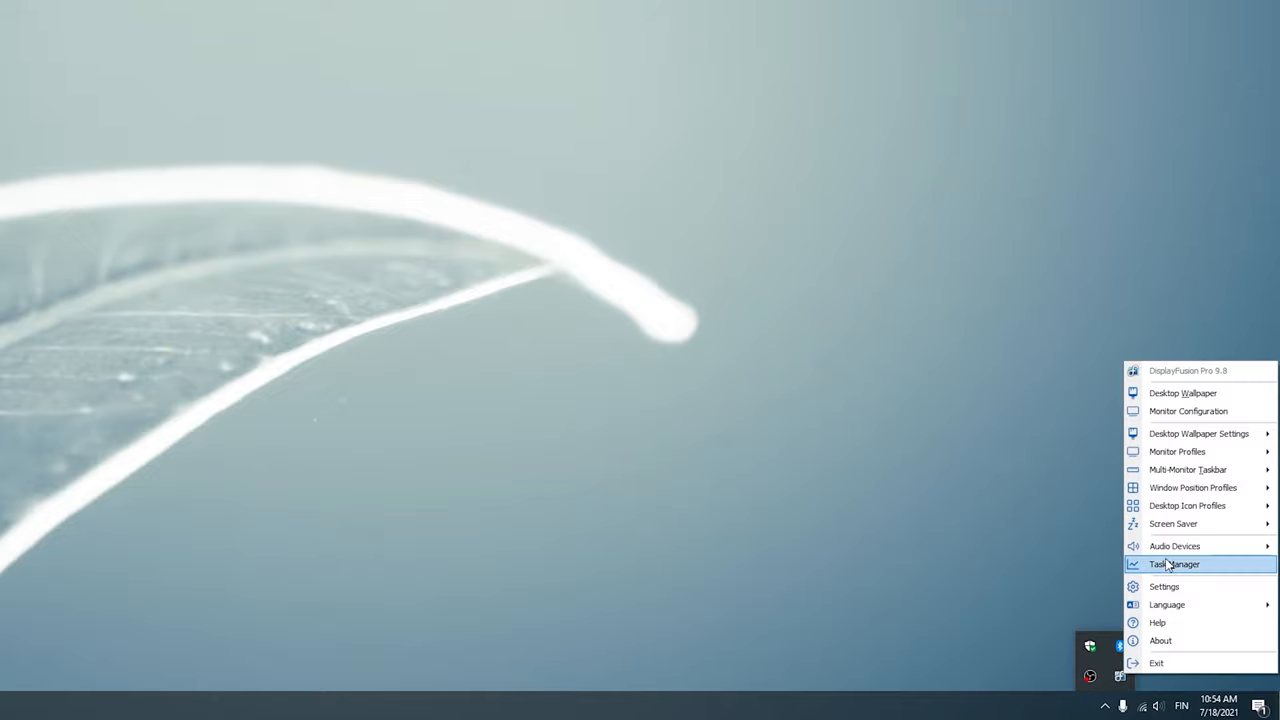
mouse_move(1197, 593)
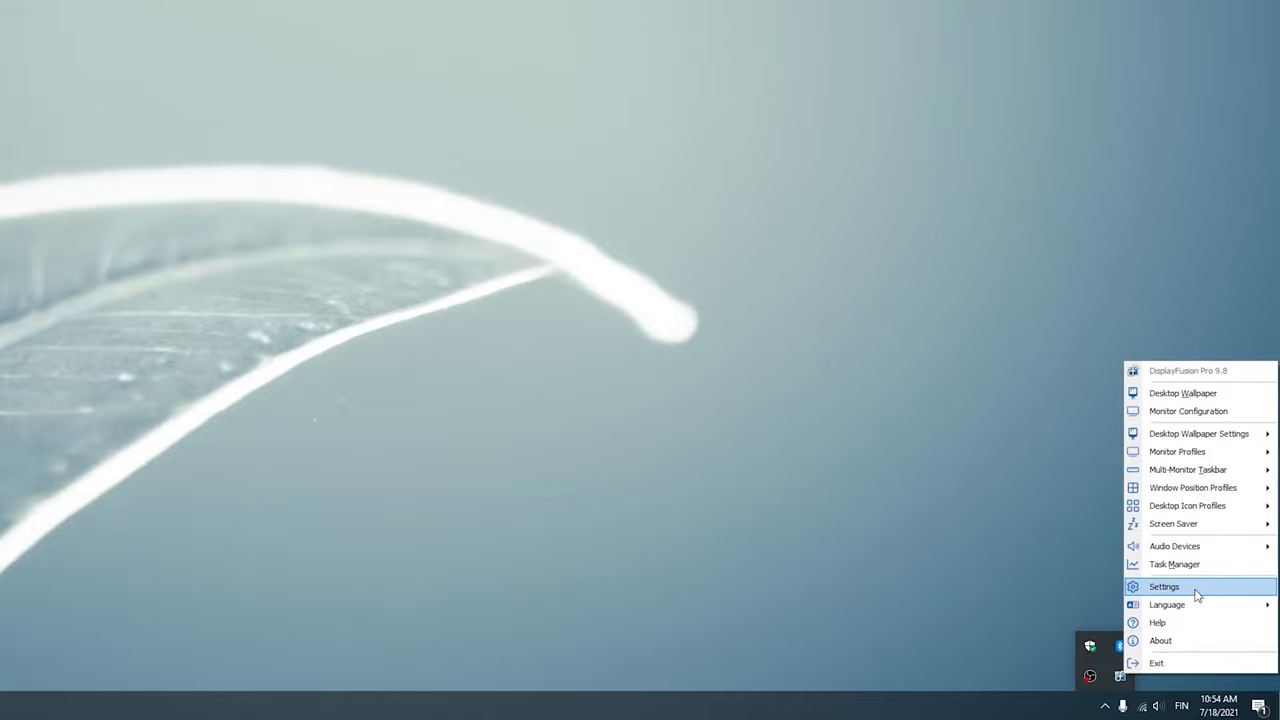
Filter Functions by 'wallpa' and assign Ctrl + Win + R to Load Next Wallpaper Slideshow Image.
left_click(1164, 586)
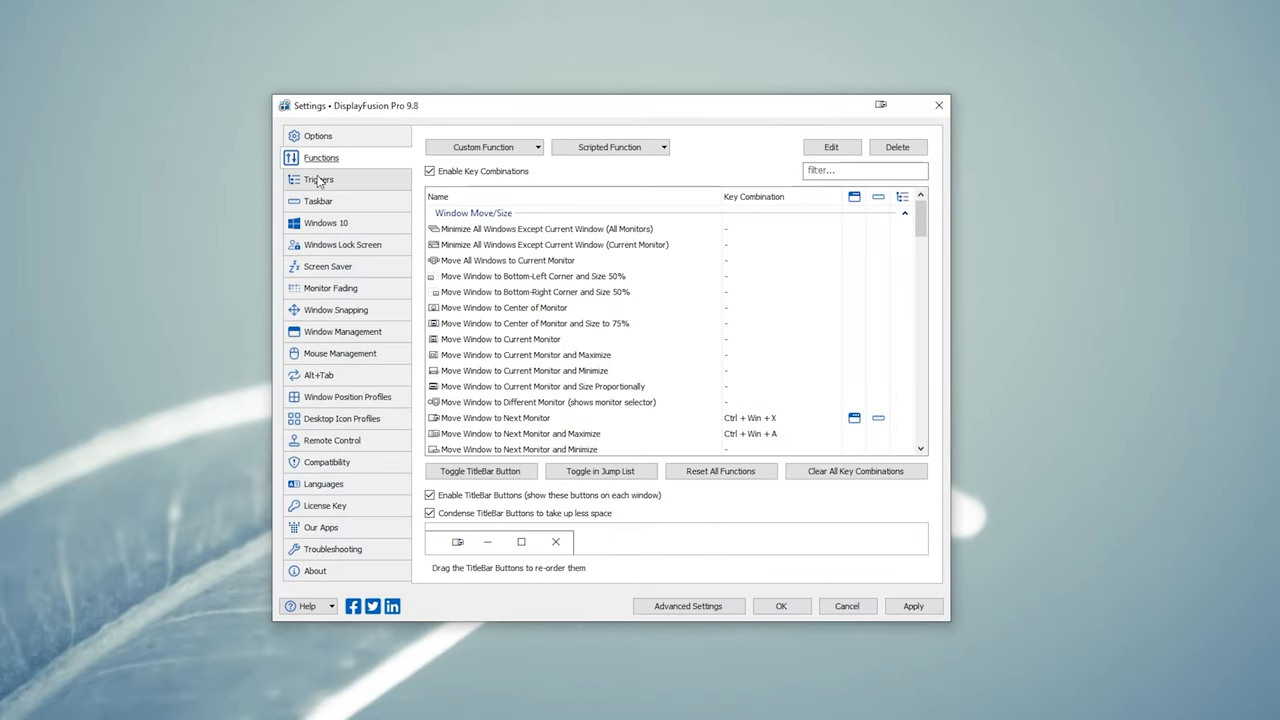
left_click(507, 260)
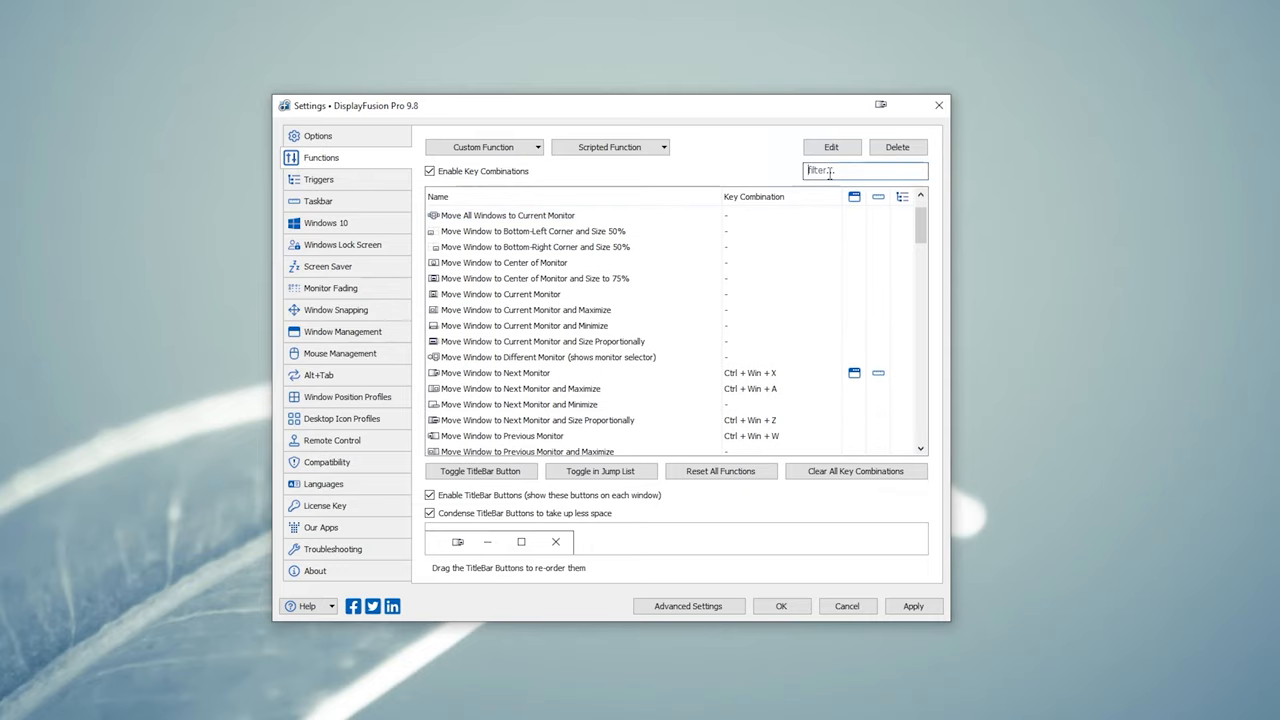
type("wallpa")
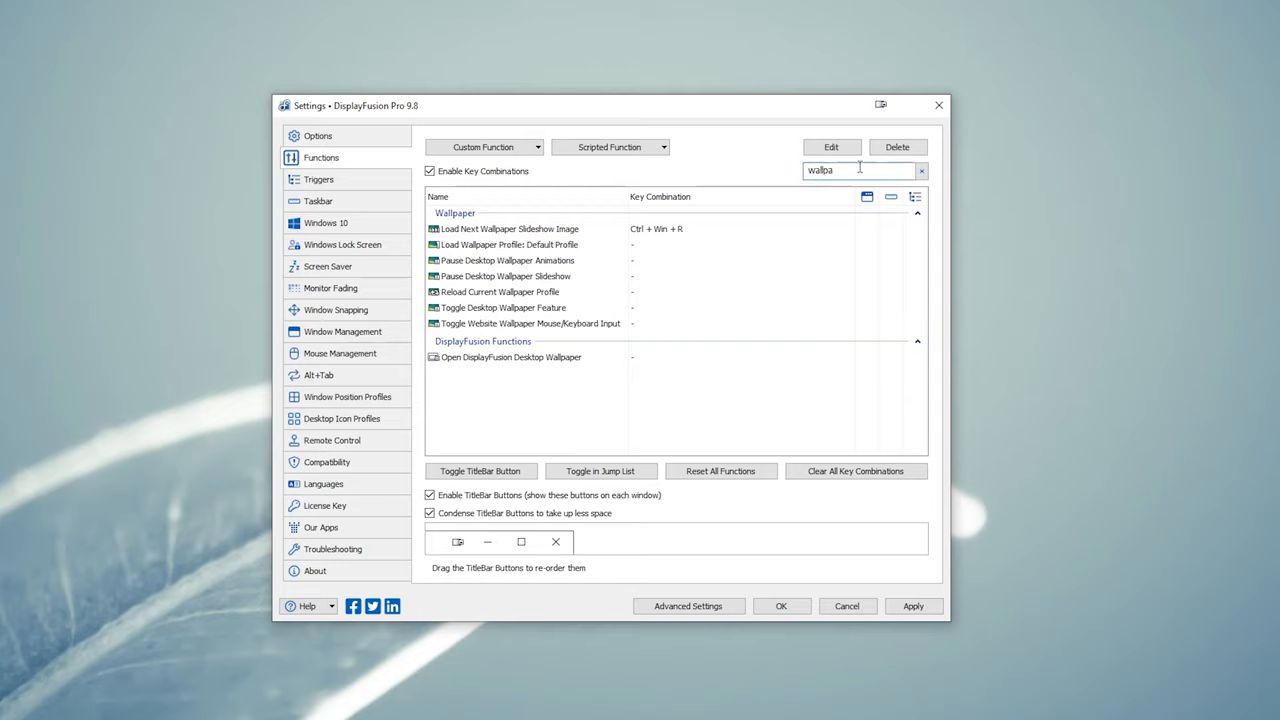
left_click(505, 229)
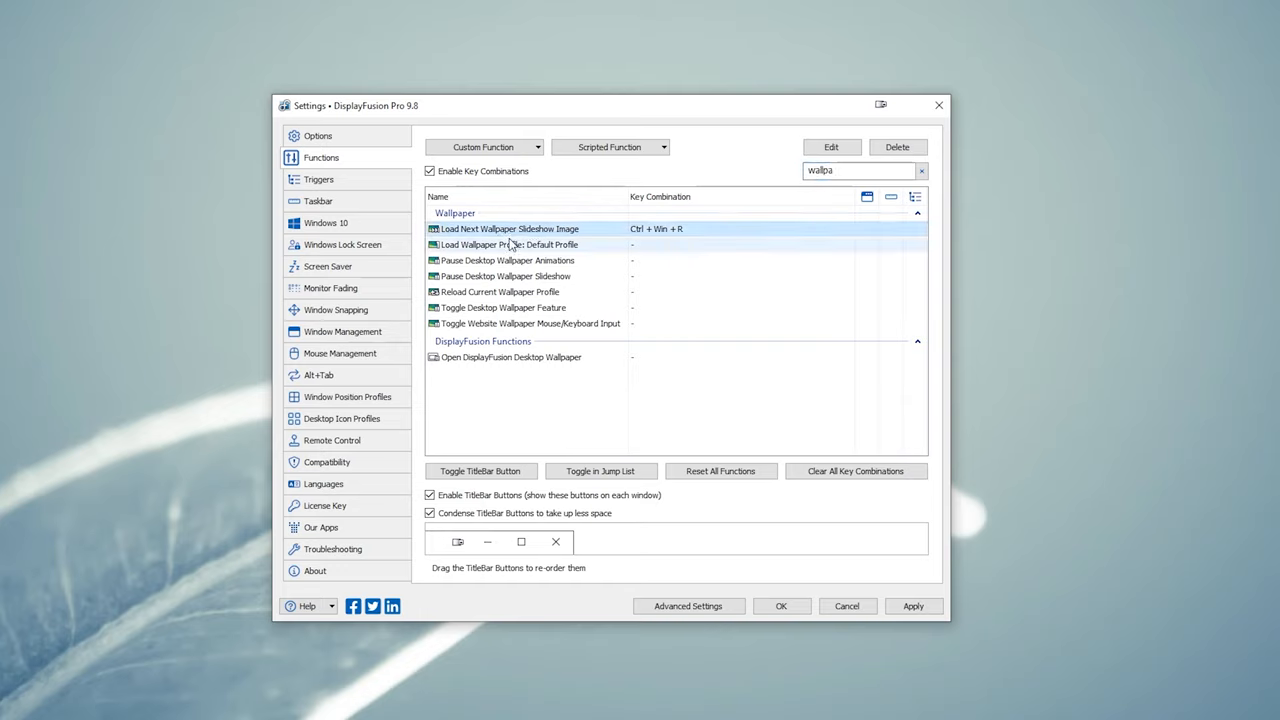
left_click(509, 244)
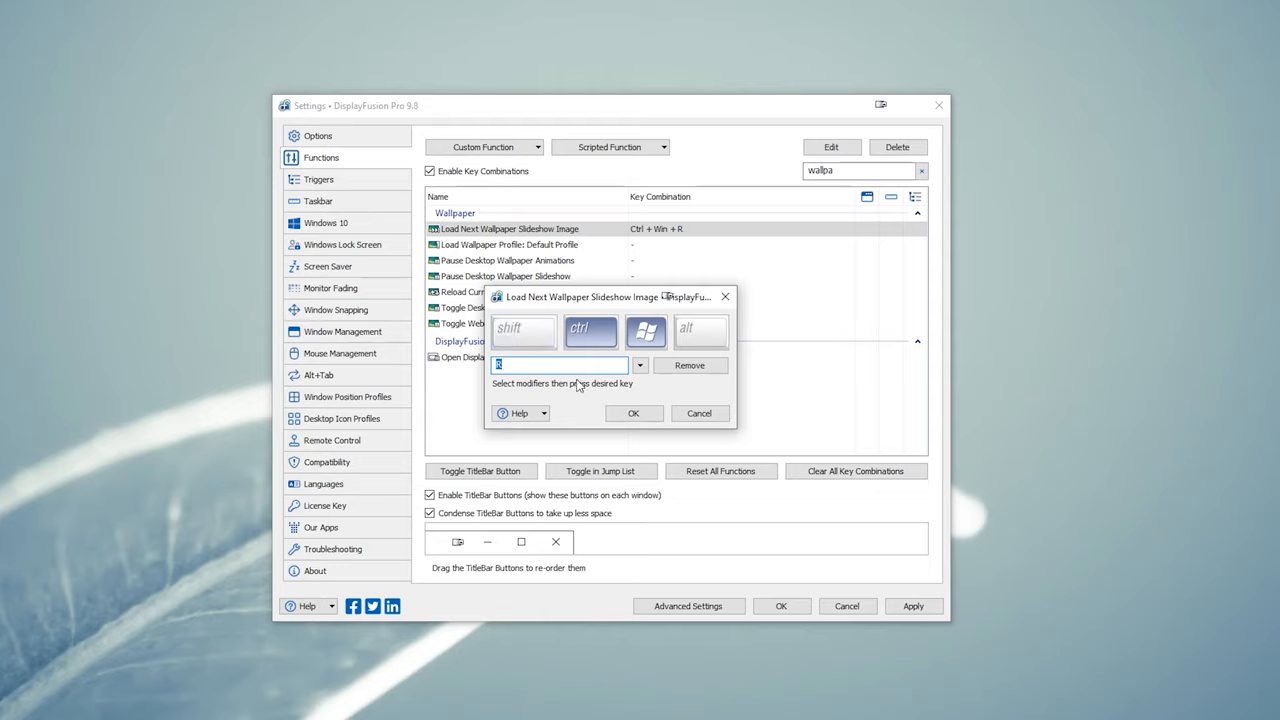
left_click(699, 413)
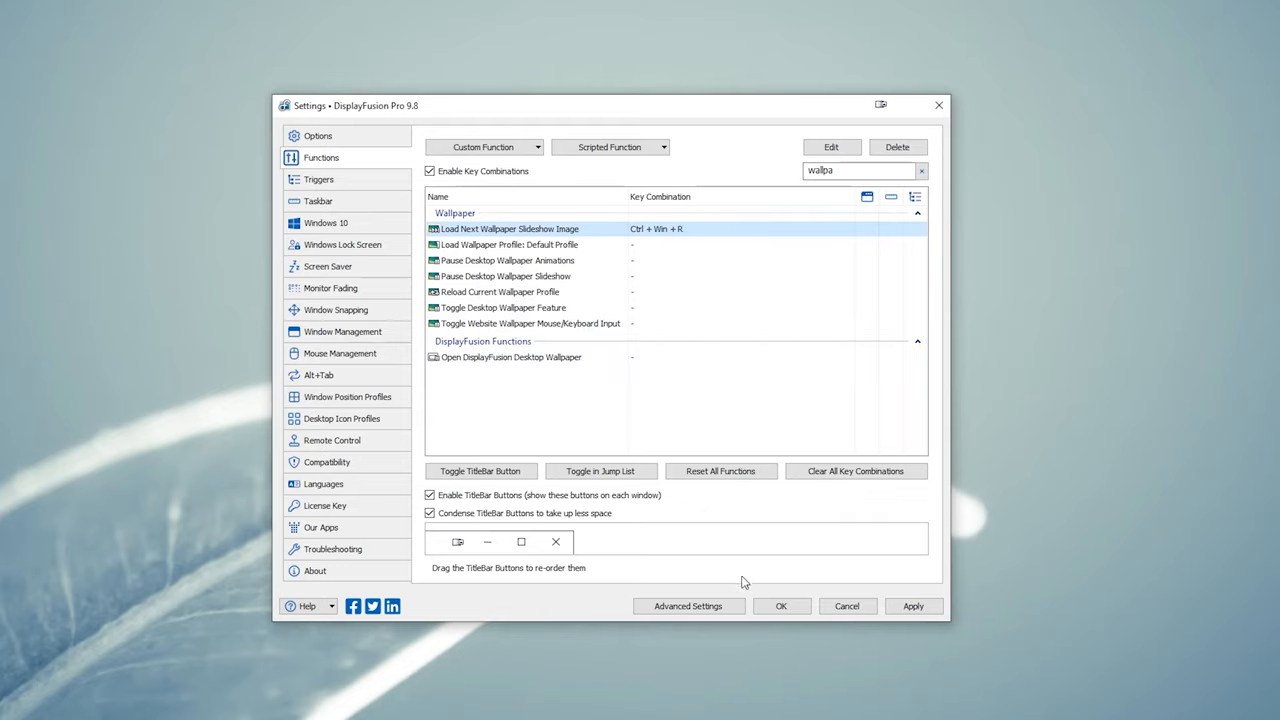
left_click(781, 606)
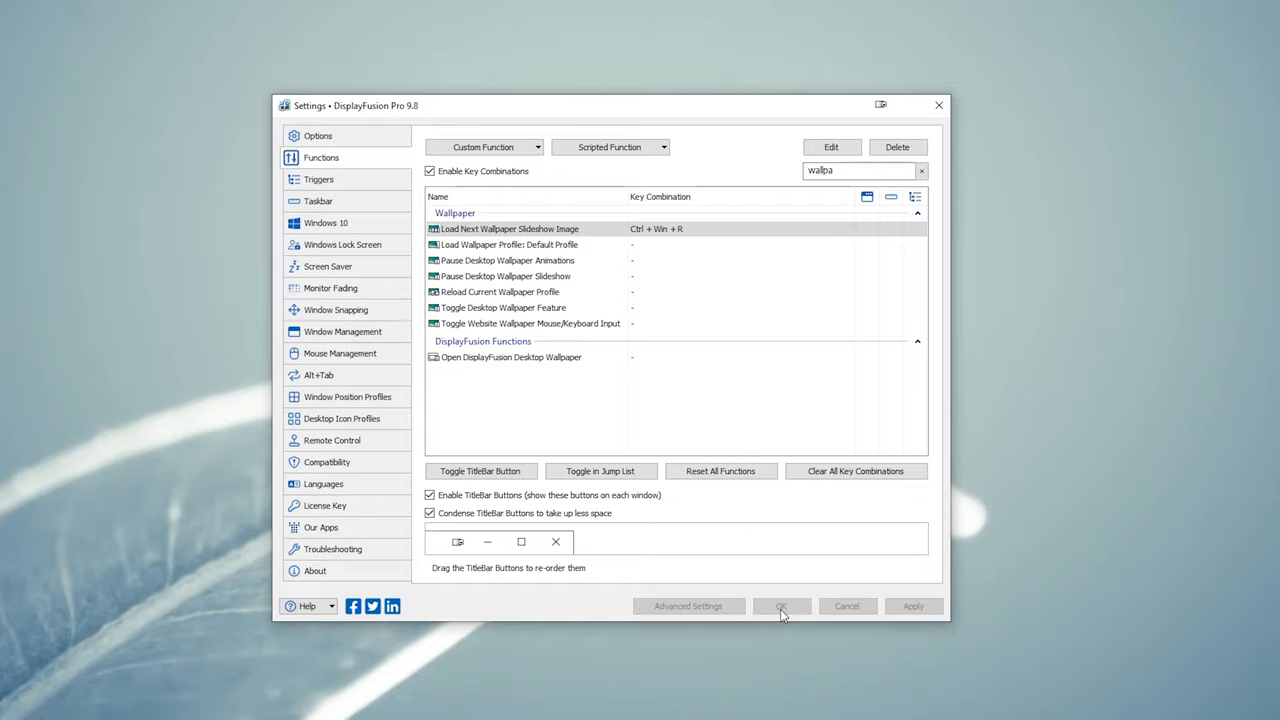